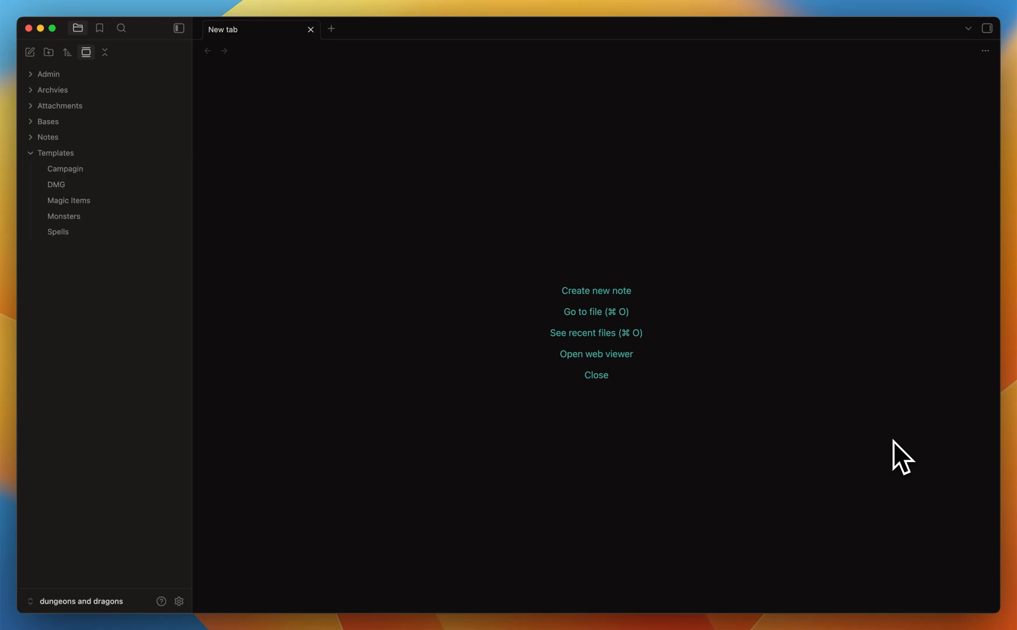
pyautogui.moveTo(202, 595)
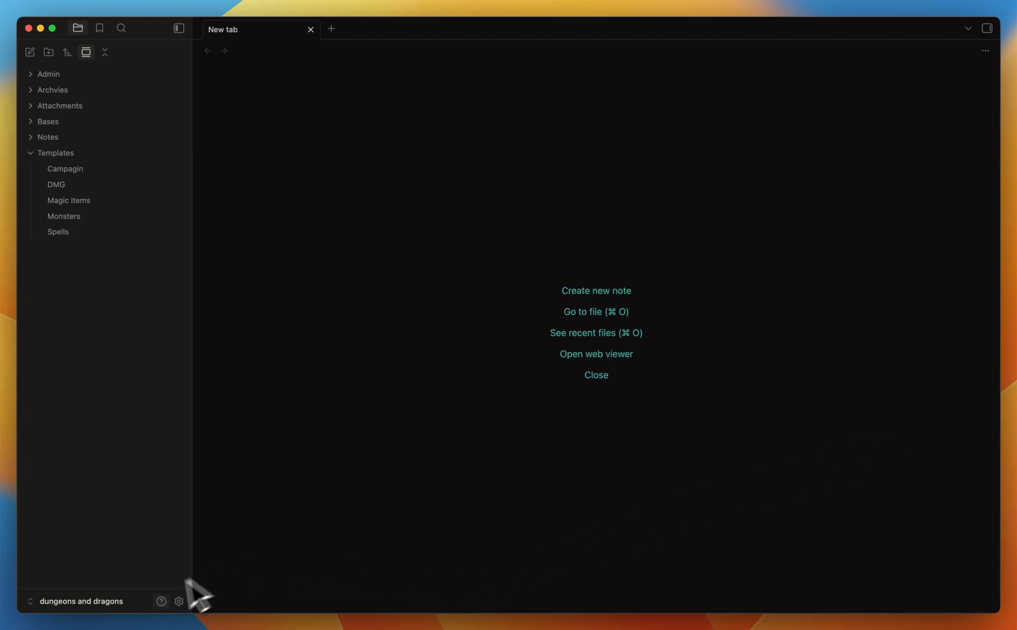
pyautogui.moveTo(126, 414)
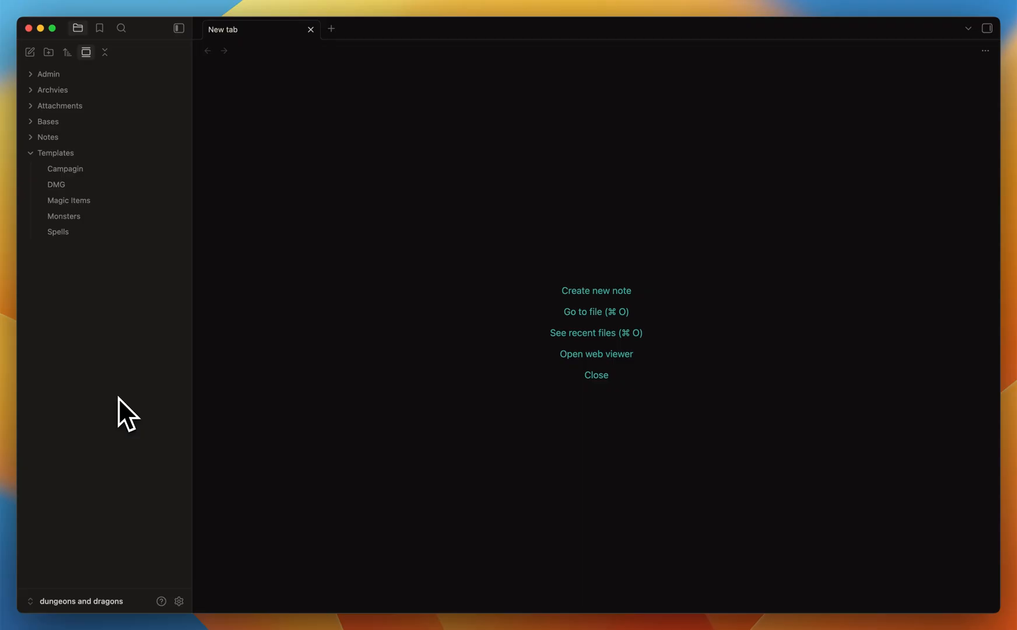
pyautogui.moveTo(135, 259)
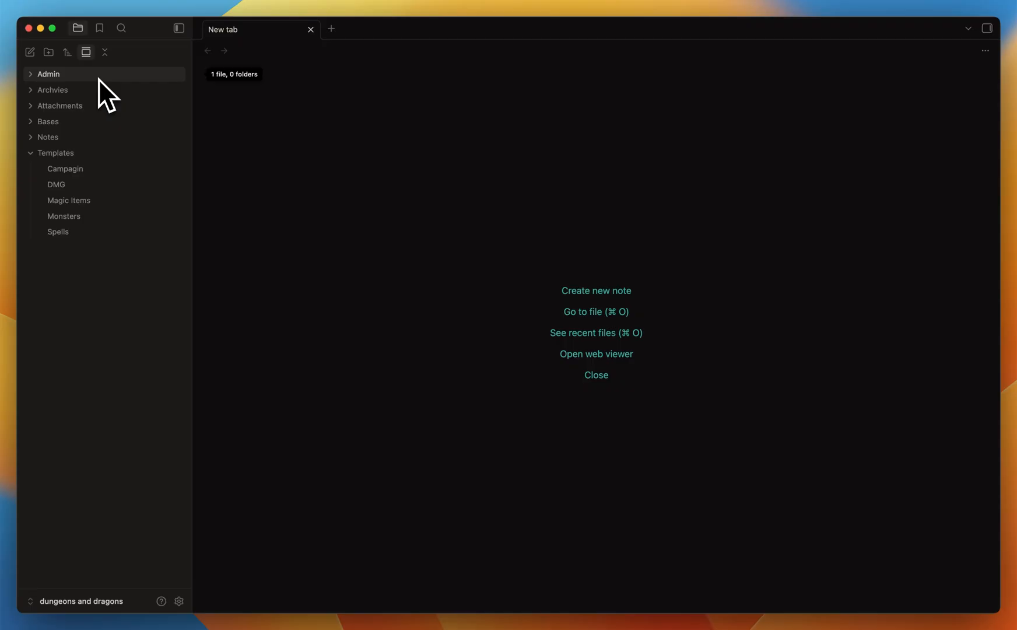
pyautogui.moveTo(404, 247)
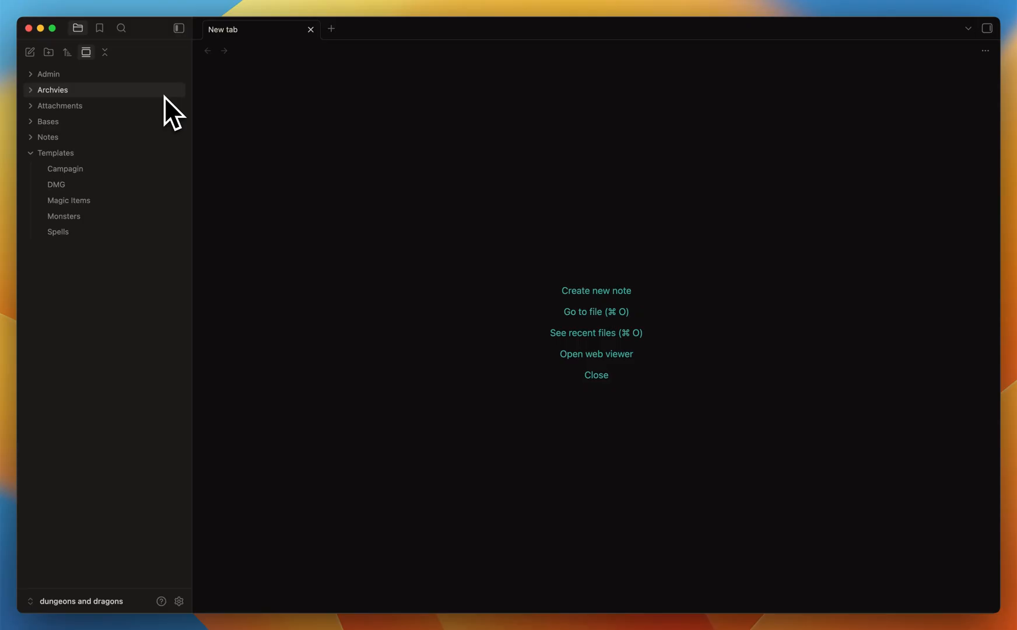
# Preview the bandit, aarakocra and goblin_hexer images from the Attachments folder
pyautogui.click(60, 105)
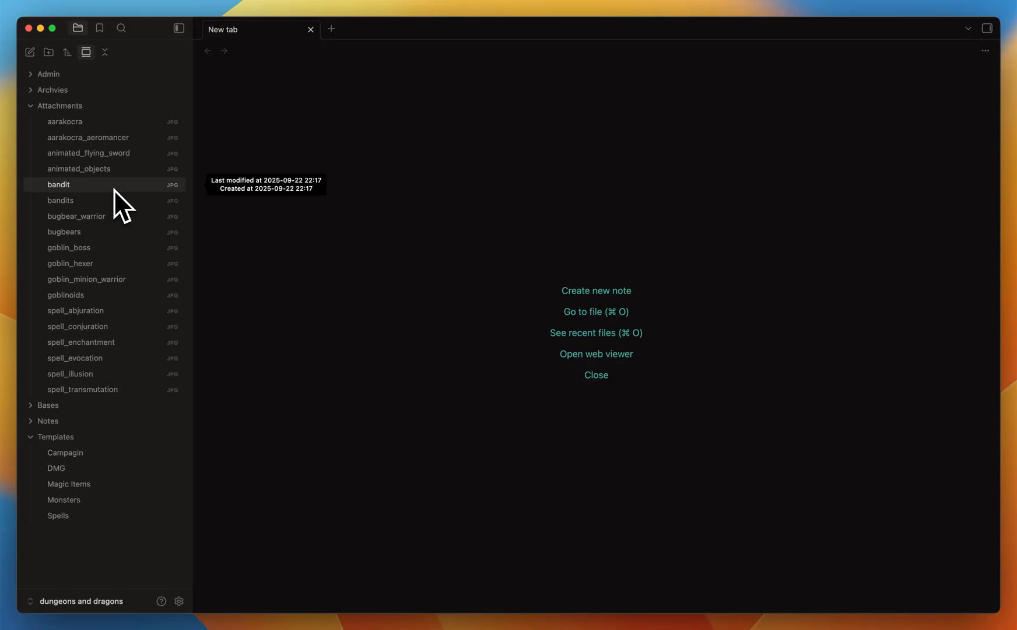
pyautogui.click(58, 184)
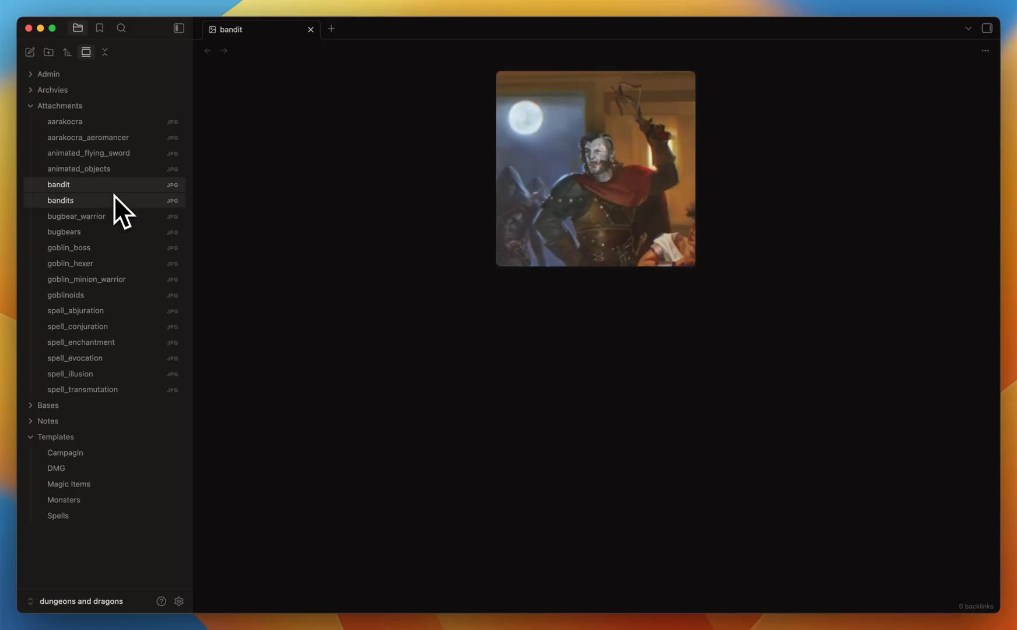
pyautogui.moveTo(87, 137)
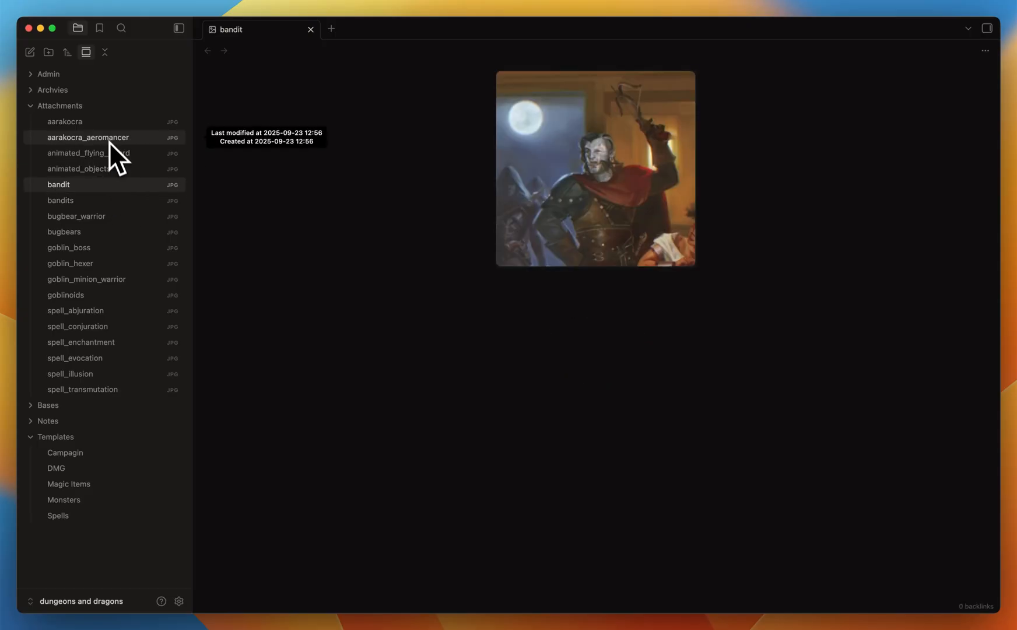
pyautogui.click(64, 122)
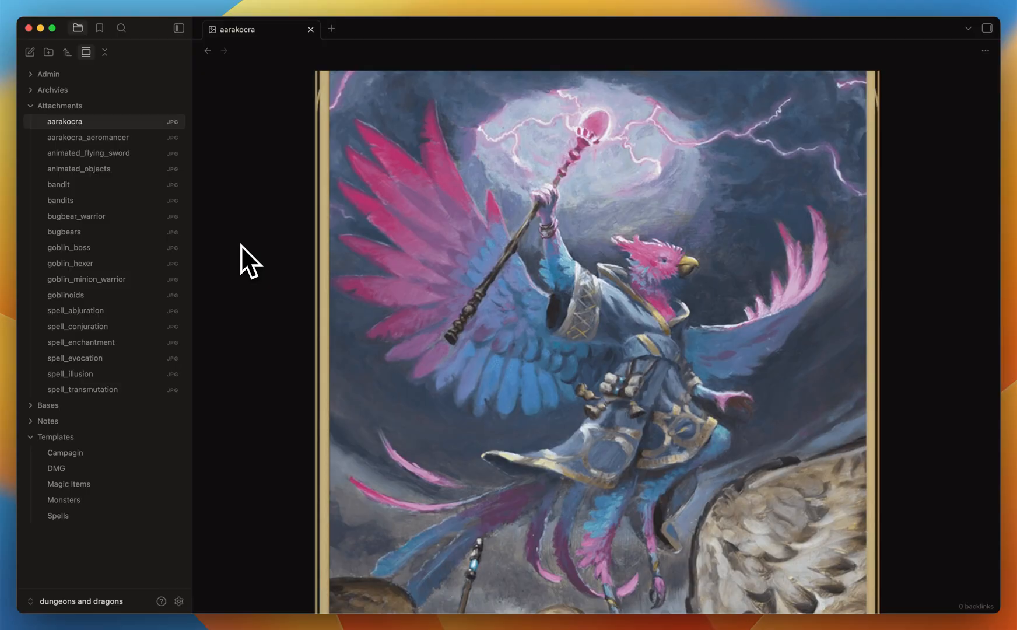
pyautogui.click(70, 262)
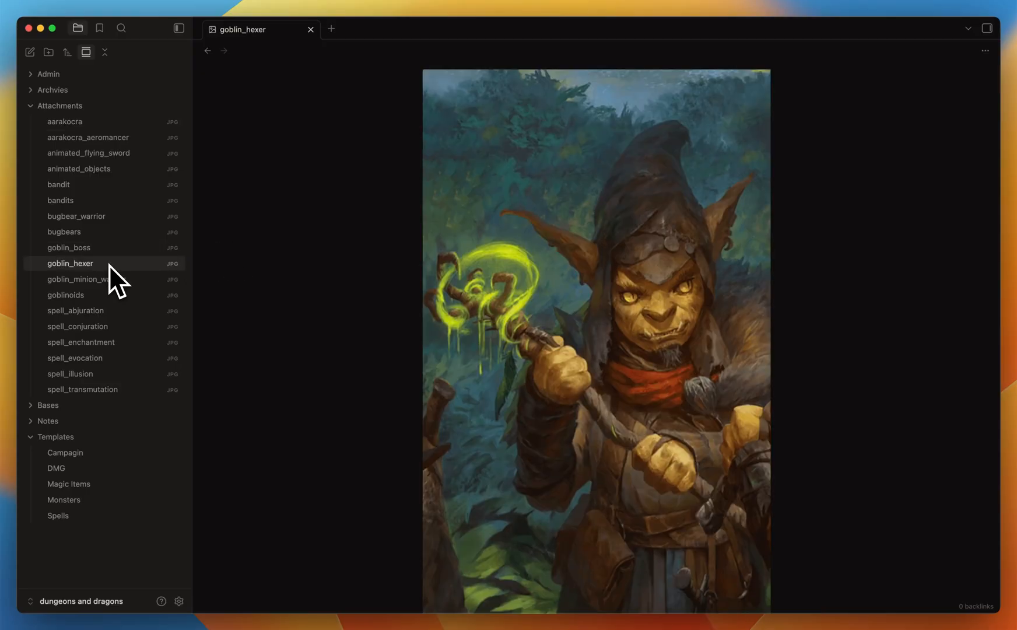
# Collapse Attachments and Templates and close the goblin_hexer image tab
pyautogui.click(59, 106)
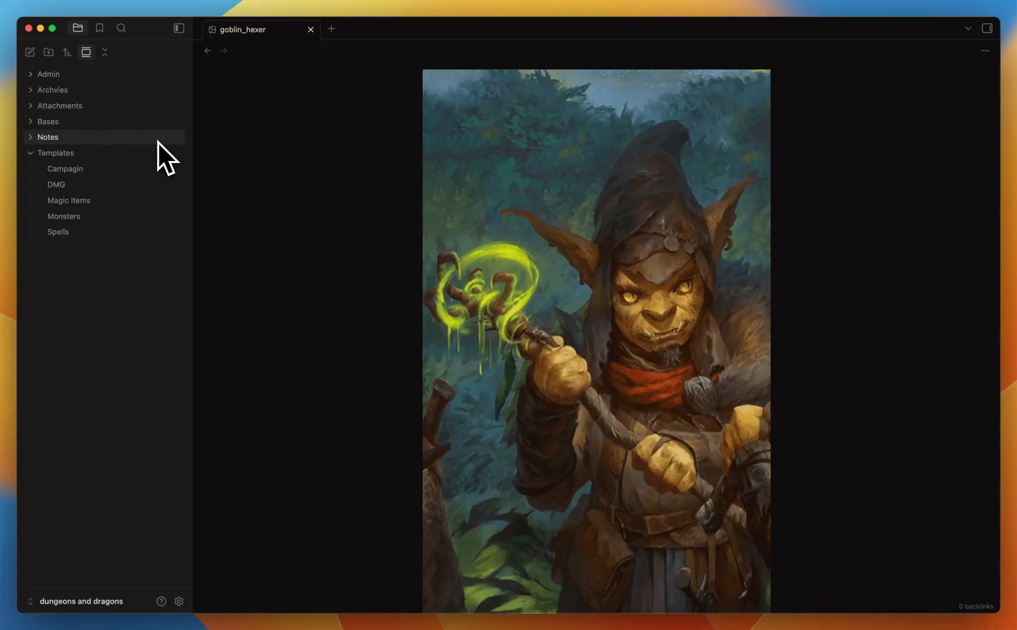
pyautogui.click(311, 29)
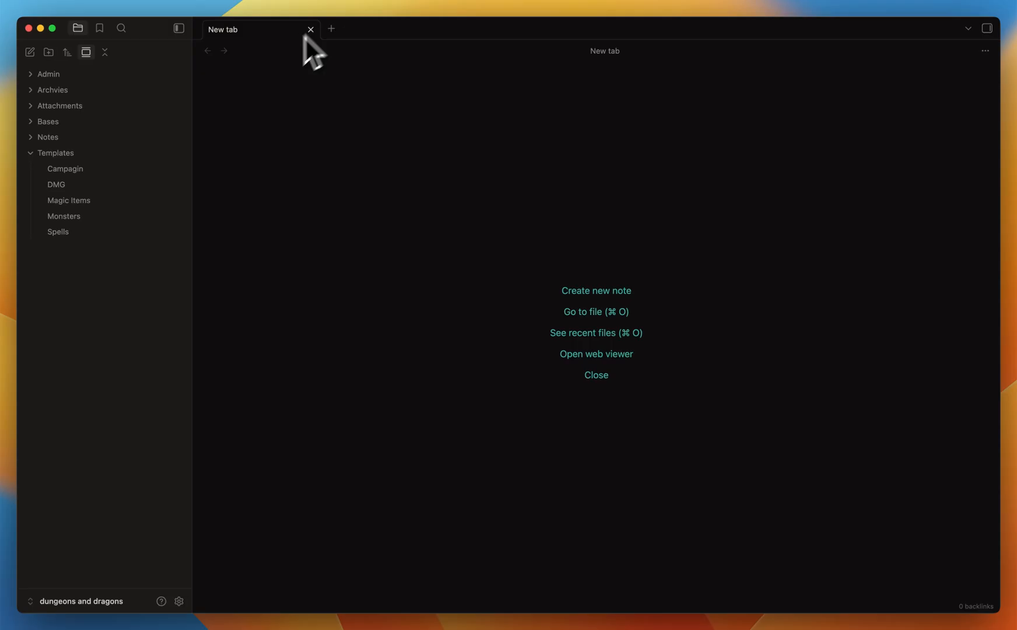
pyautogui.click(56, 152)
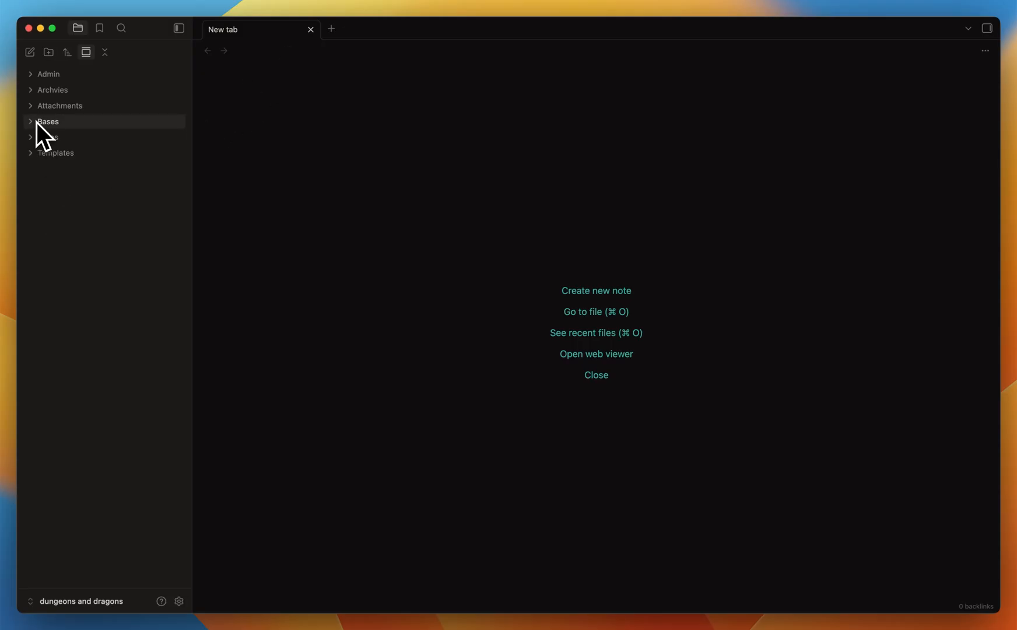
pyautogui.click(47, 122)
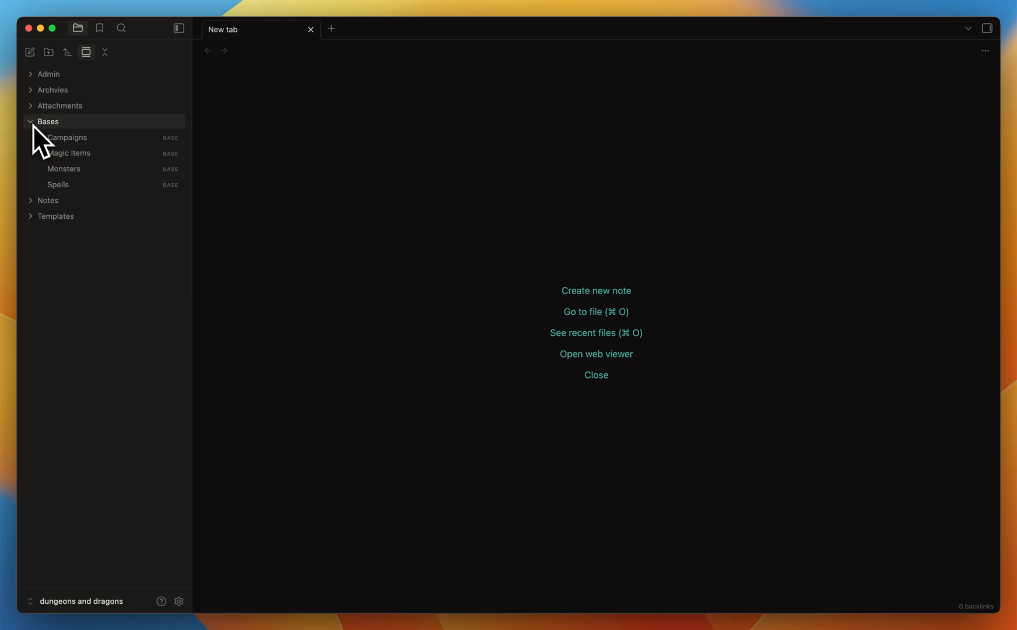
pyautogui.moveTo(83, 137)
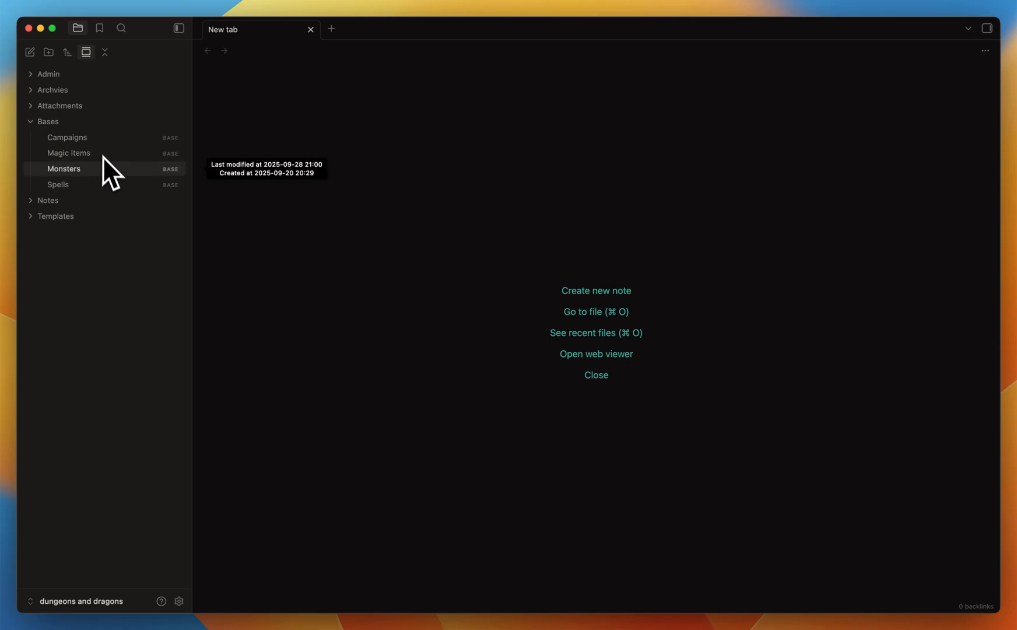
pyautogui.moveTo(109, 196)
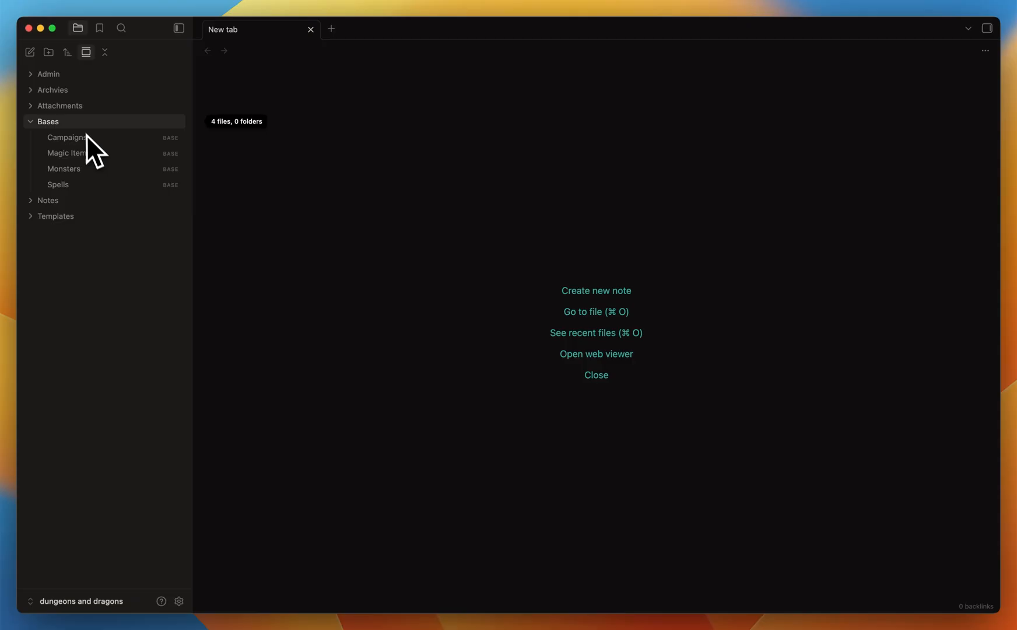
pyautogui.moveTo(91, 185)
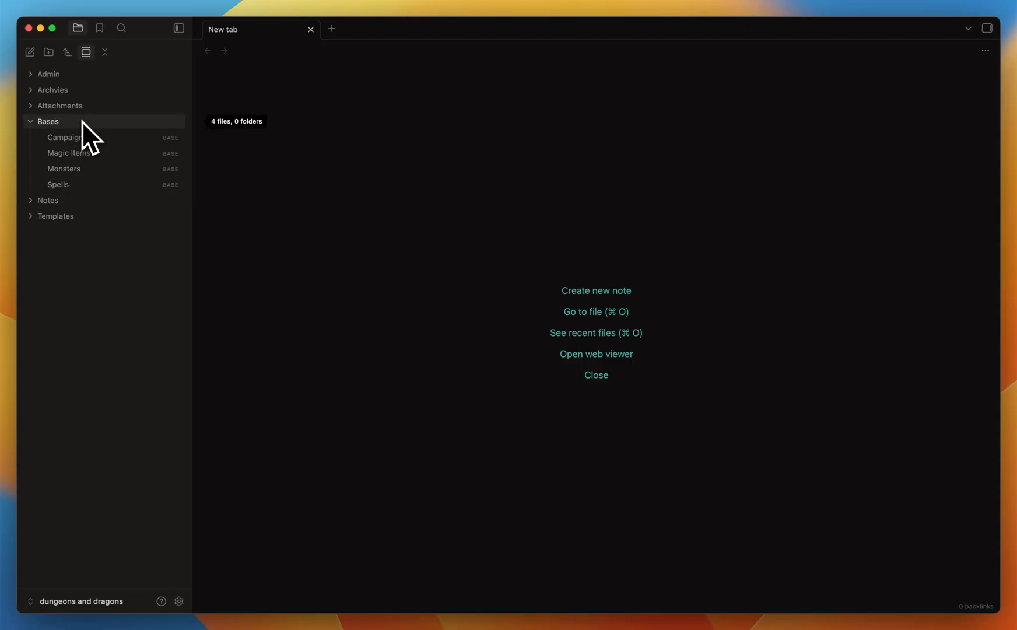
pyautogui.moveTo(99, 138)
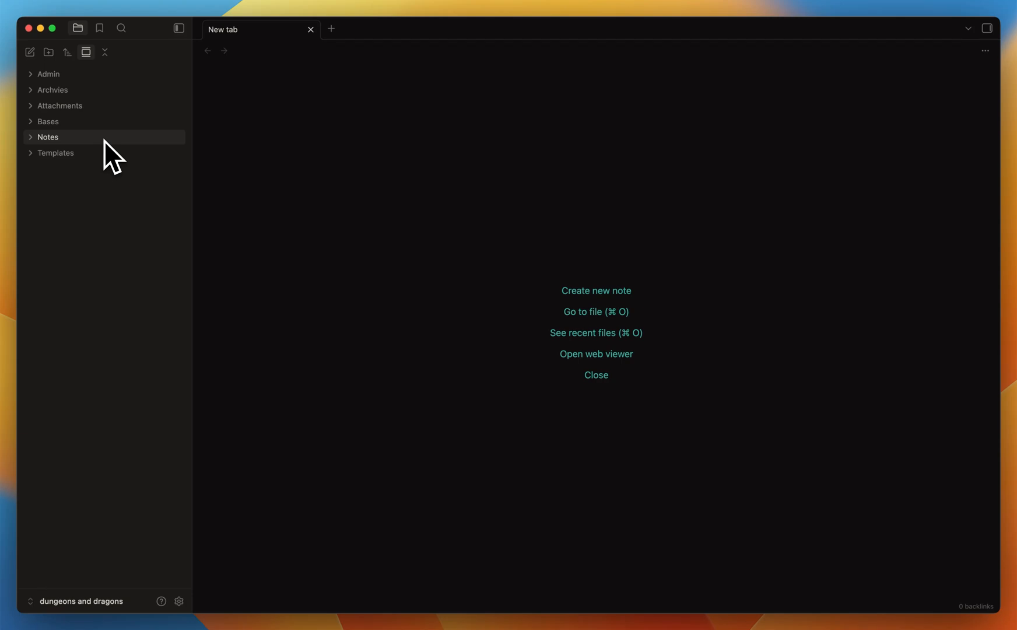
# Open the Magic Items template, view its raw source, then return to reading view
pyautogui.click(56, 152)
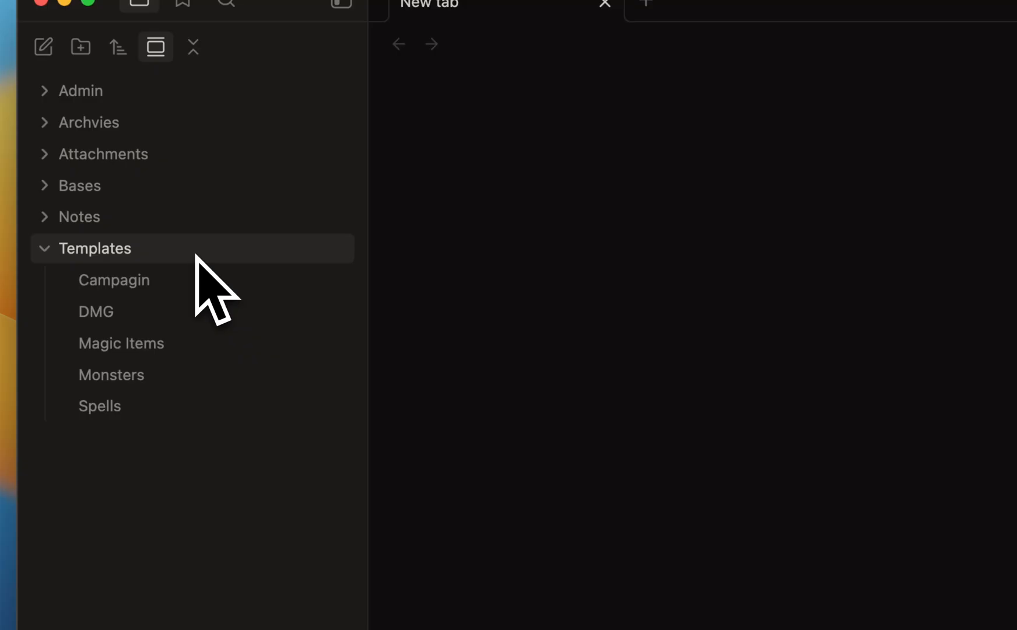
pyautogui.click(121, 343)
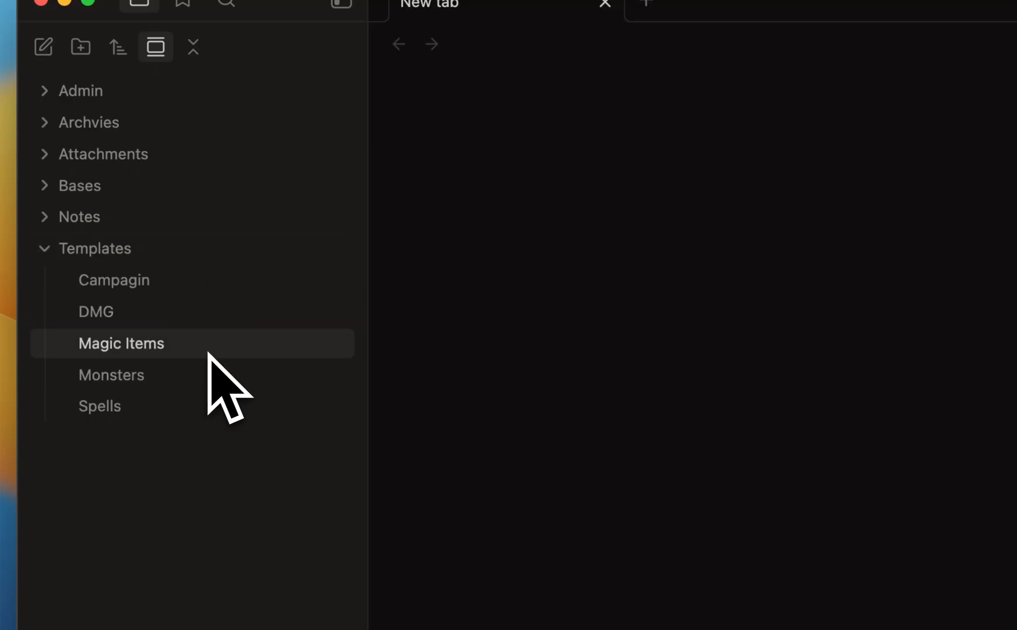
pyautogui.click(121, 343)
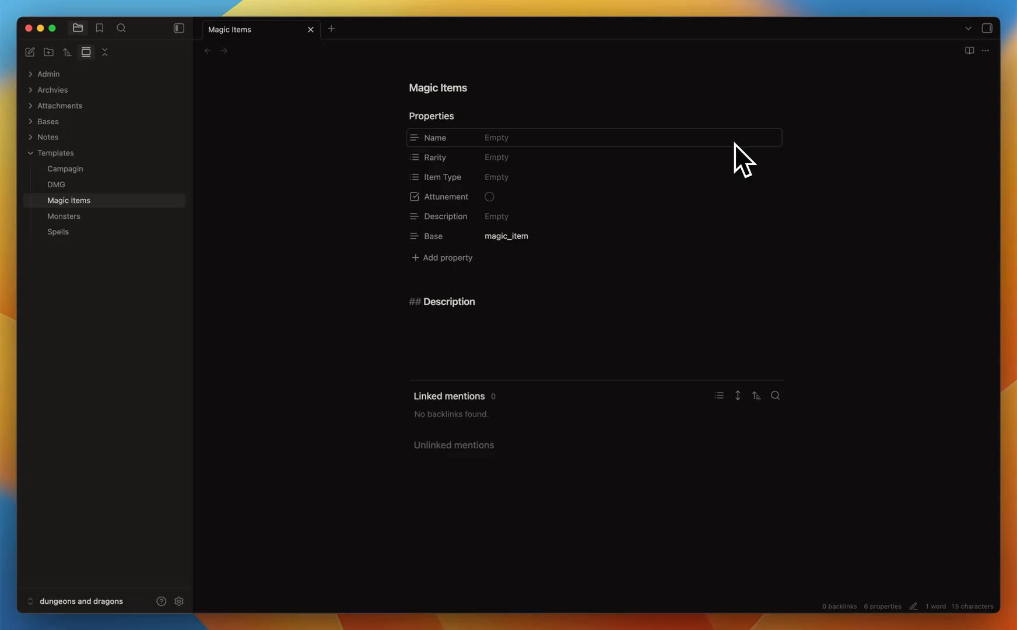
pyautogui.moveTo(522, 157)
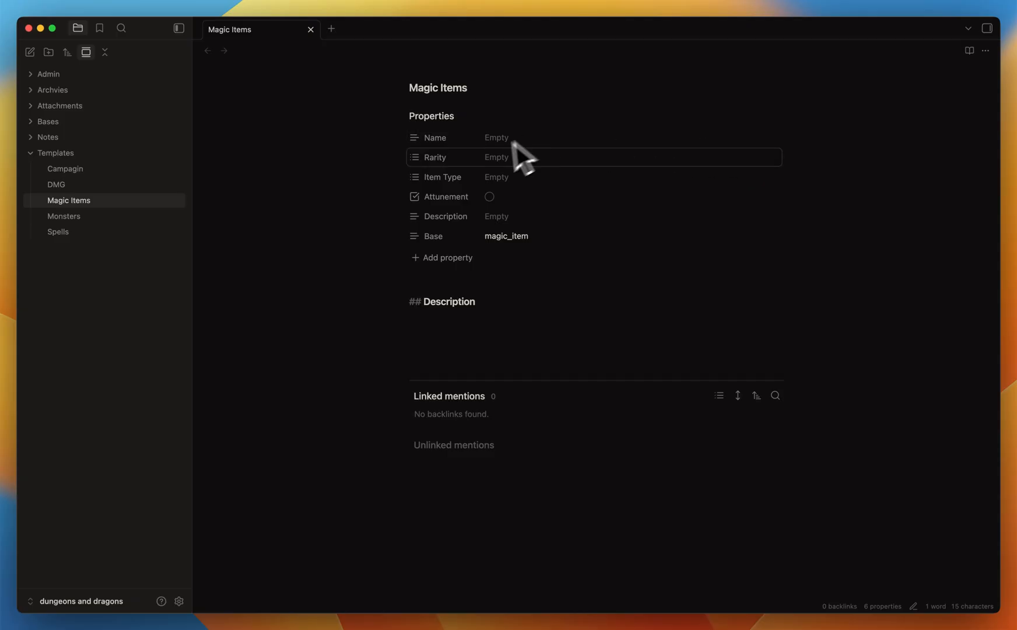
pyautogui.moveTo(480, 156)
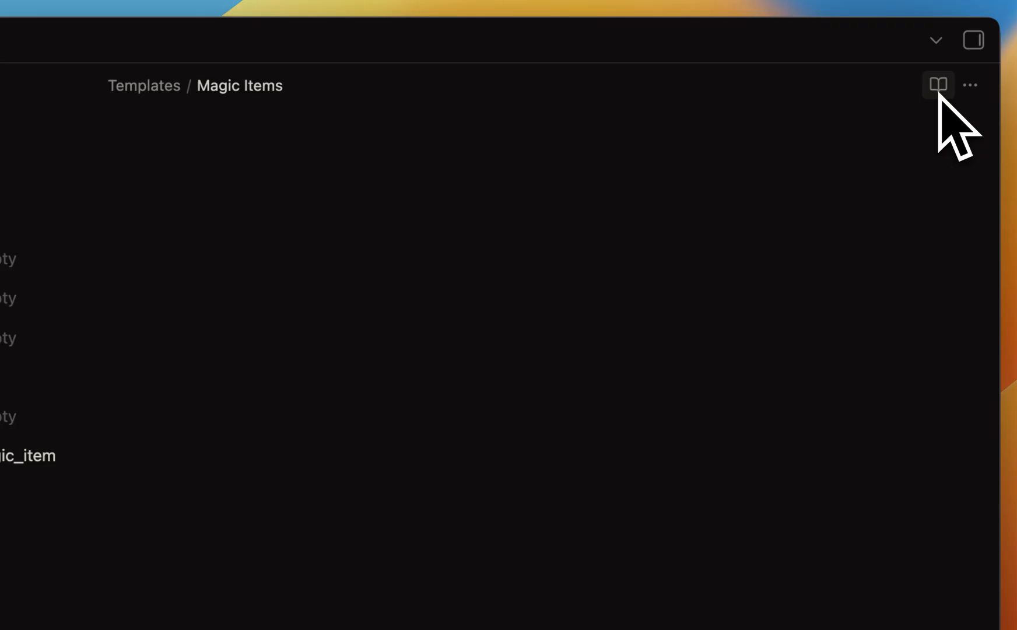
pyautogui.click(937, 85)
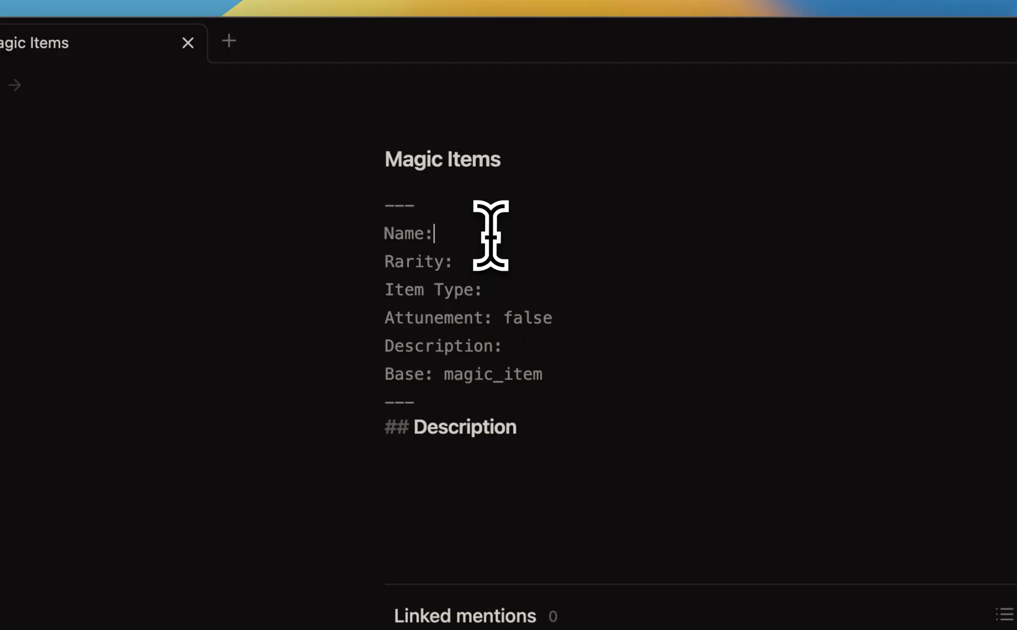
pyautogui.moveTo(522, 259)
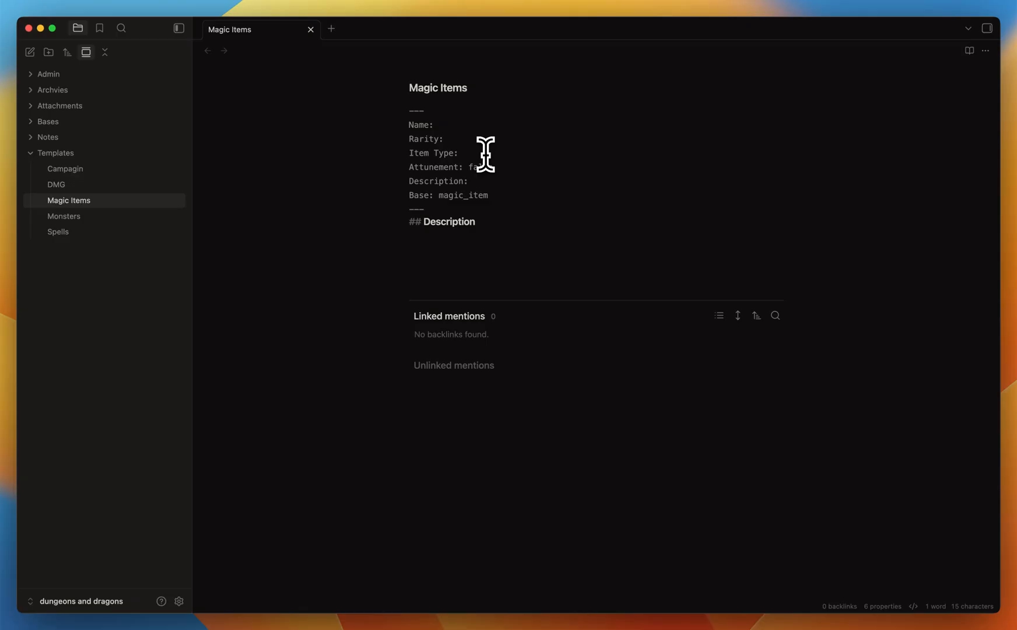
pyautogui.moveTo(820, 116)
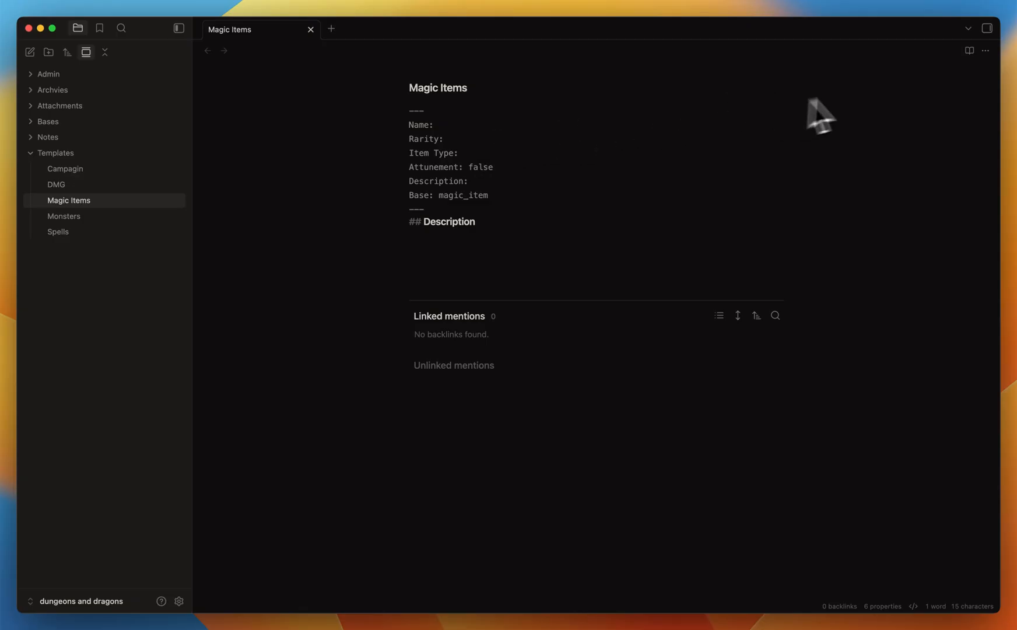
pyautogui.click(969, 50)
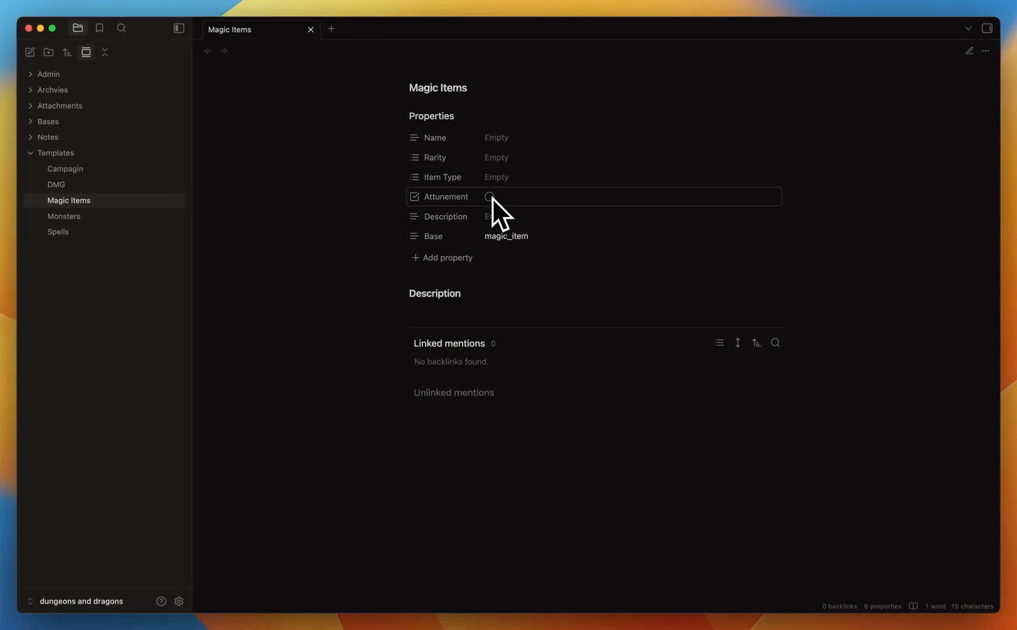
pyautogui.moveTo(463, 318)
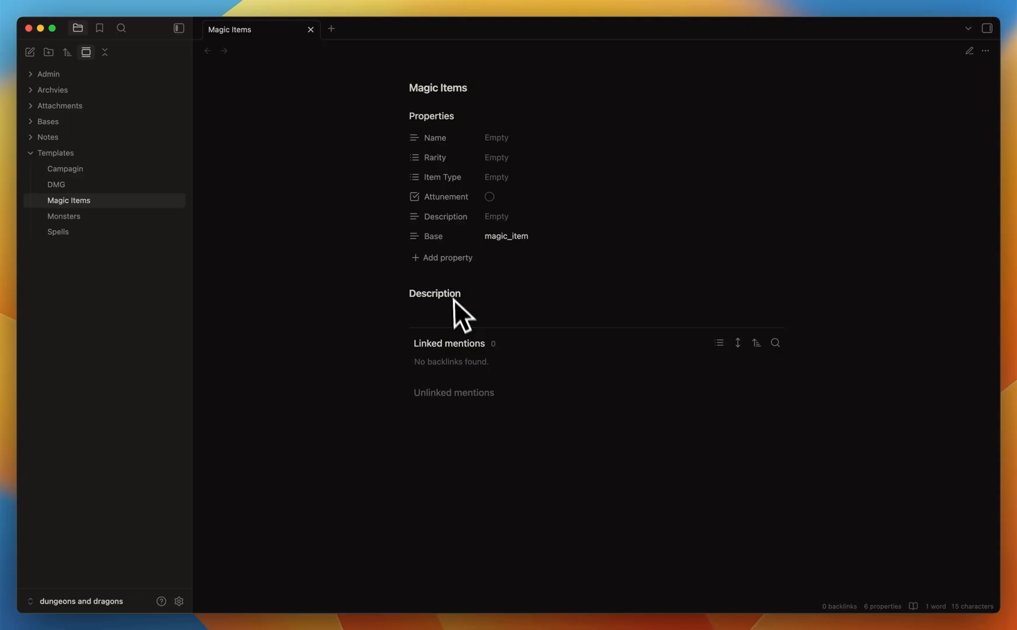
pyautogui.moveTo(444, 340)
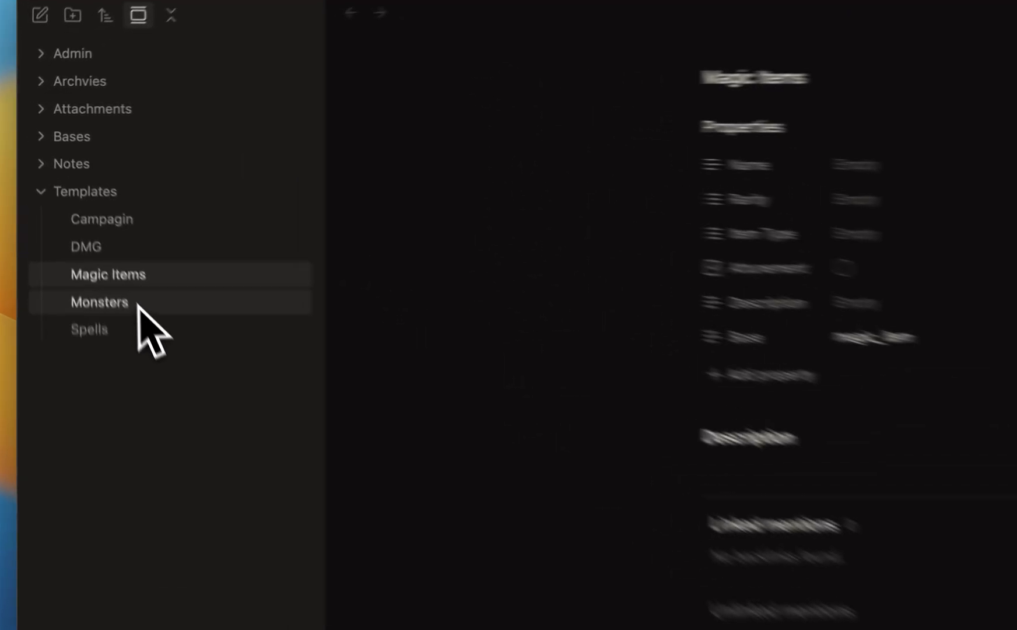
# Scroll the Monsters template's properties down to Source MM 2025, then open Spells
pyautogui.click(98, 302)
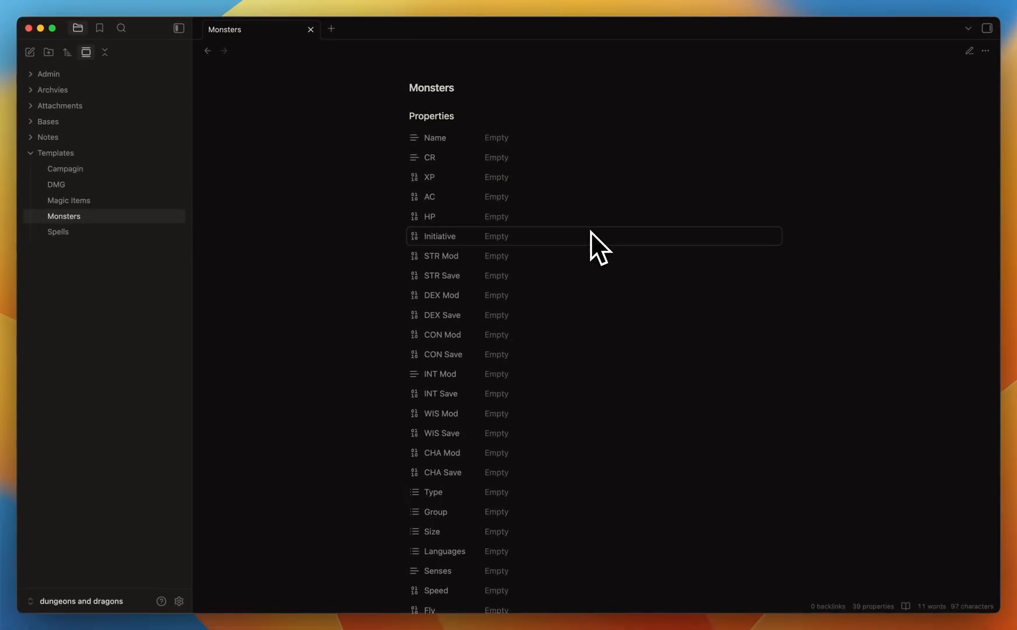
pyautogui.moveTo(441, 157)
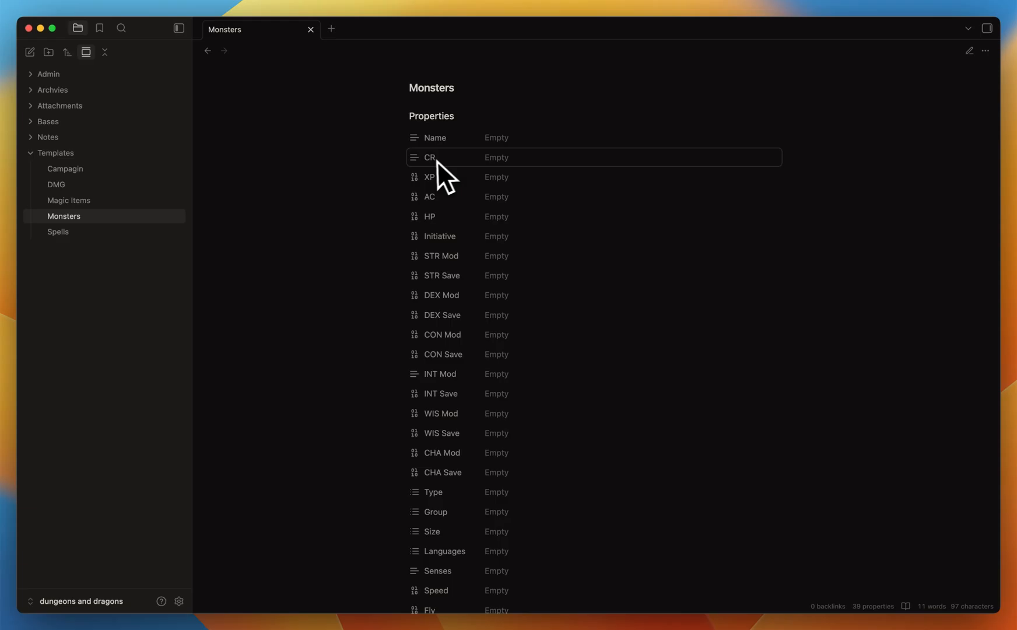
pyautogui.moveTo(535, 192)
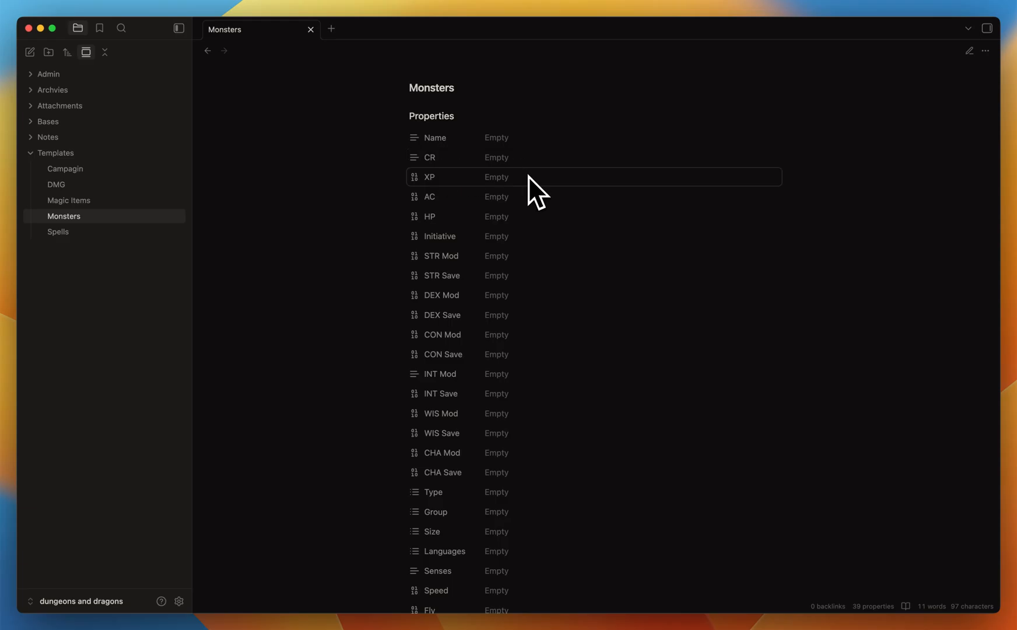
pyautogui.moveTo(534, 216)
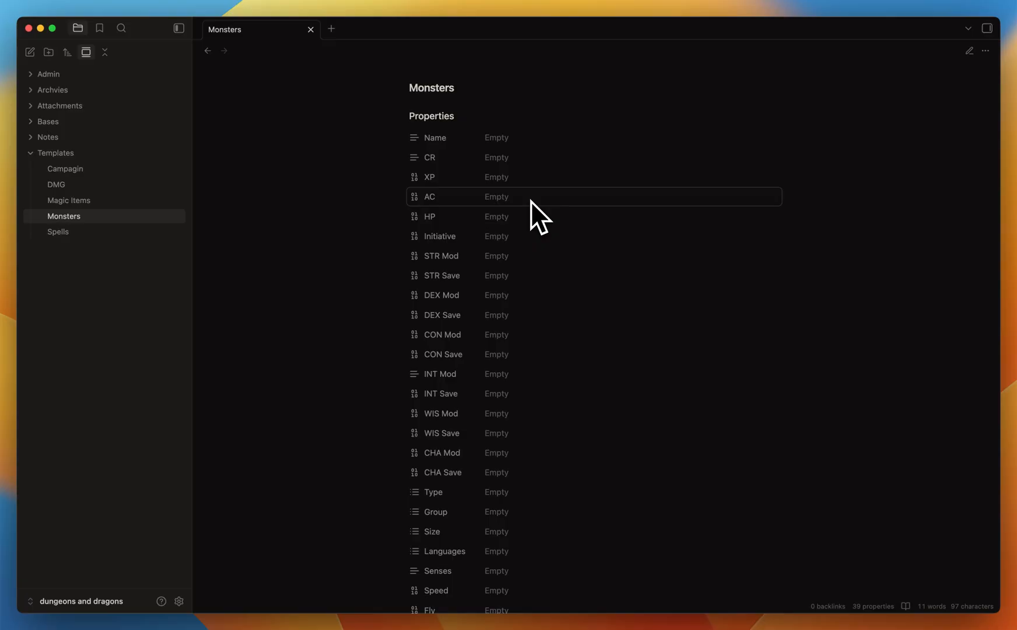
pyautogui.moveTo(531, 220)
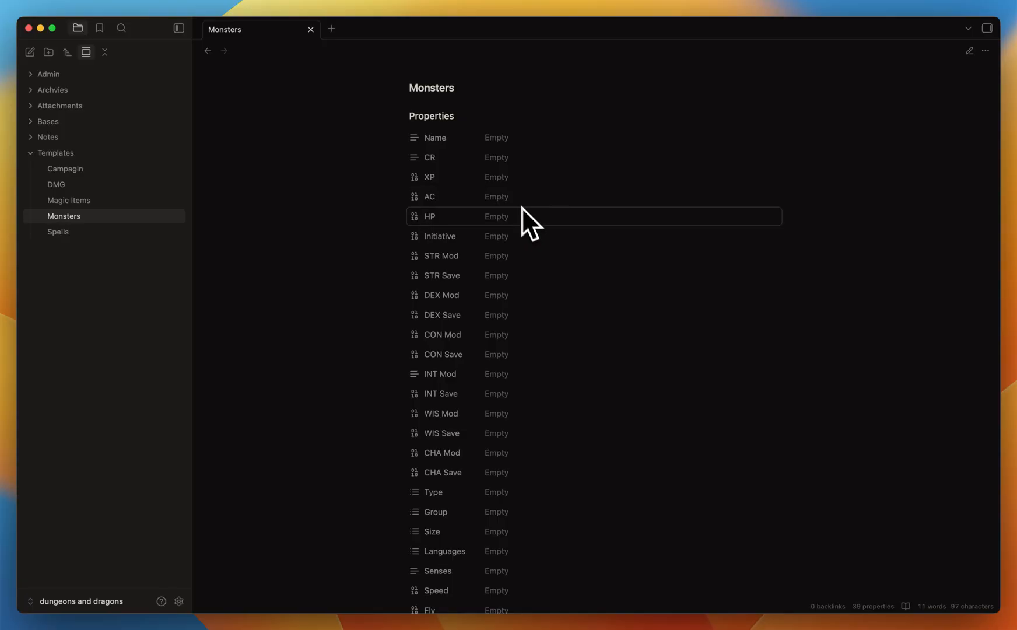
pyautogui.moveTo(543, 259)
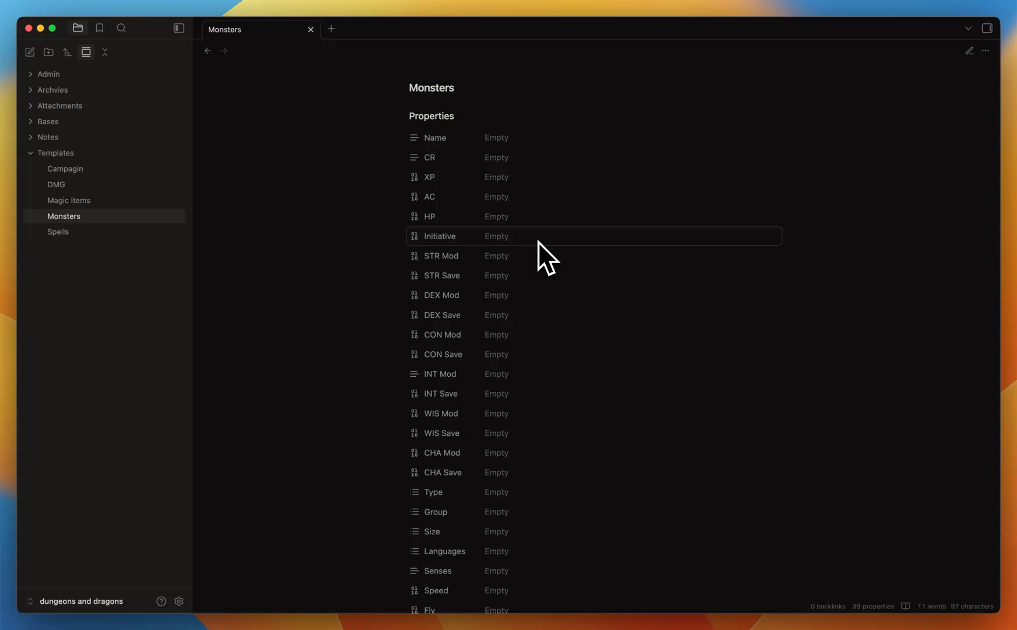
pyautogui.scroll(-3)
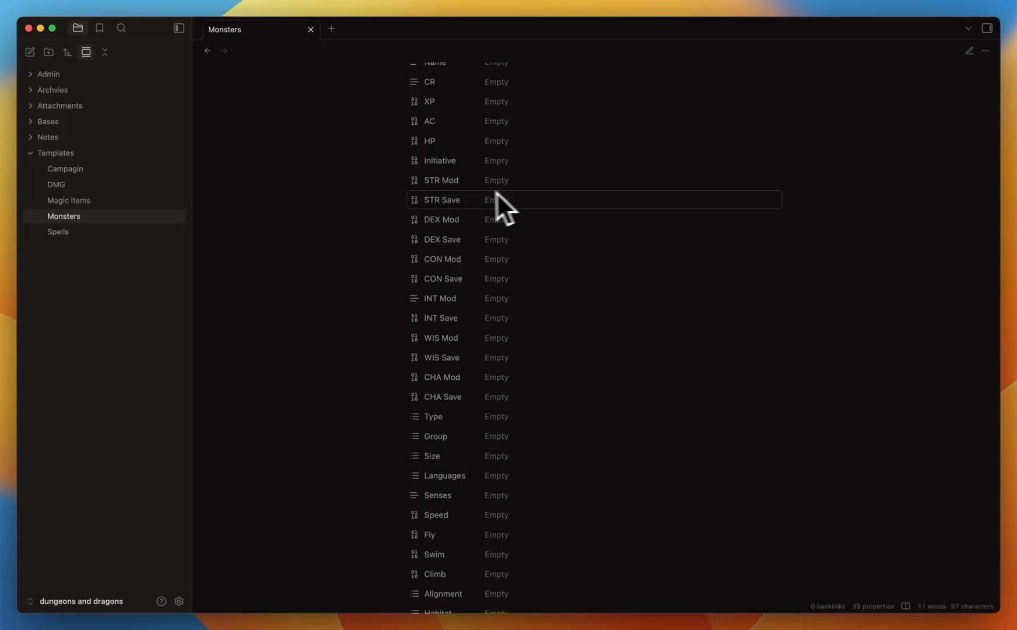
pyautogui.moveTo(511, 185)
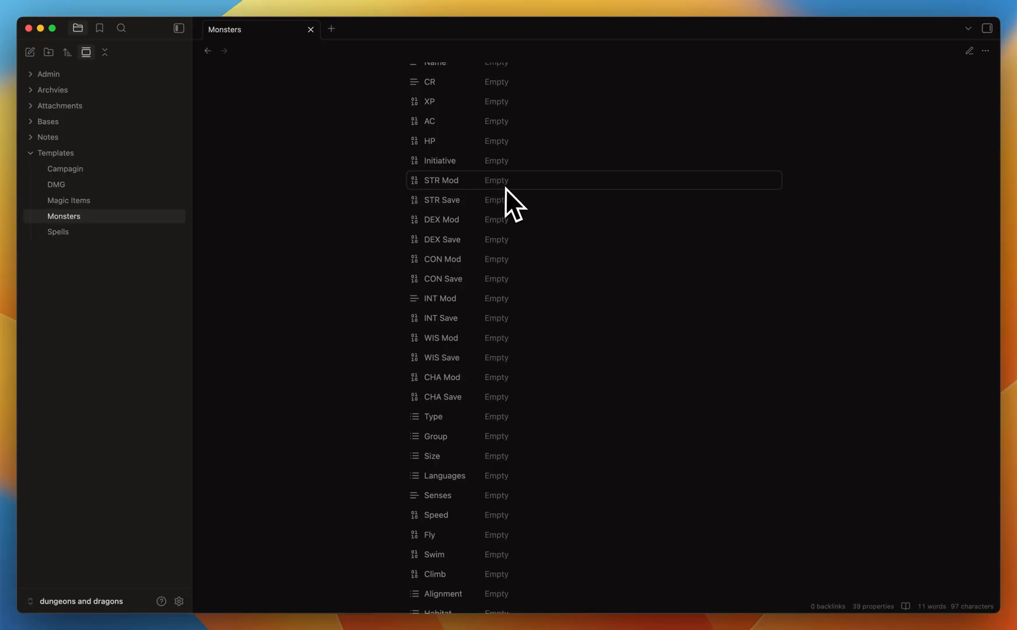
pyautogui.scroll(-3)
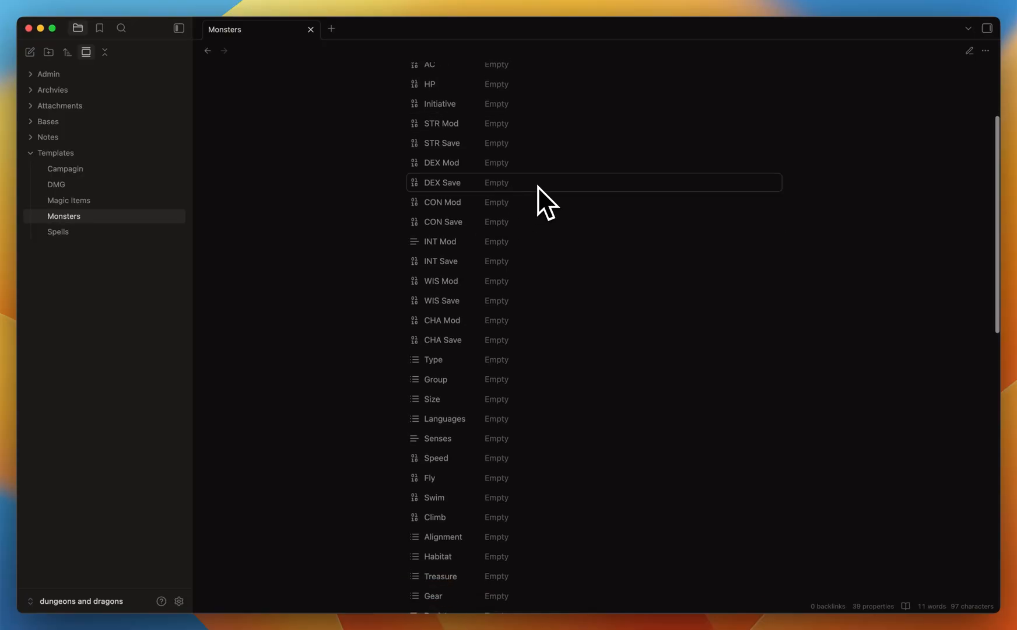
pyautogui.moveTo(559, 322)
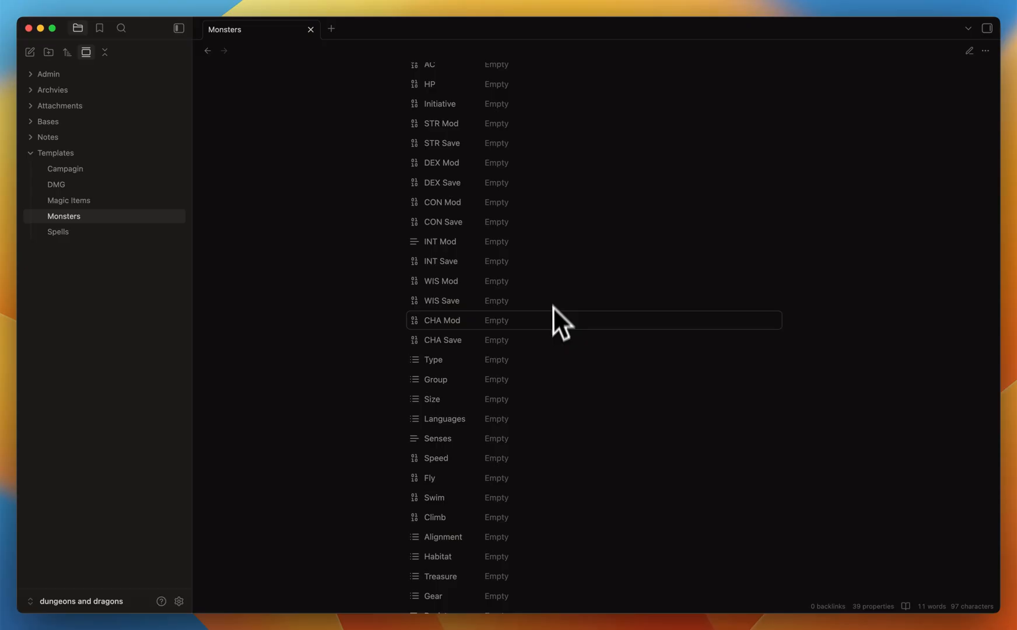
pyautogui.scroll(-3)
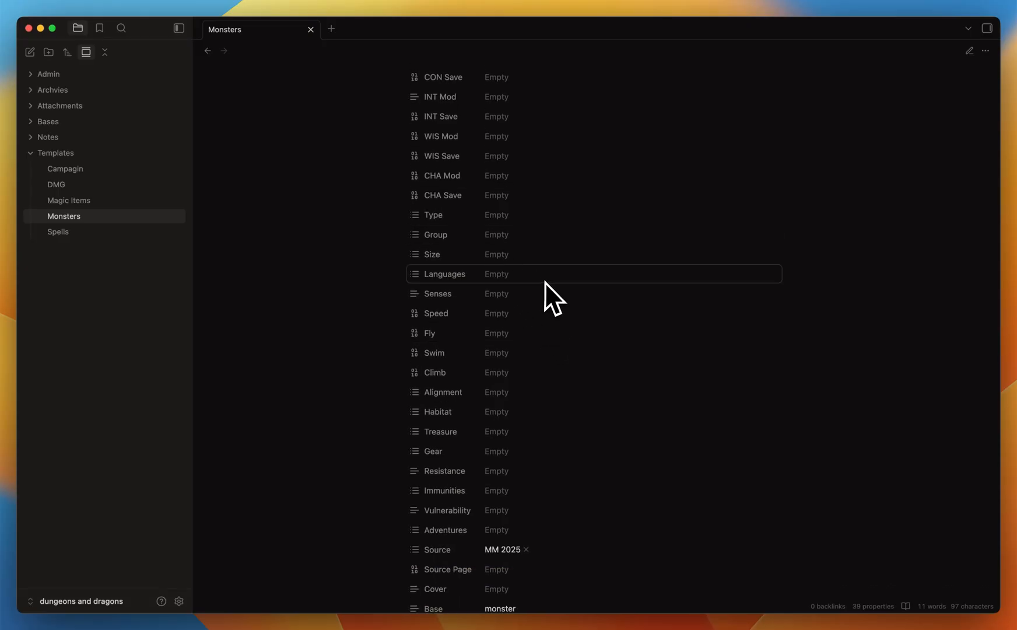
pyautogui.scroll(-3)
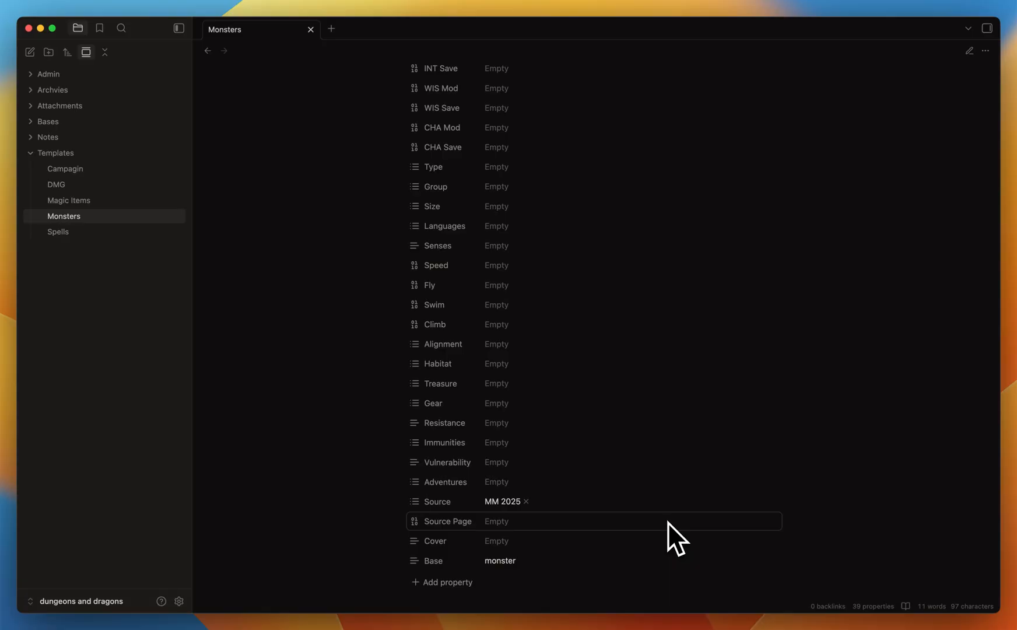
pyautogui.moveTo(632, 508)
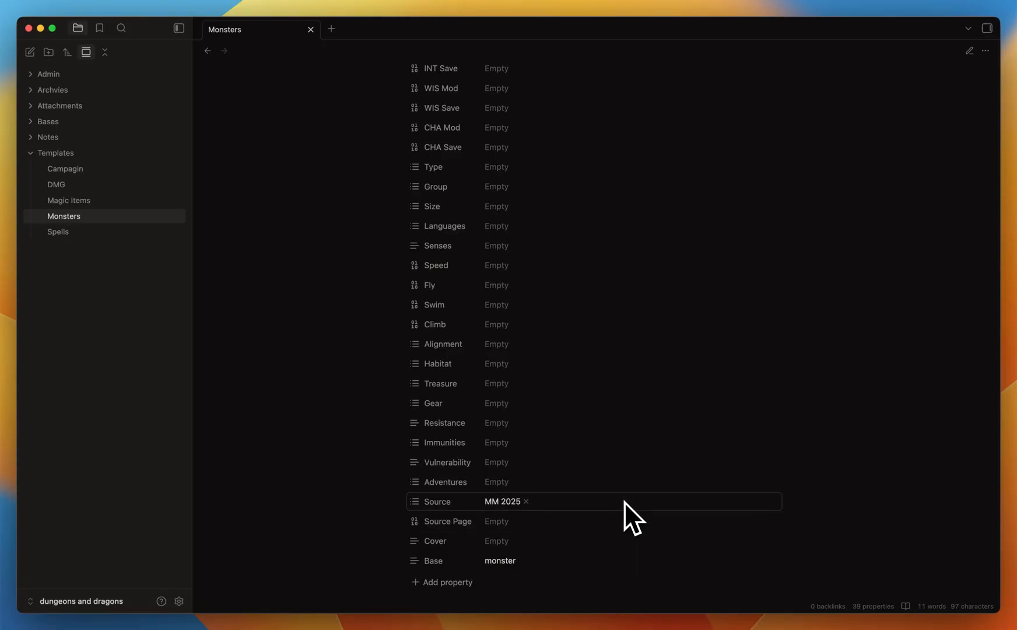
pyautogui.moveTo(613, 481)
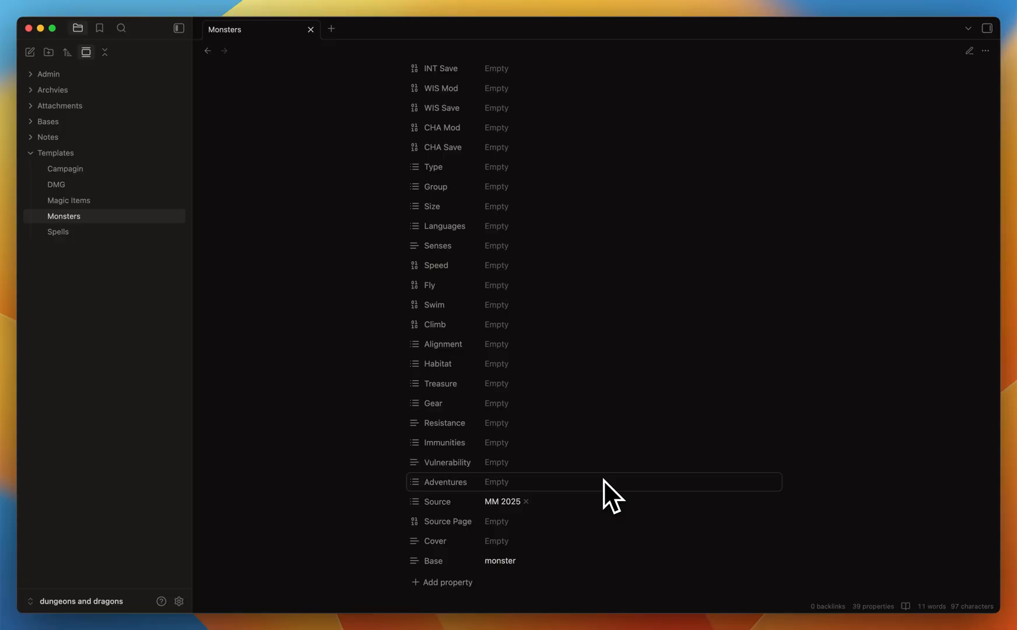
pyautogui.moveTo(553, 500)
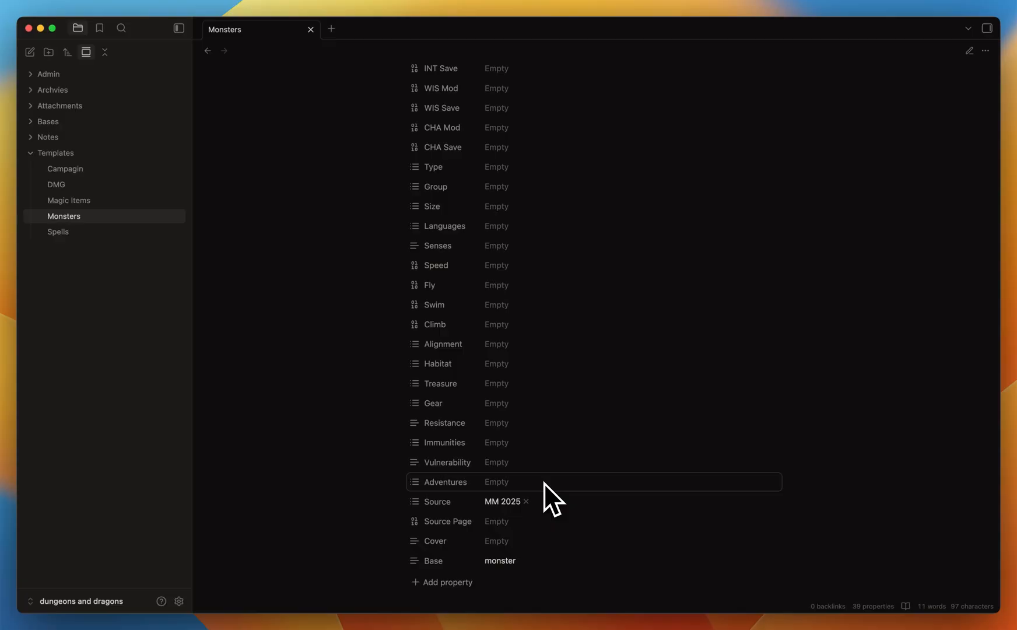
pyautogui.click(57, 231)
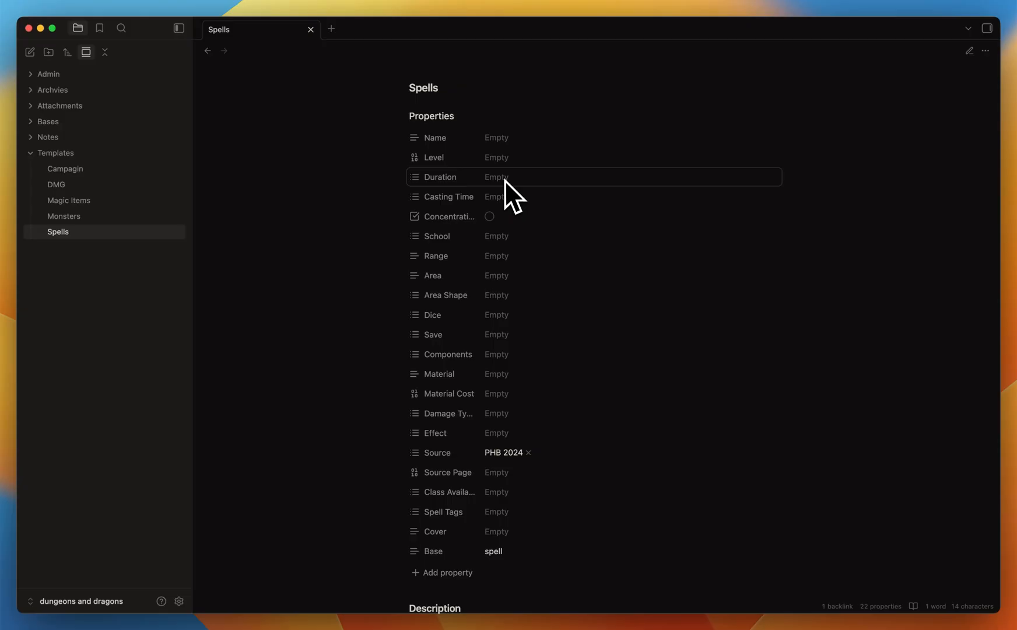
pyautogui.moveTo(514, 243)
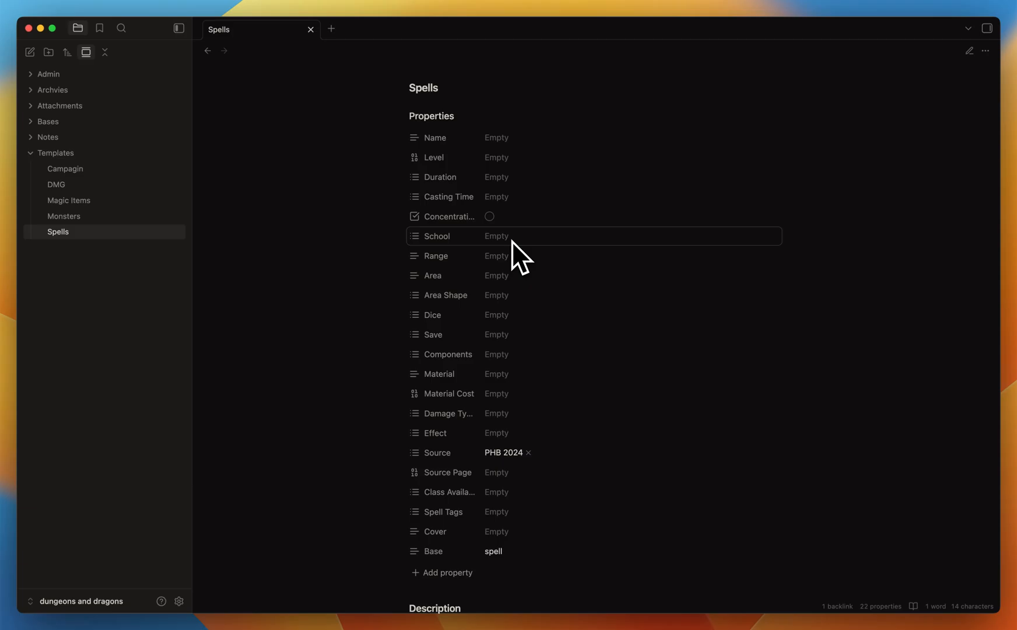
# Scroll the Spells template to its empty Description heading and linked mention
pyautogui.scroll(-3)
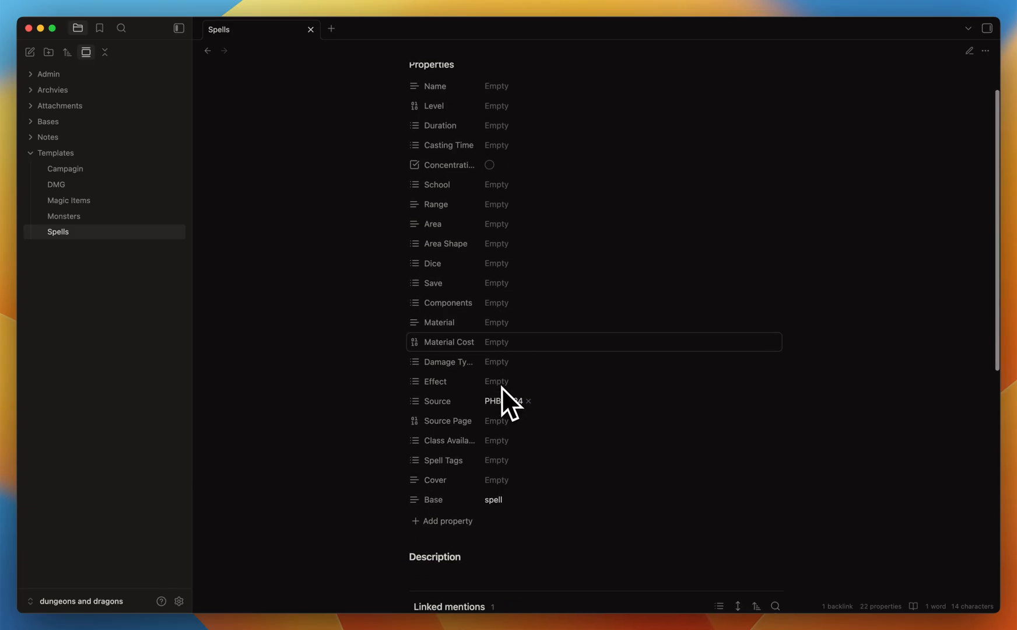
pyautogui.scroll(3)
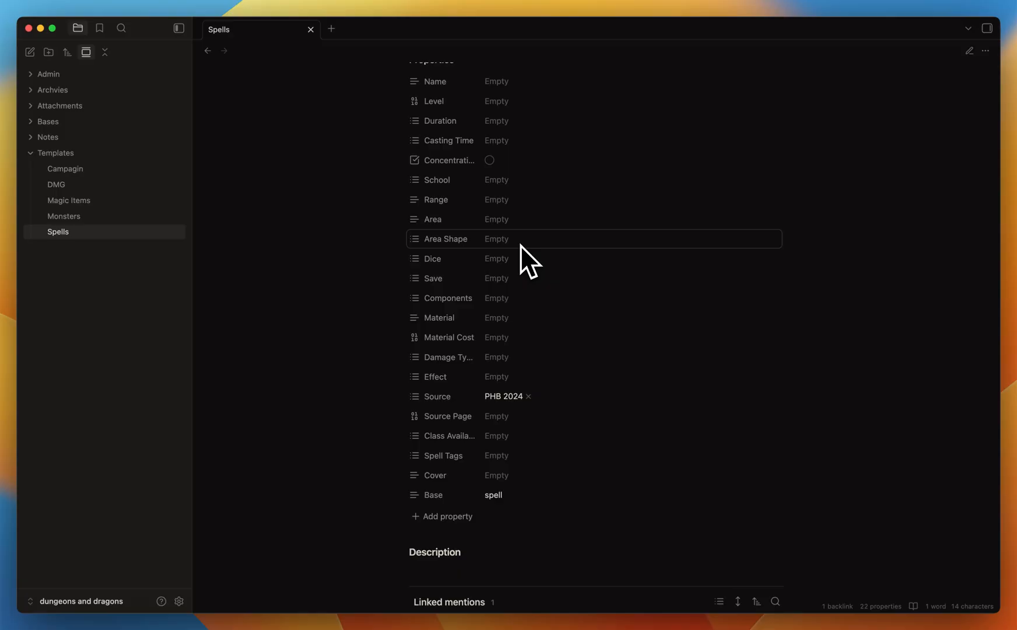
pyautogui.moveTo(515, 405)
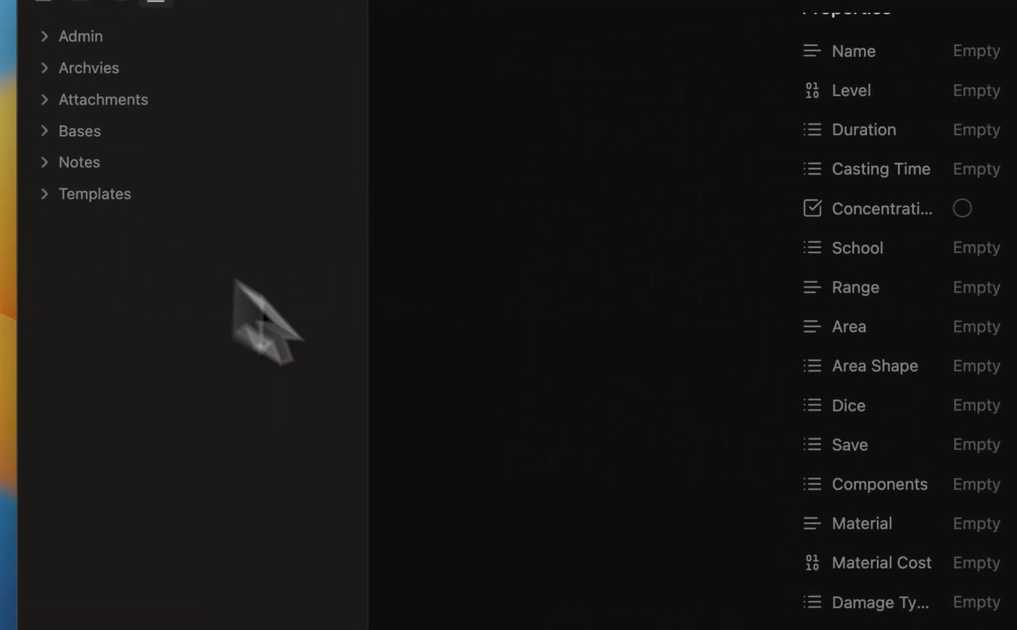
pyautogui.moveTo(499, 470)
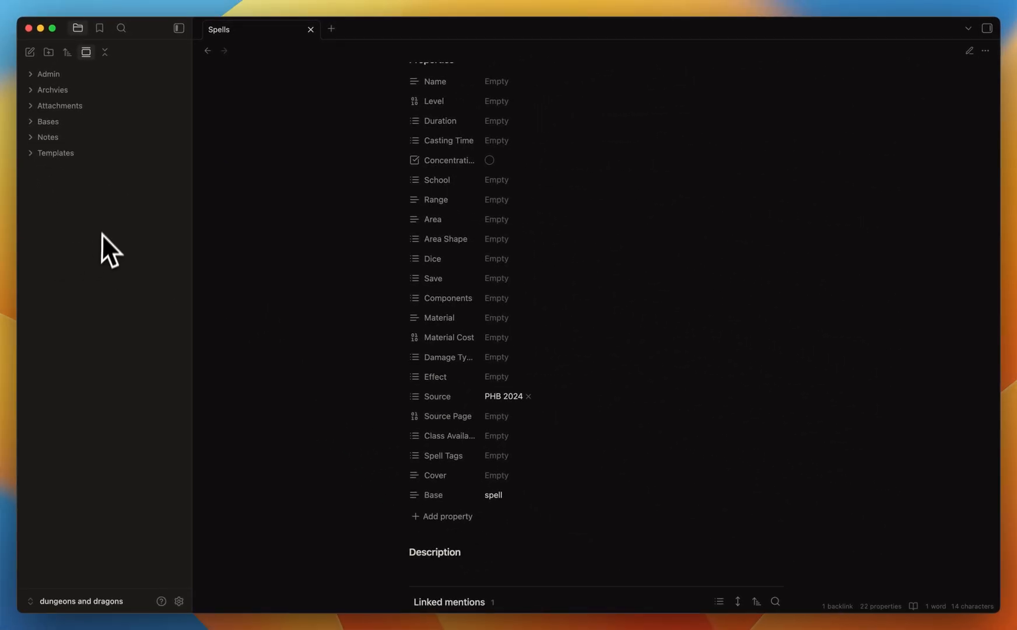
pyautogui.moveTo(127, 318)
pyautogui.write('rules')
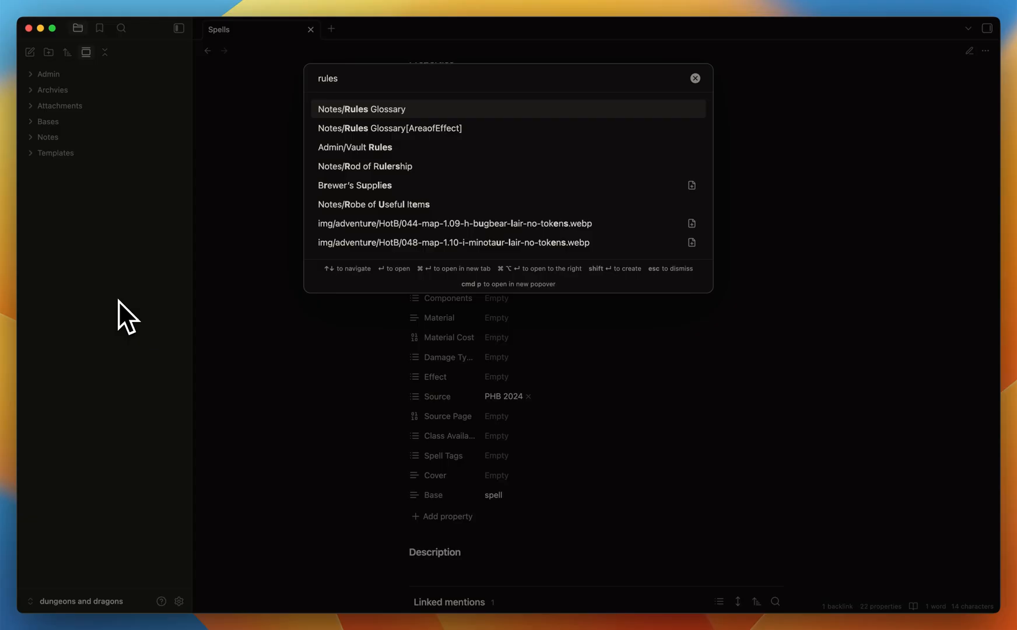
# Open the Rules Glossary note and show its Outline, Backlinks and Graph sidebar
pyautogui.click(362, 108)
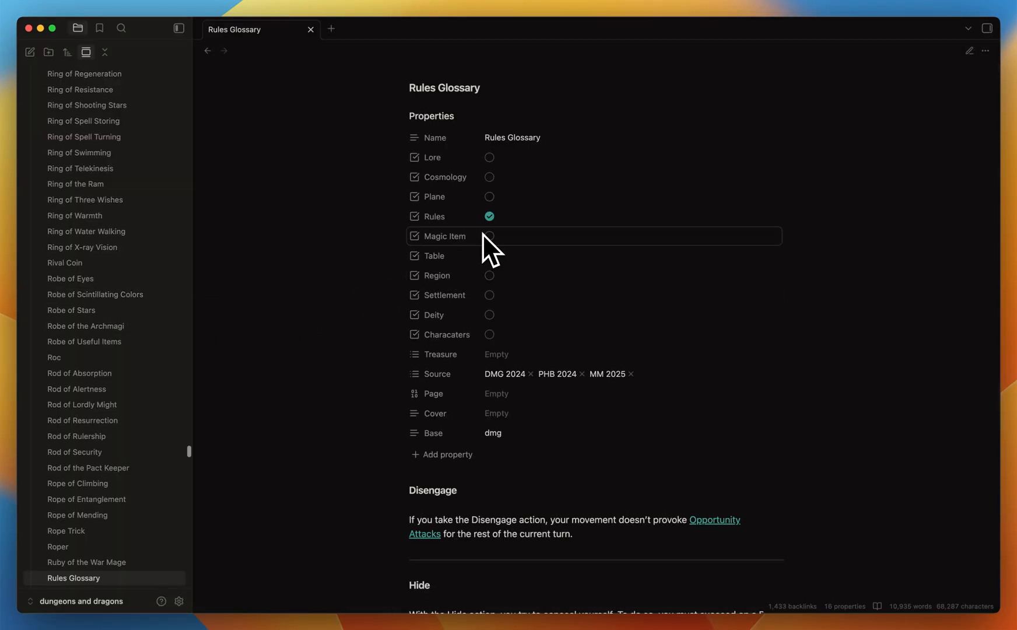
pyautogui.moveTo(642, 323)
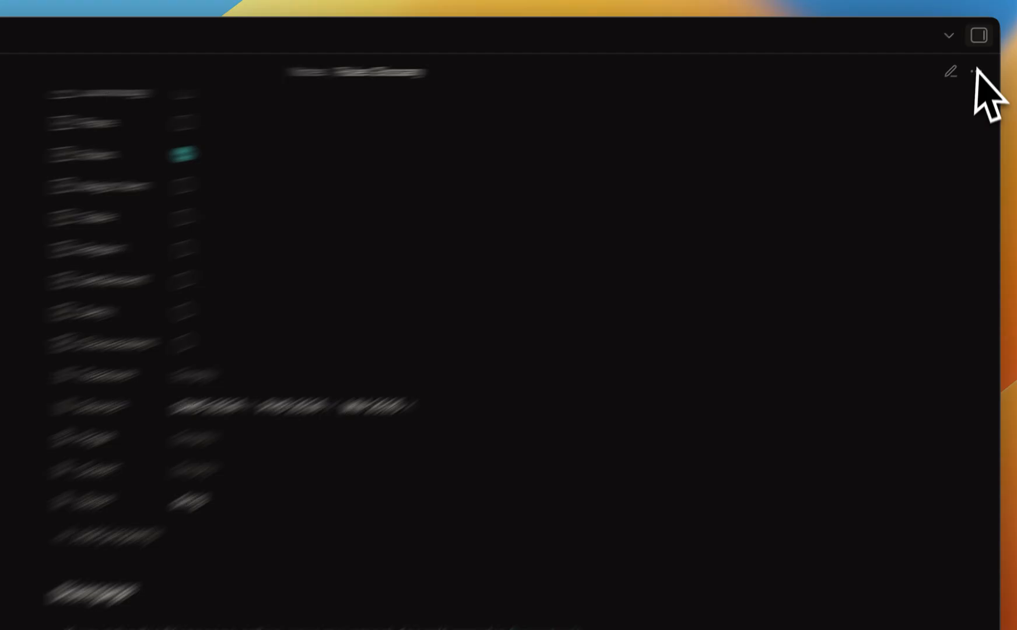
pyautogui.click(978, 39)
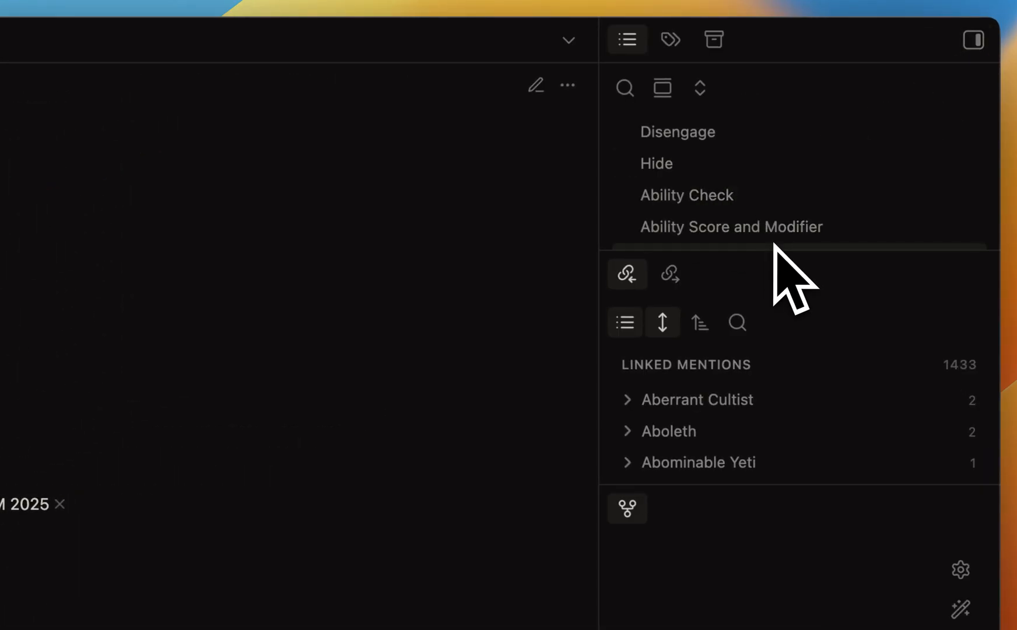
pyautogui.scroll(-3)
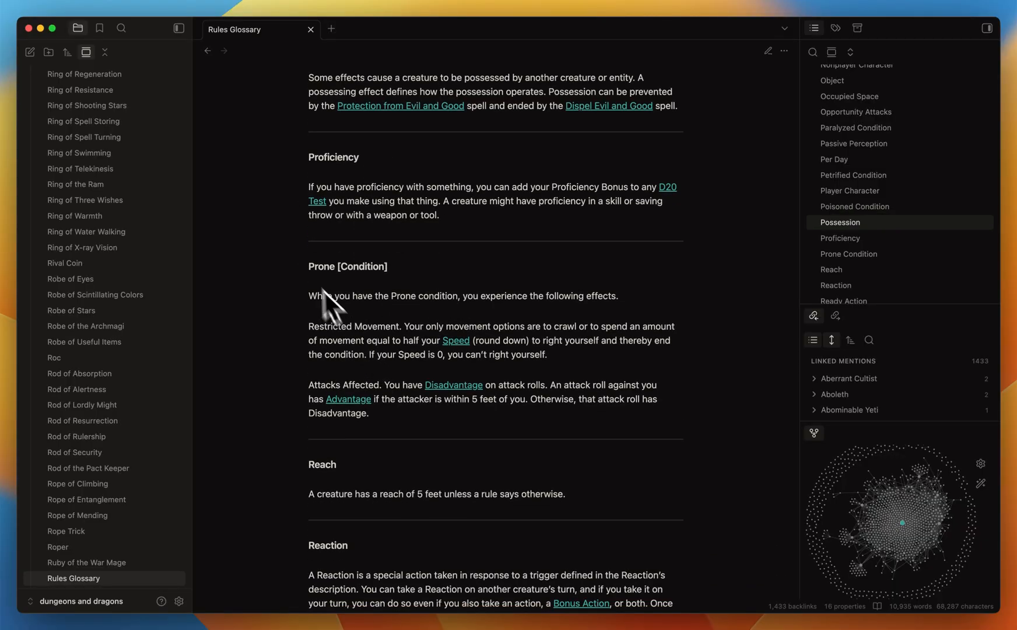
pyautogui.moveTo(335, 299)
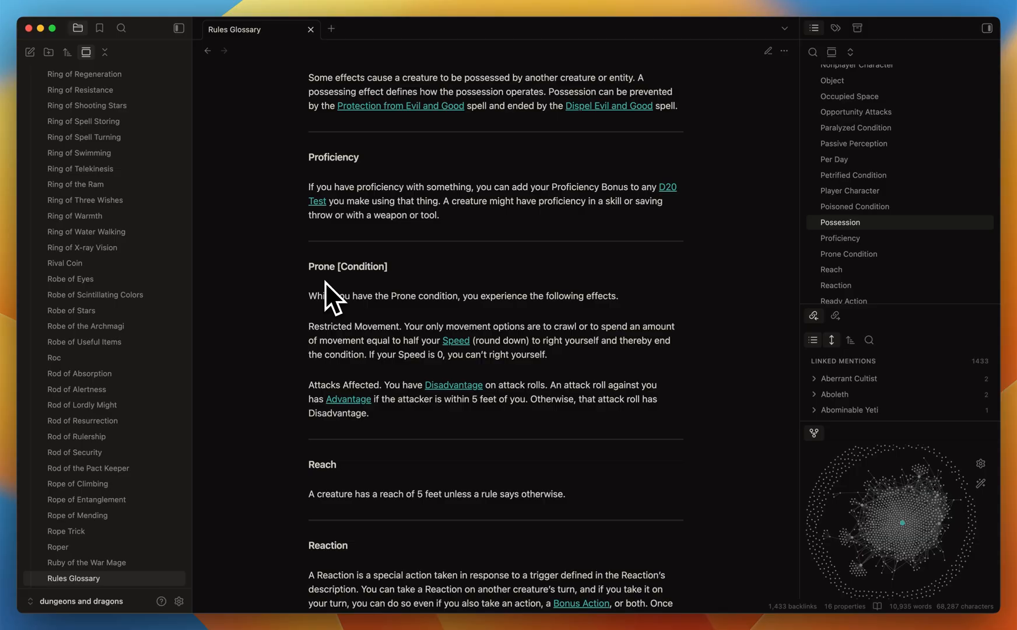
pyautogui.moveTo(353, 341)
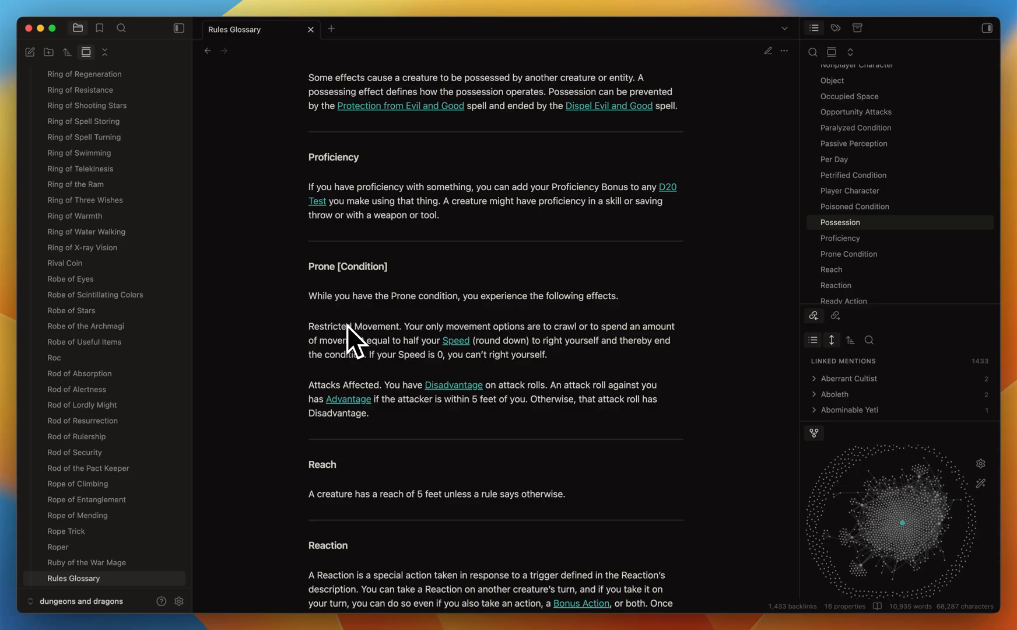
pyautogui.moveTo(421, 368)
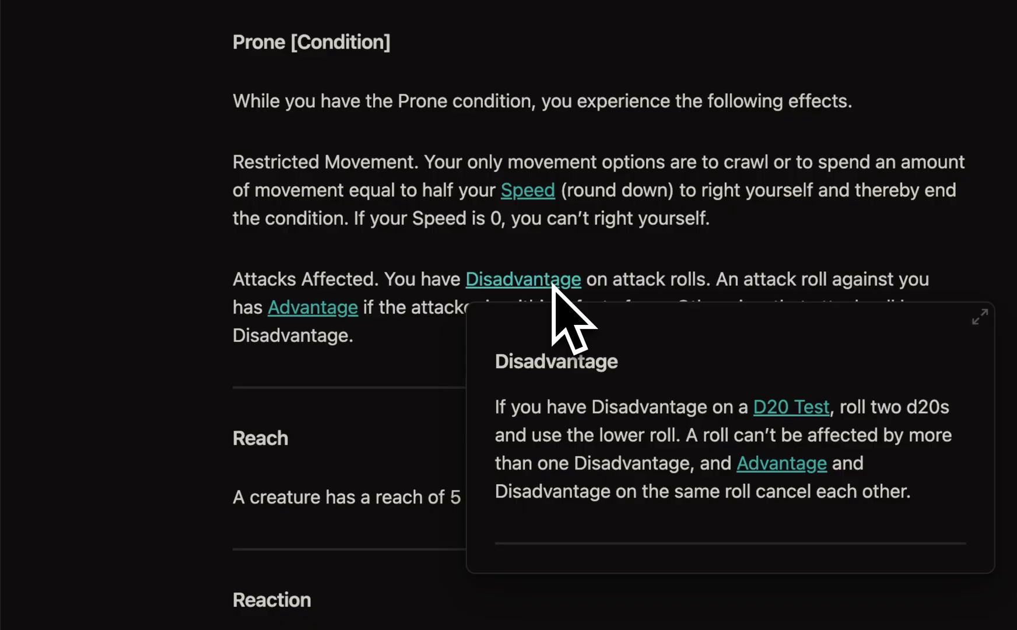
pyautogui.moveTo(525, 403)
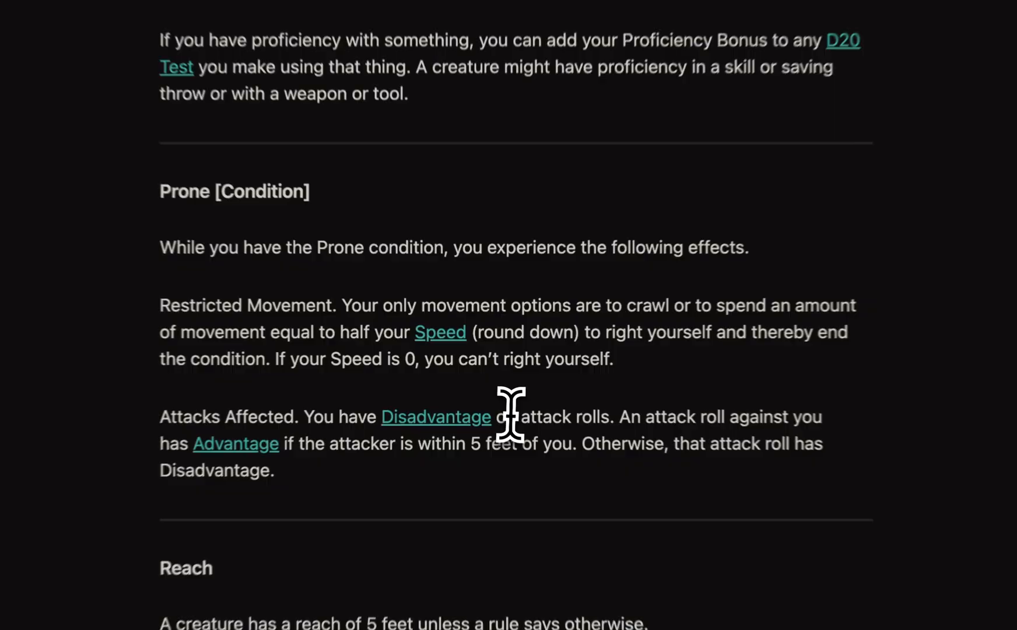
# Jump to the glossary's Disadvantage entry via the Outline, then collapse the Notes folder
pyautogui.scroll(3)
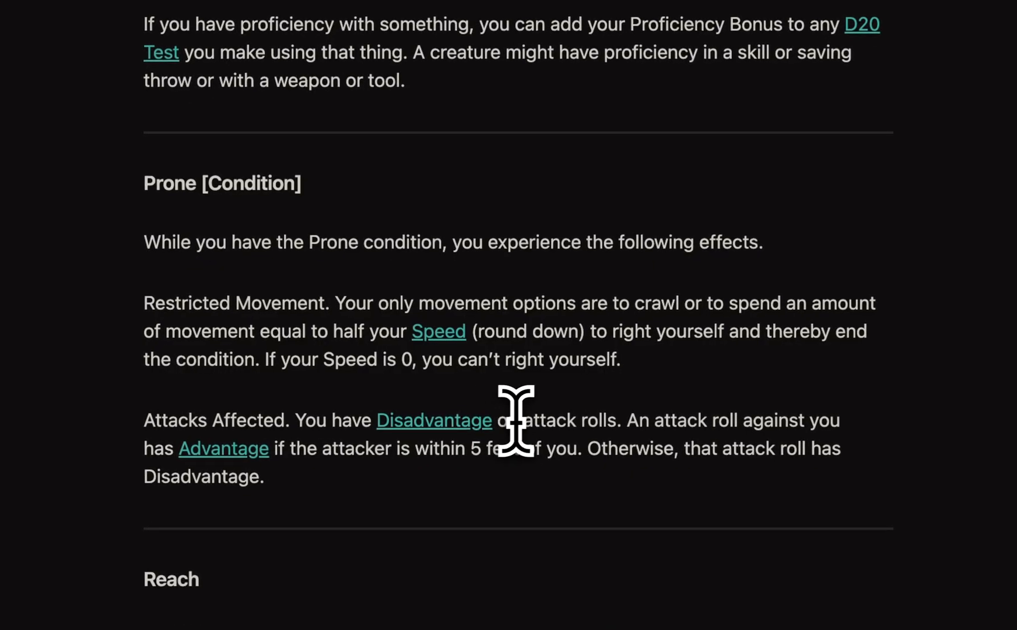
pyautogui.click(433, 420)
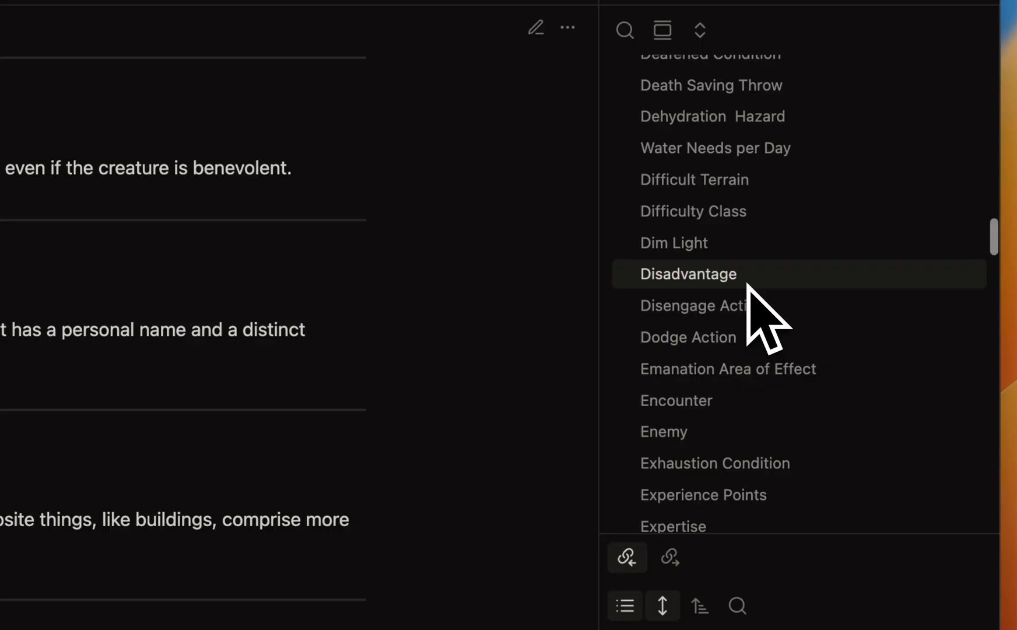
pyautogui.click(692, 273)
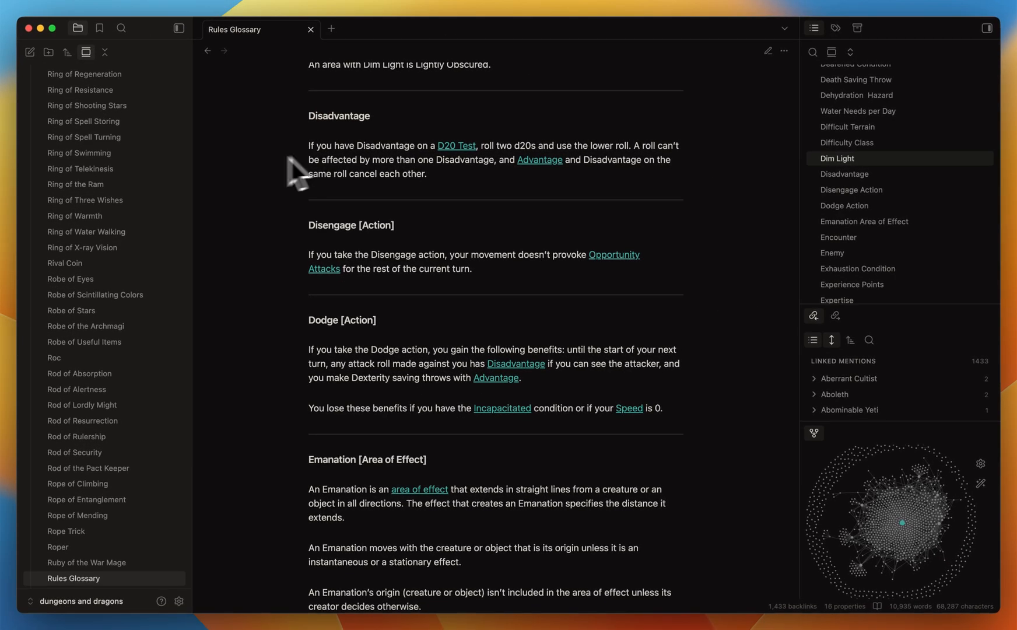
pyautogui.scroll(3)
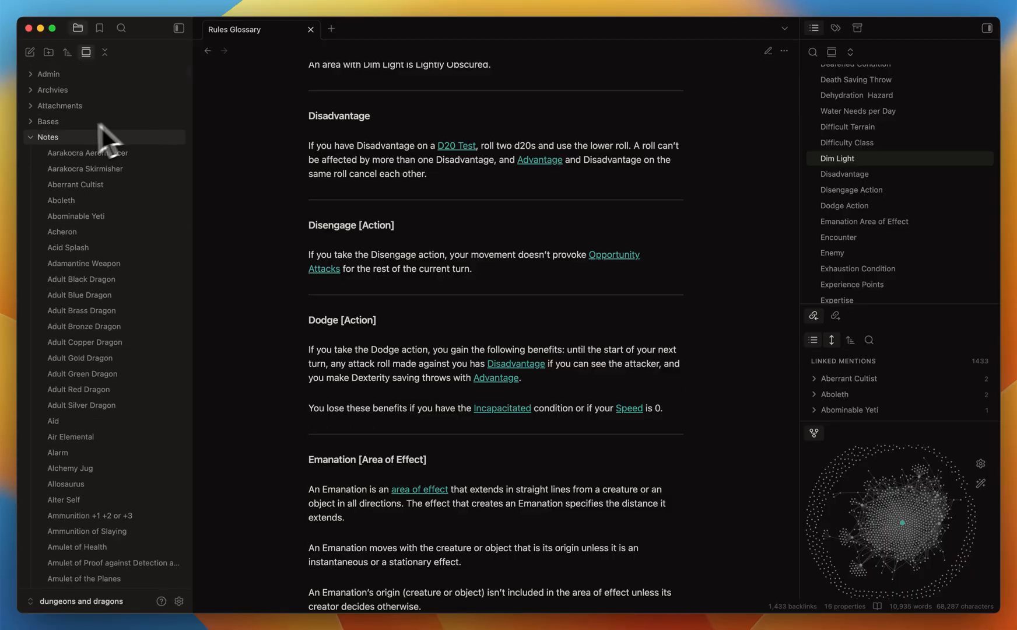
pyautogui.click(46, 137)
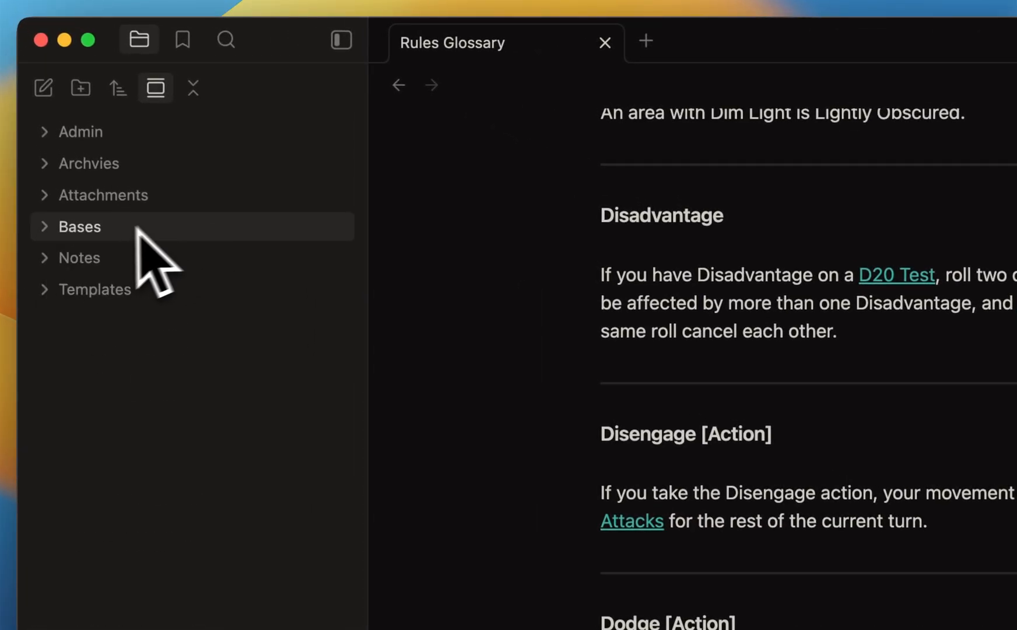
# Expand the Bases folder in the file explorer
pyautogui.click(111, 321)
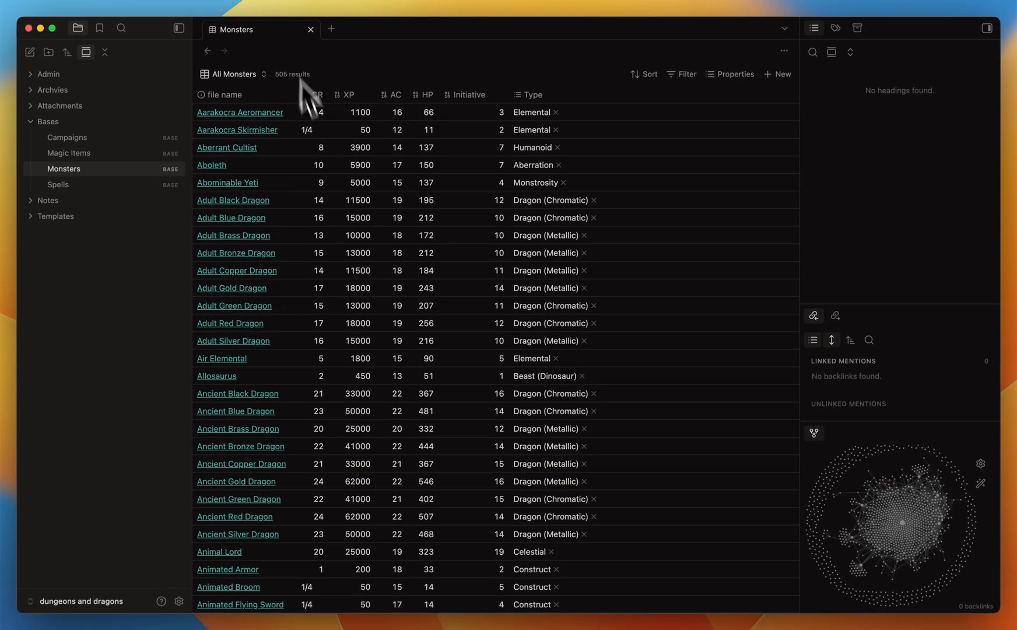
pyautogui.moveTo(253, 367)
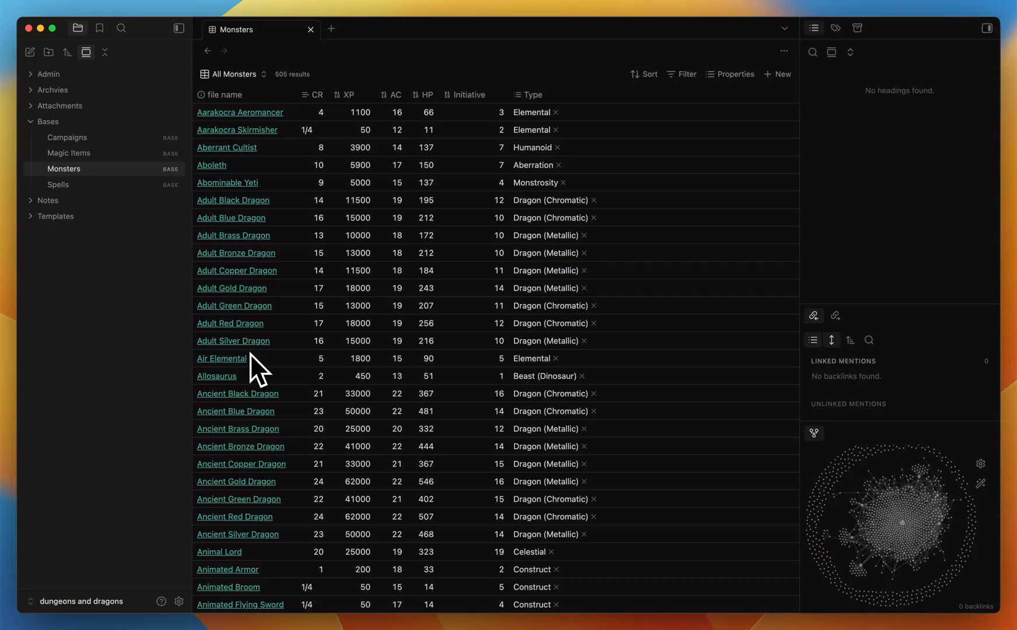
pyautogui.moveTo(202, 386)
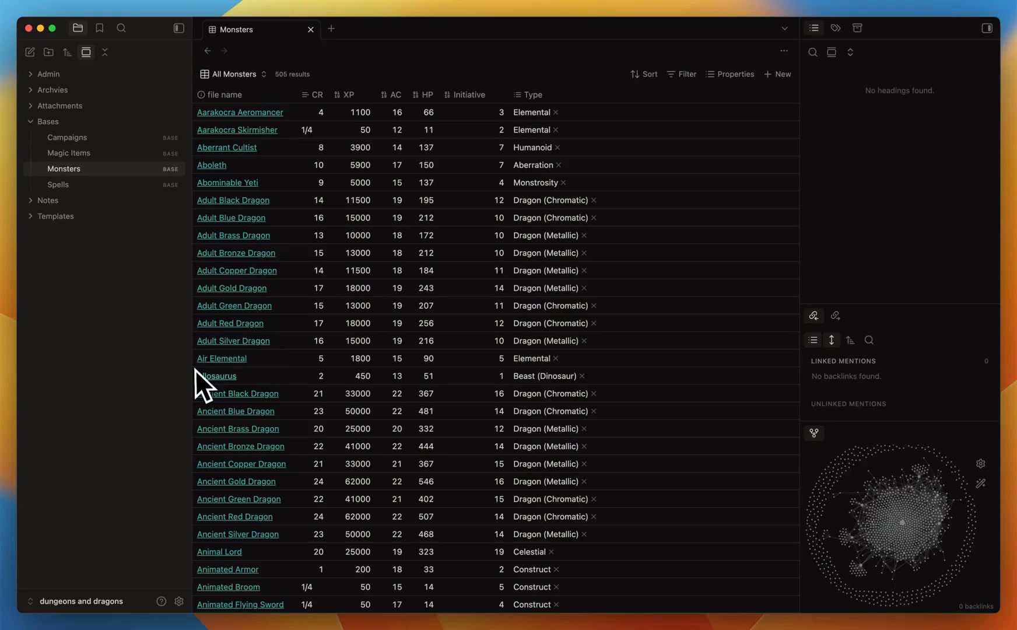
pyautogui.moveTo(266, 379)
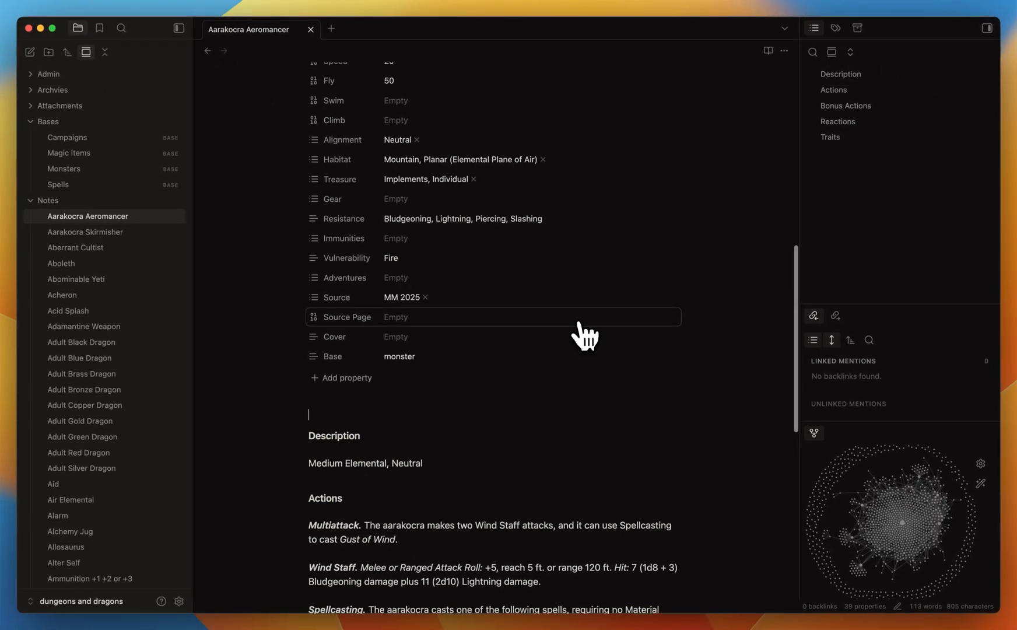
# Scroll the Aarakocra Aeromancer note to its Actions and preview the Gust of Wind spell
pyautogui.scroll(3)
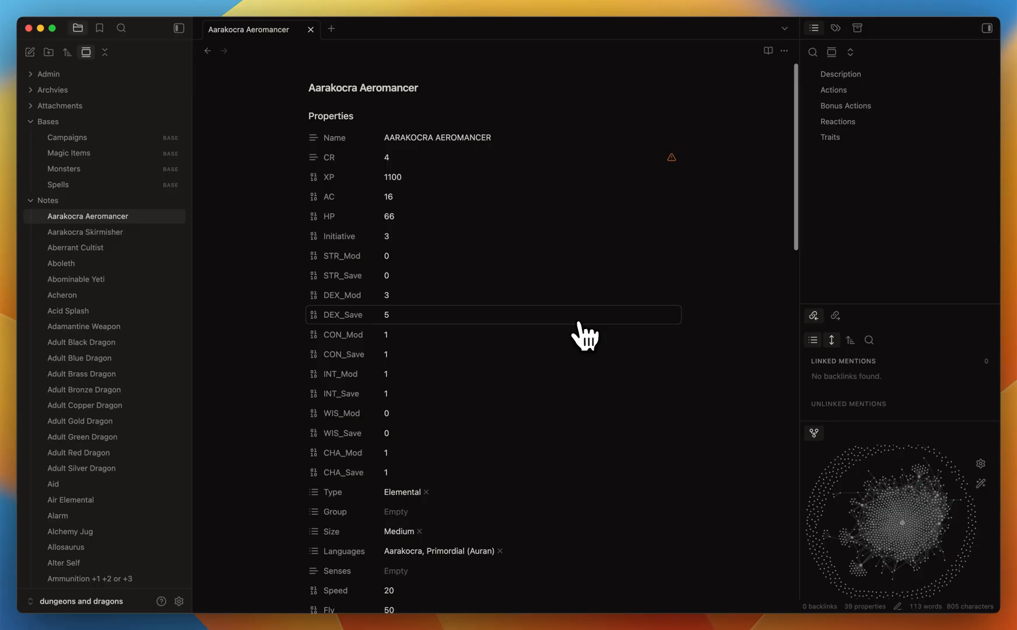
pyautogui.scroll(-3)
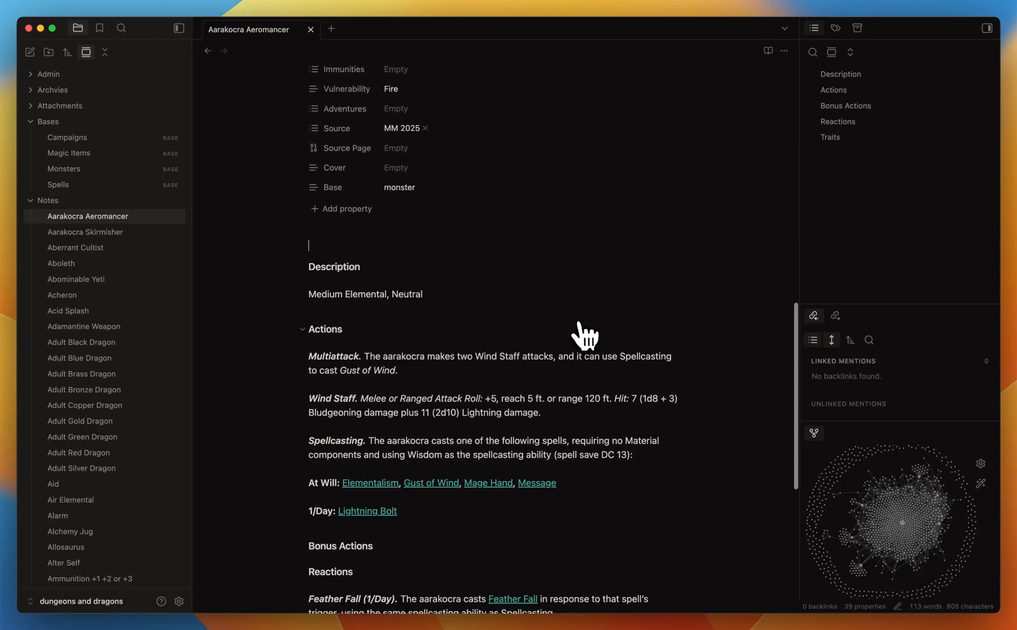
pyautogui.scroll(-3)
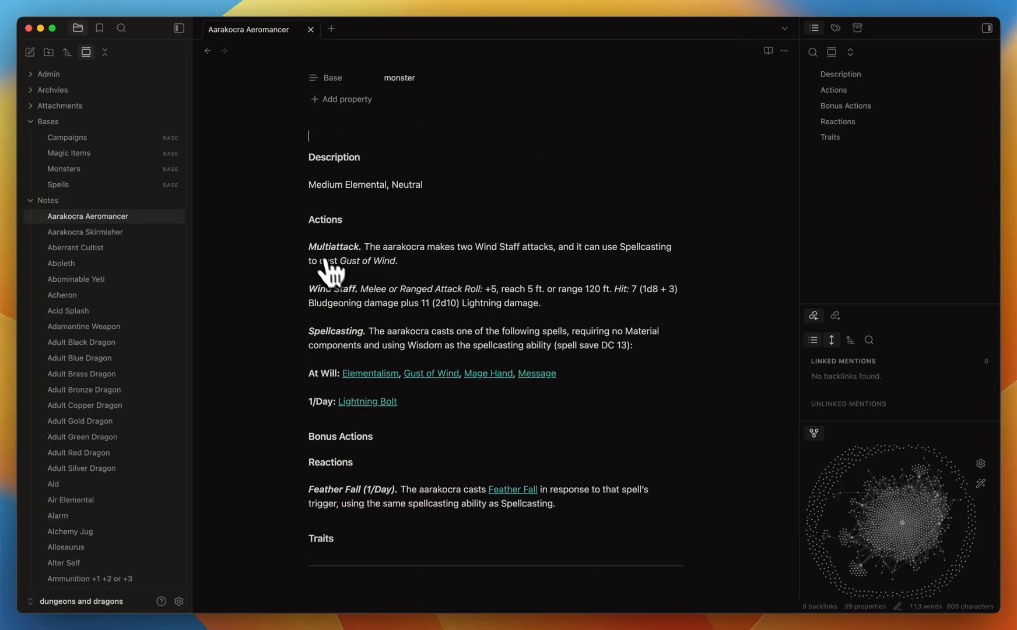
pyautogui.moveTo(402, 340)
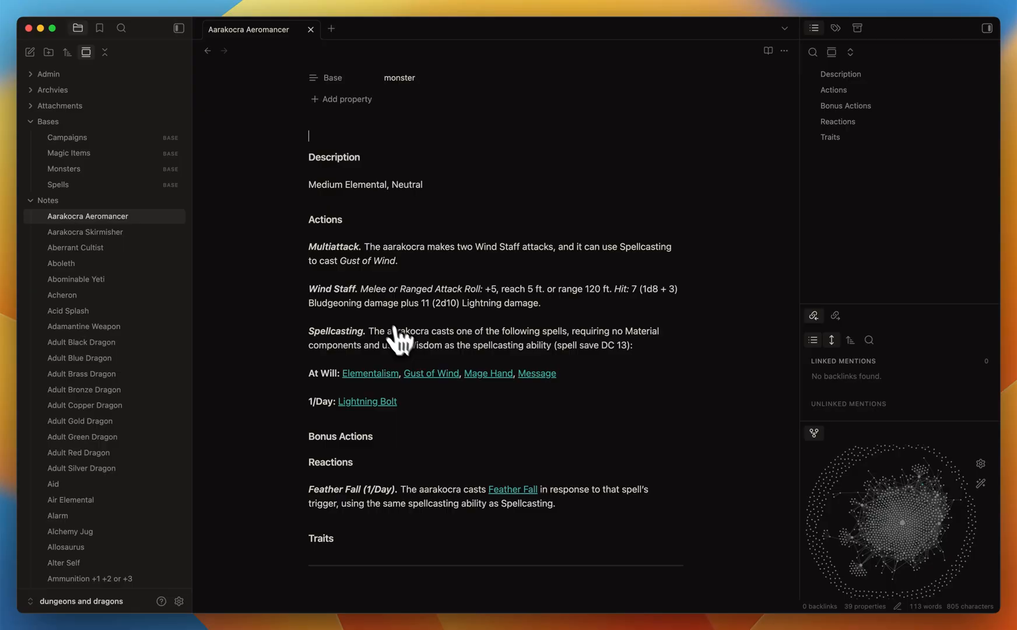
pyautogui.moveTo(347, 351)
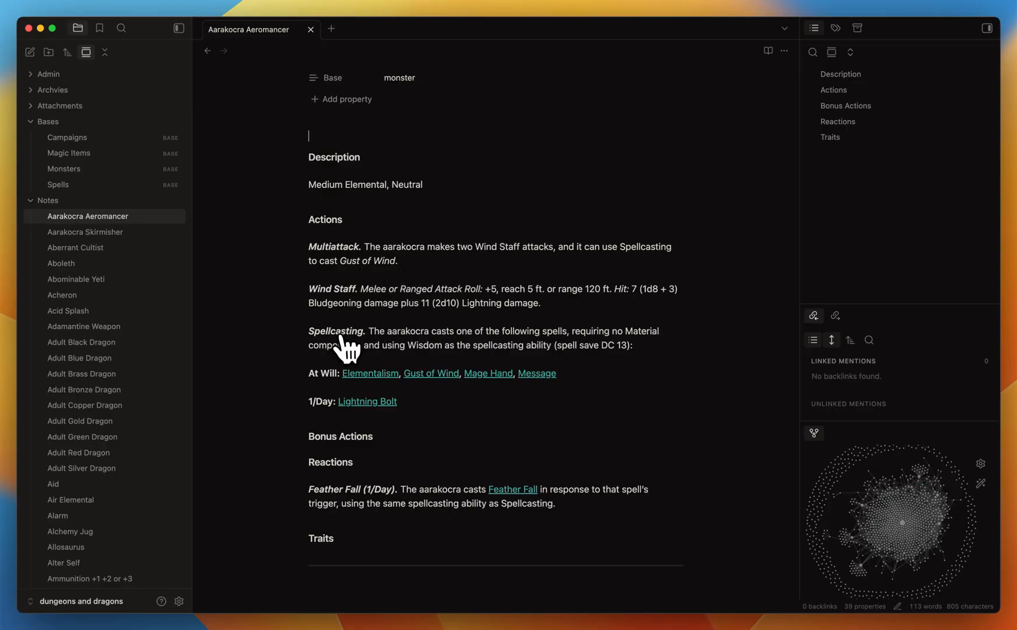
pyautogui.moveTo(314, 376)
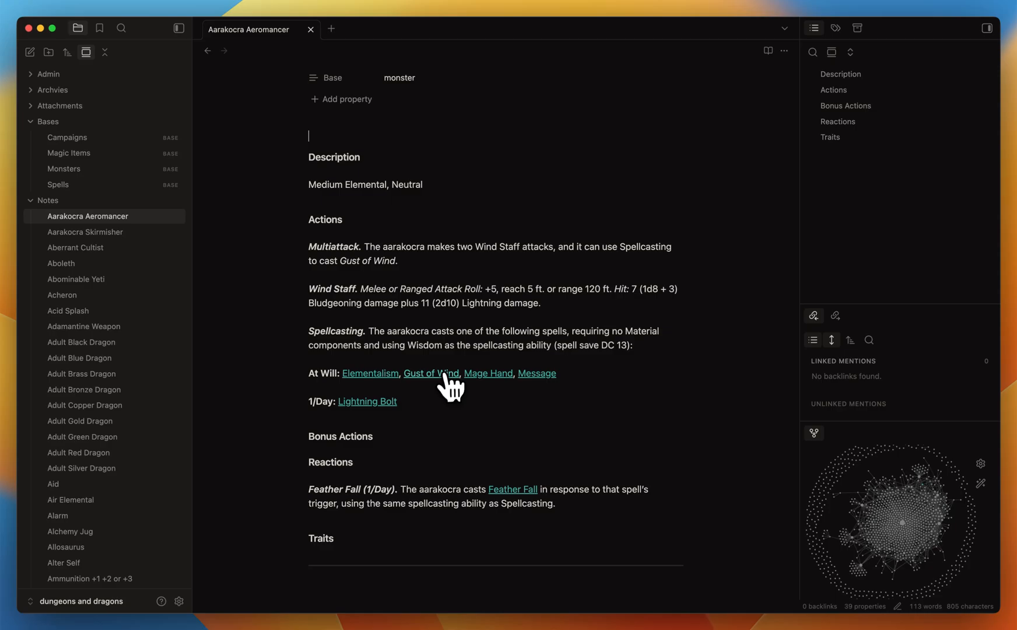
pyautogui.click(431, 373)
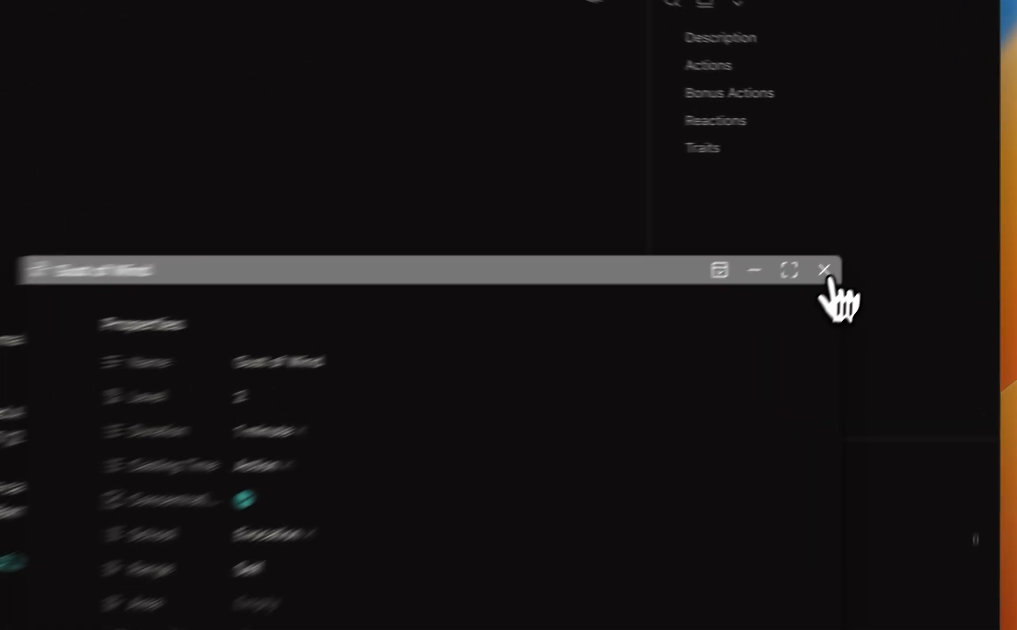
pyautogui.click(825, 270)
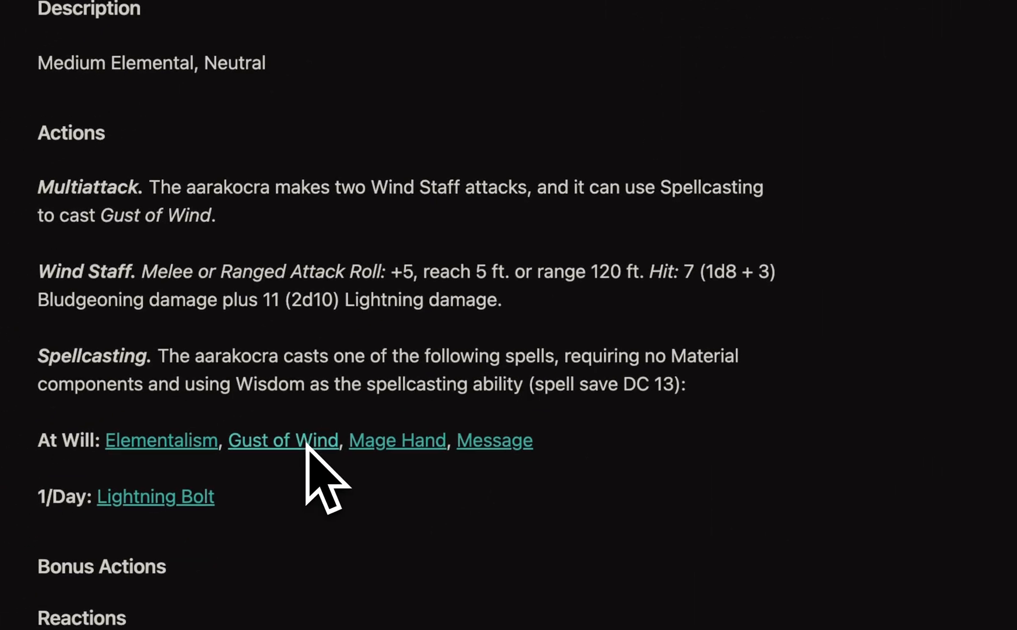
pyautogui.click(283, 439)
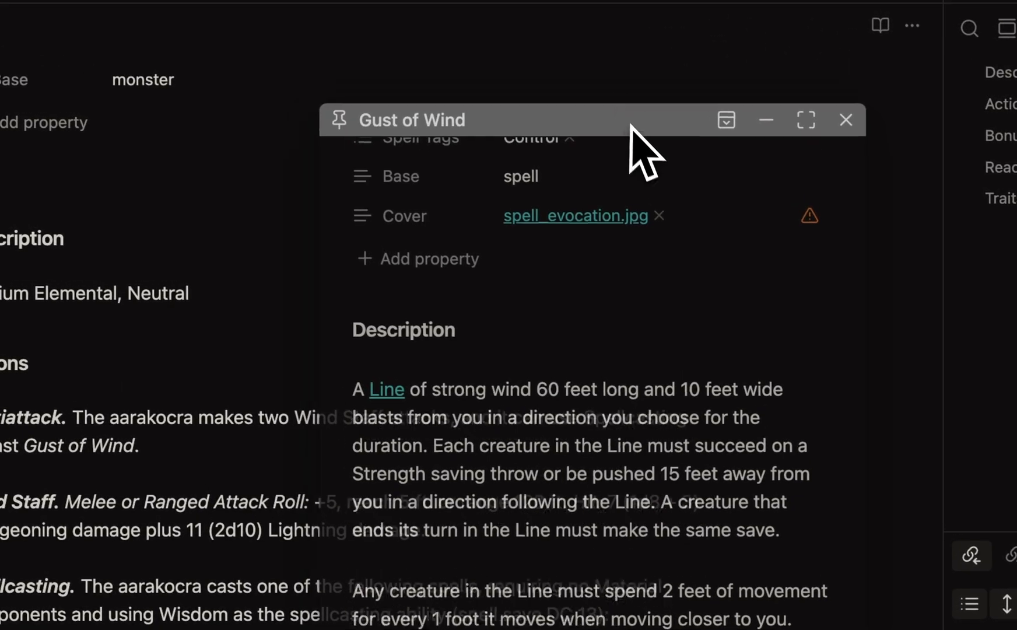
pyautogui.click(845, 120)
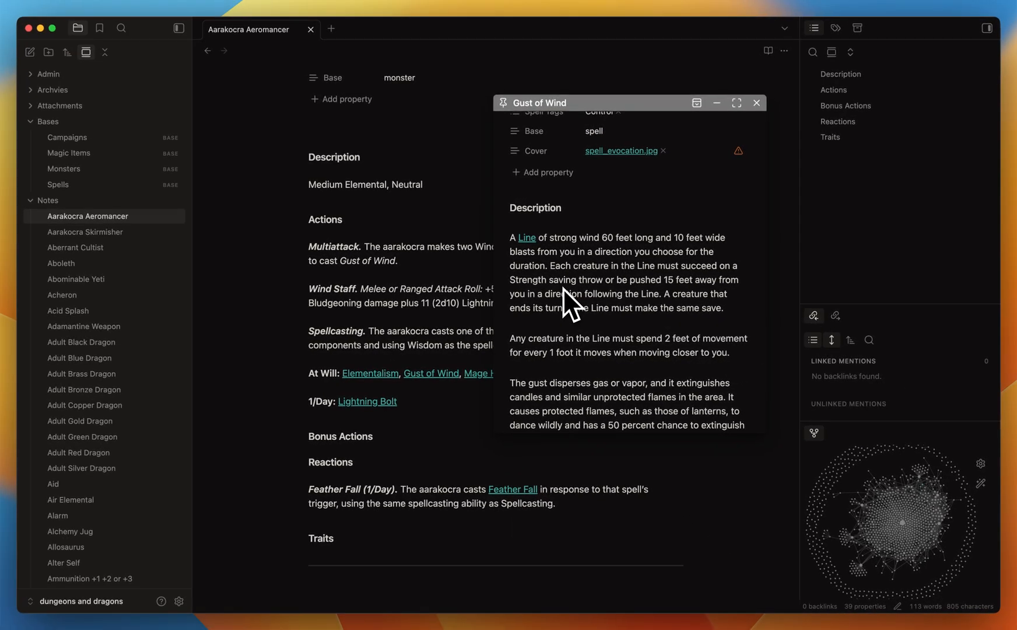
pyautogui.moveTo(595, 305)
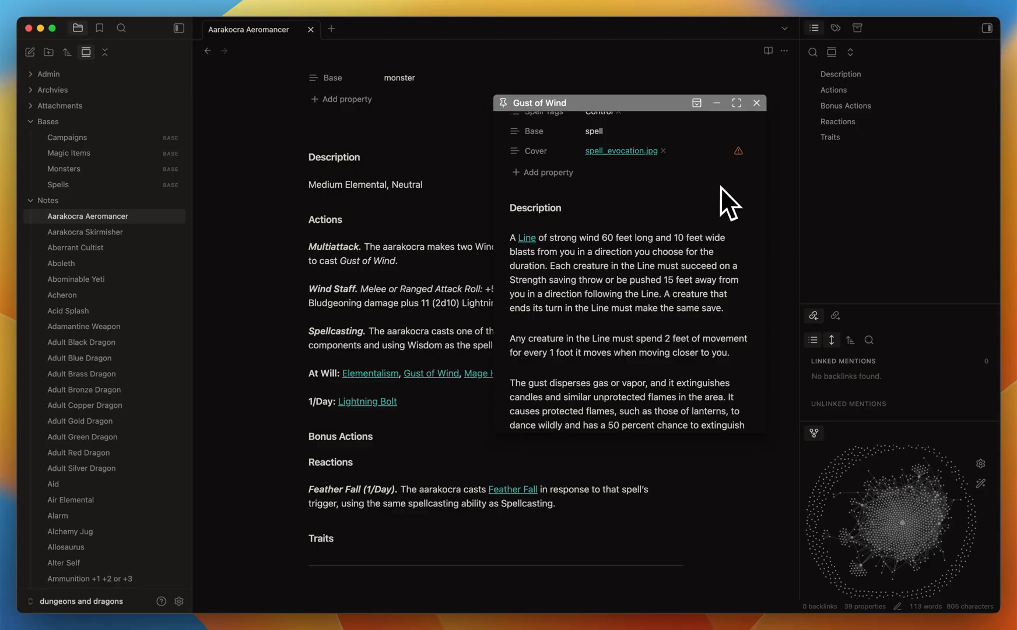
pyautogui.click(756, 103)
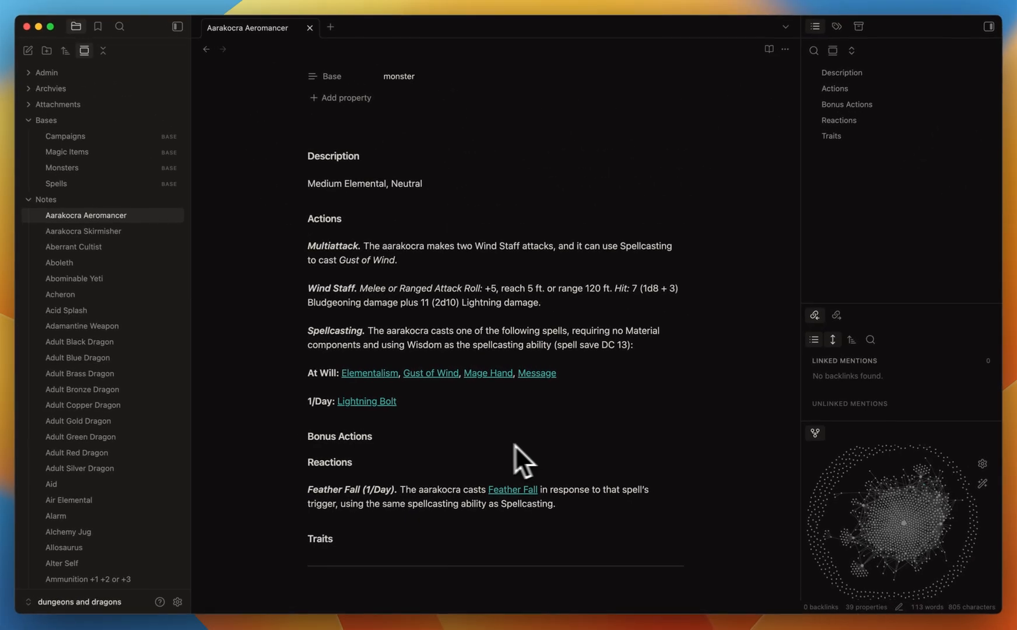
pyautogui.moveTo(515, 434)
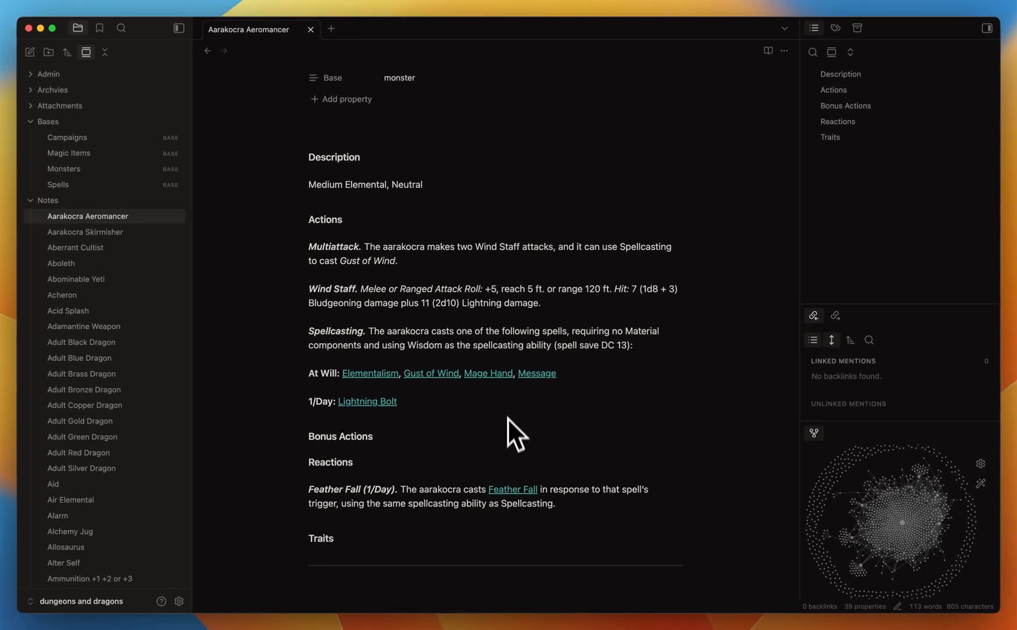
pyautogui.click(512, 490)
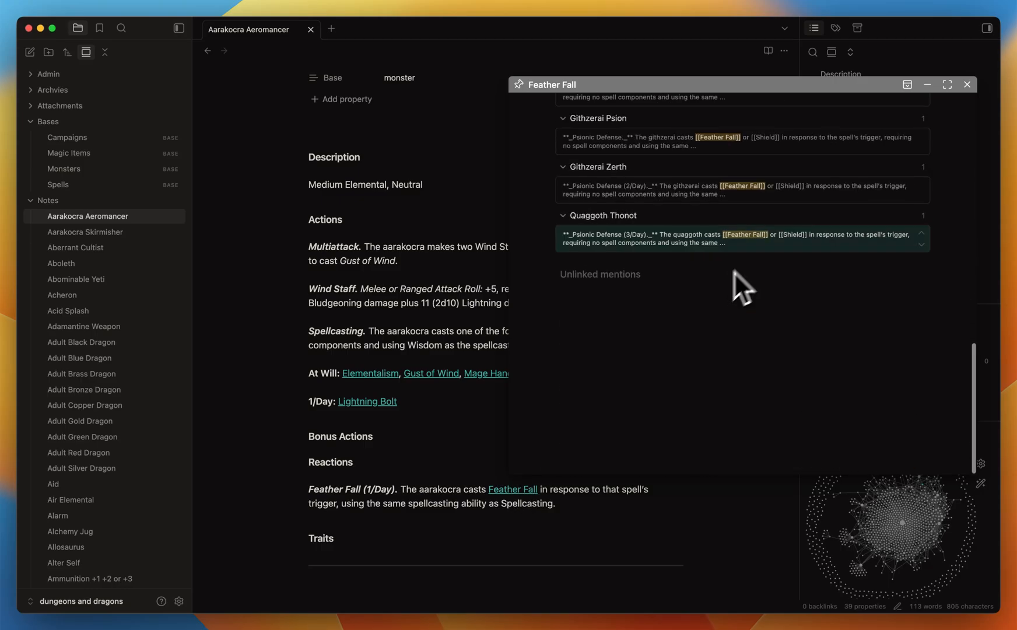
pyautogui.scroll(3)
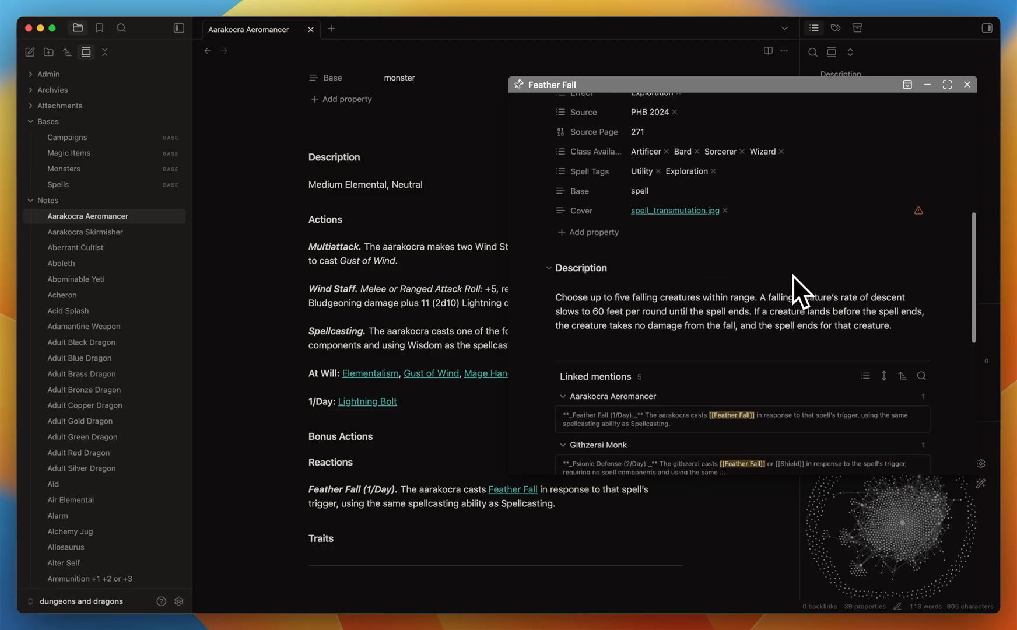
pyautogui.click(965, 84)
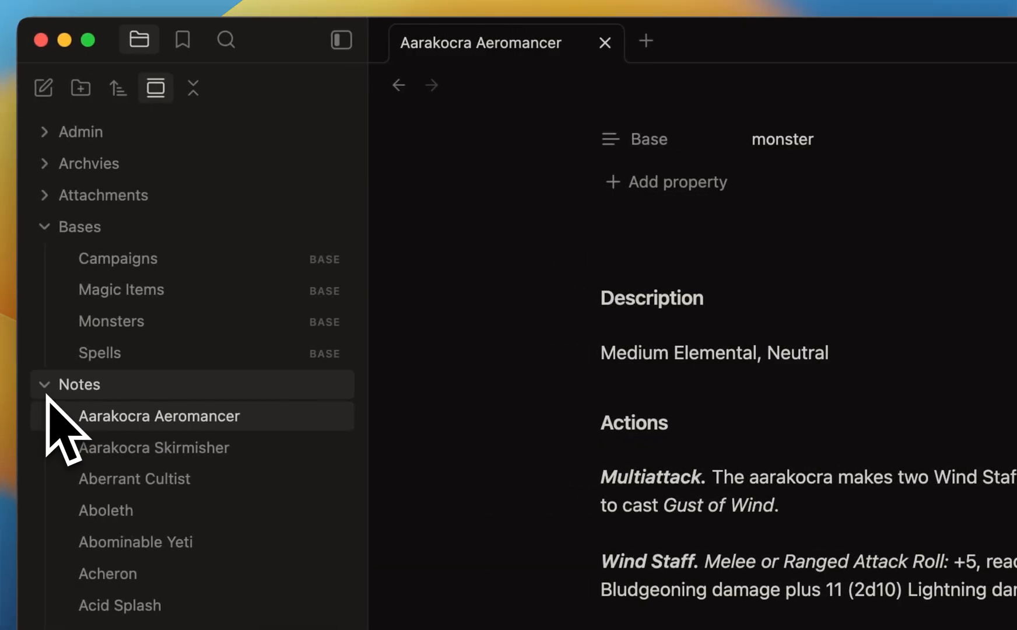
# Close the Aarakocra Aeromancer note, collapse Notes, and open the Monsters base
pyautogui.click(45, 383)
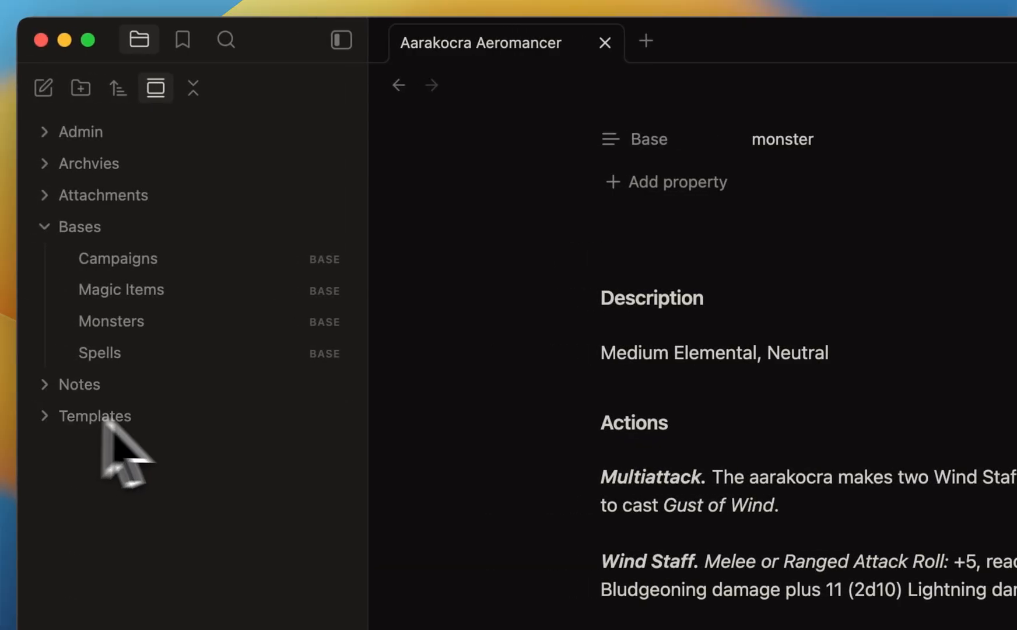
pyautogui.click(605, 43)
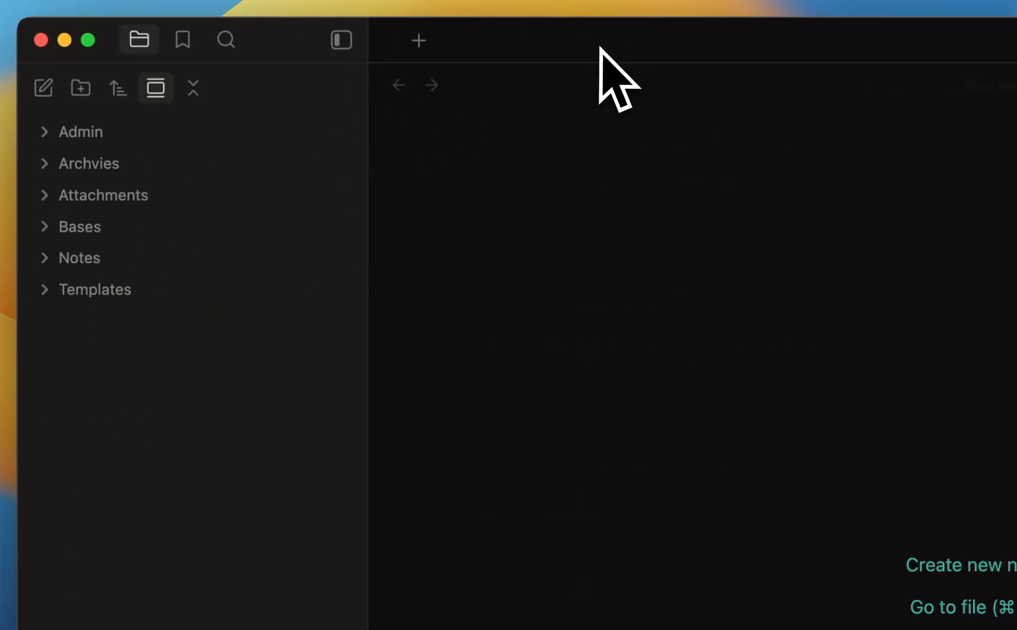
pyautogui.click(79, 226)
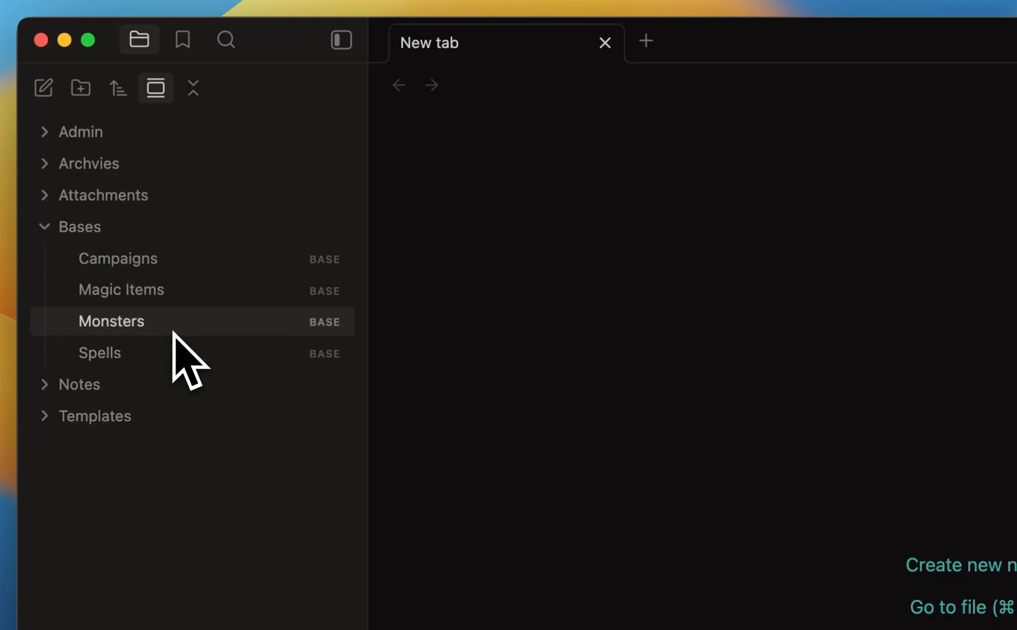
pyautogui.click(111, 321)
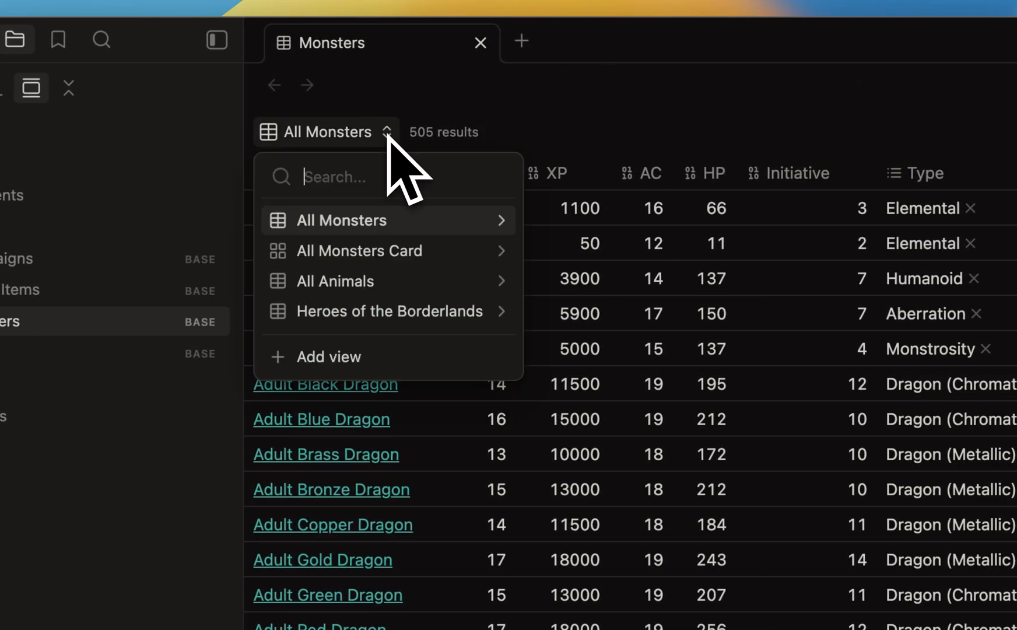
# Switch the base to the Heroes of the Borderlands view and scroll its table
pyautogui.click(335, 281)
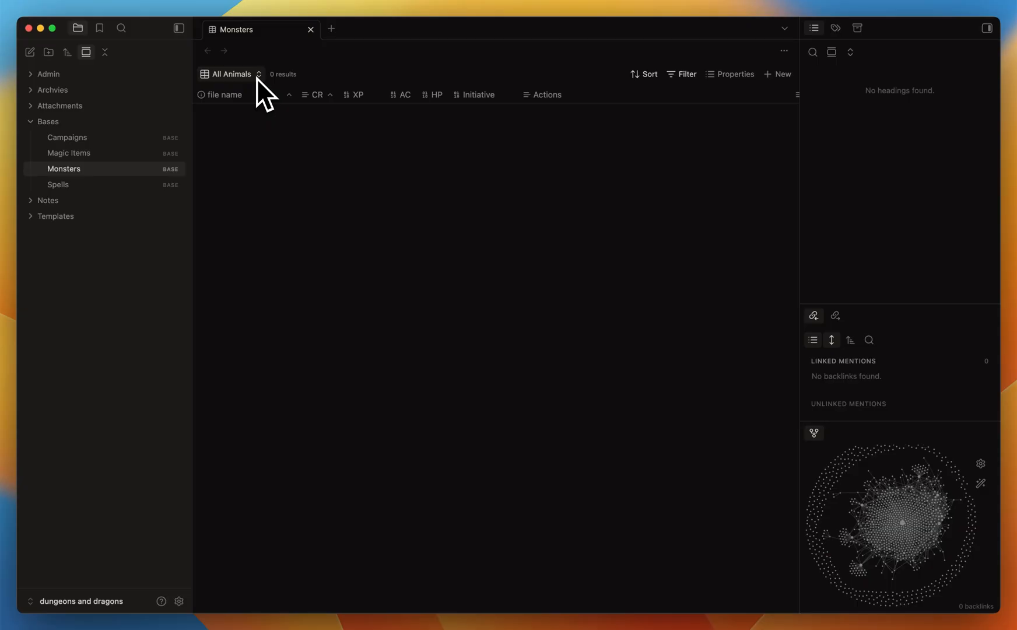
pyautogui.click(259, 74)
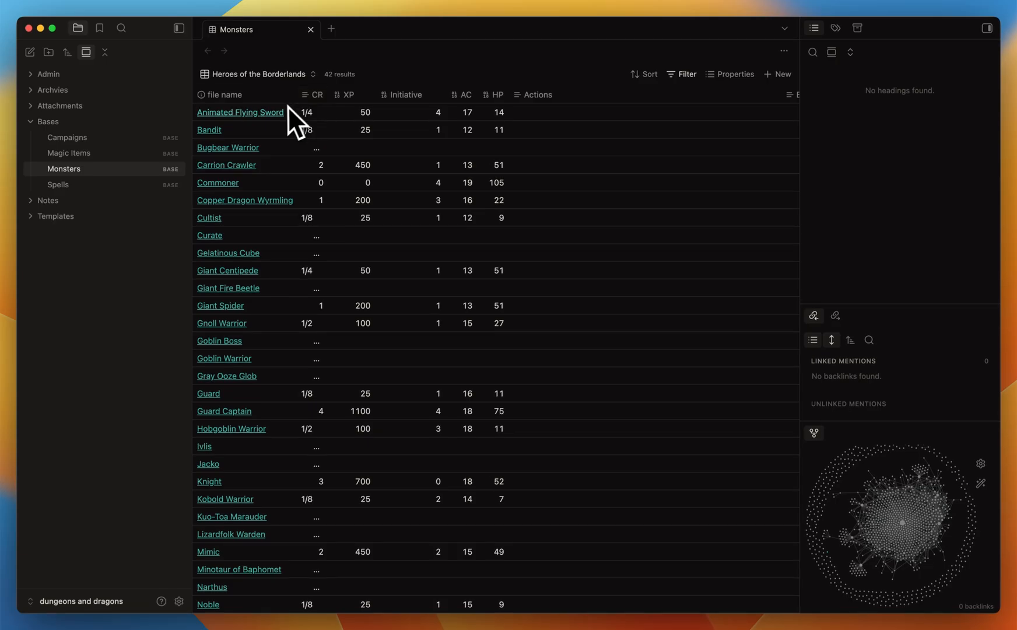
pyautogui.scroll(-3)
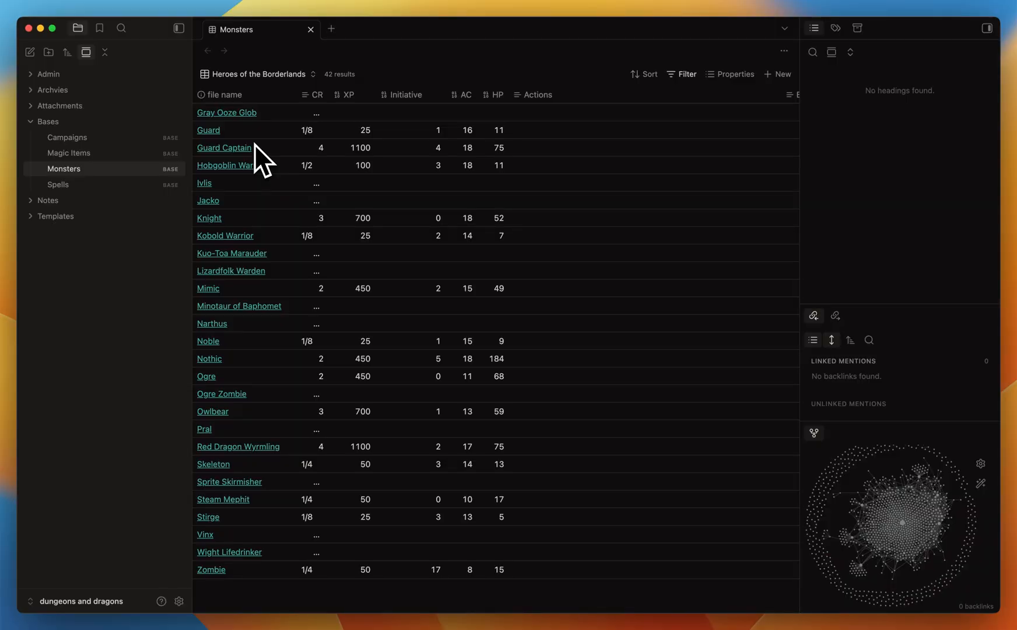
pyautogui.scroll(3)
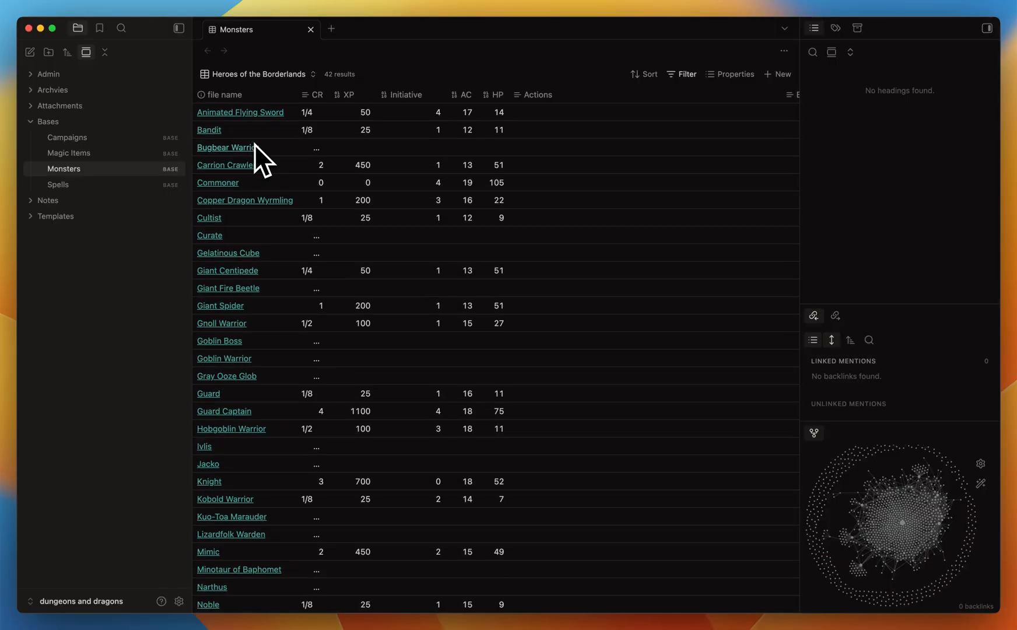
# Open the Bandit monster note and scroll through its properties
pyautogui.click(209, 129)
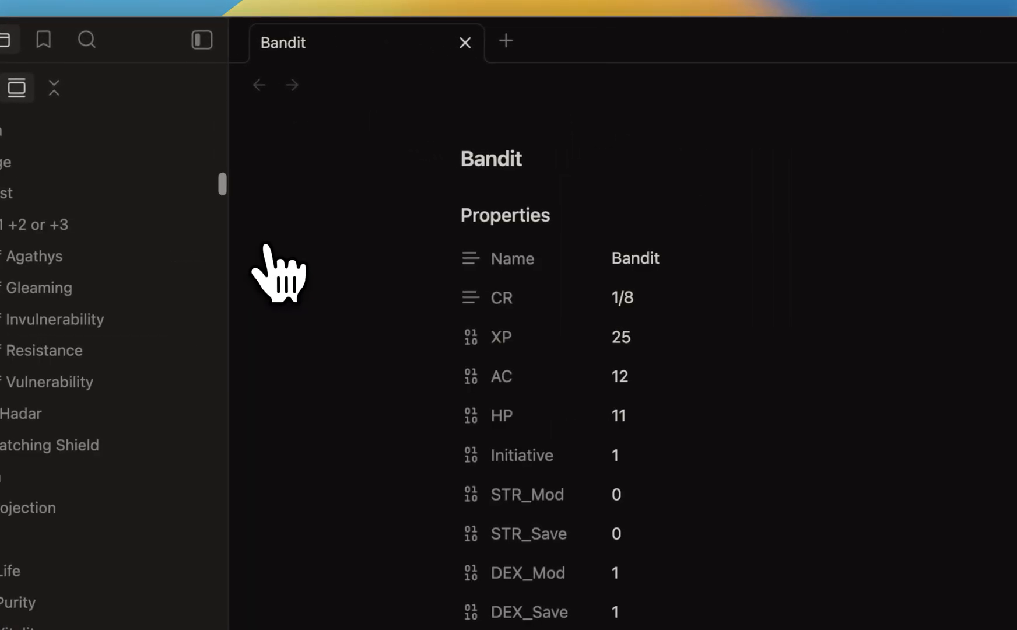
pyautogui.scroll(-3)
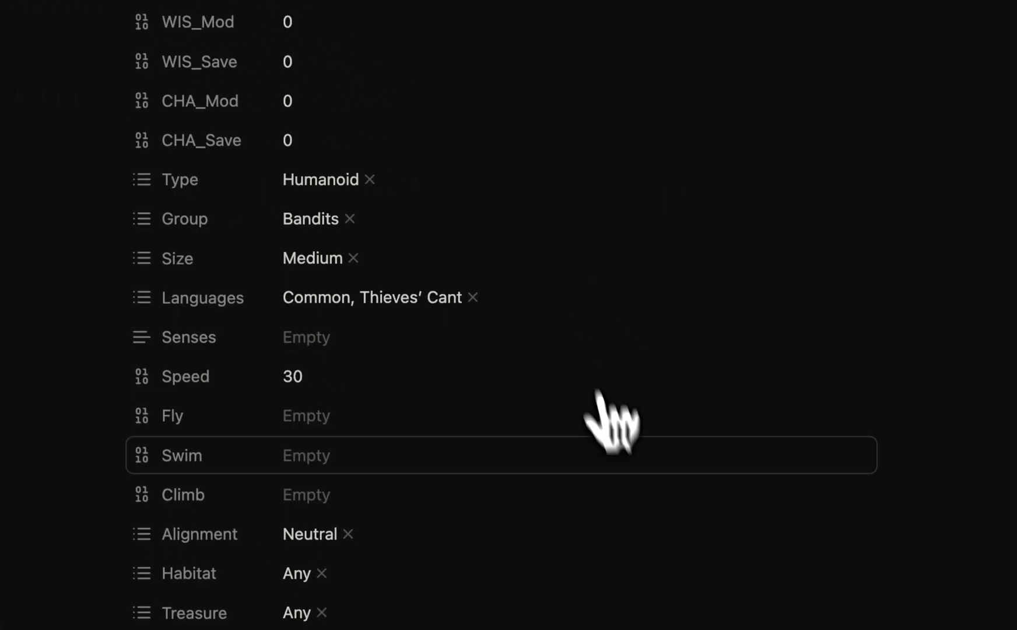
pyautogui.scroll(-3)
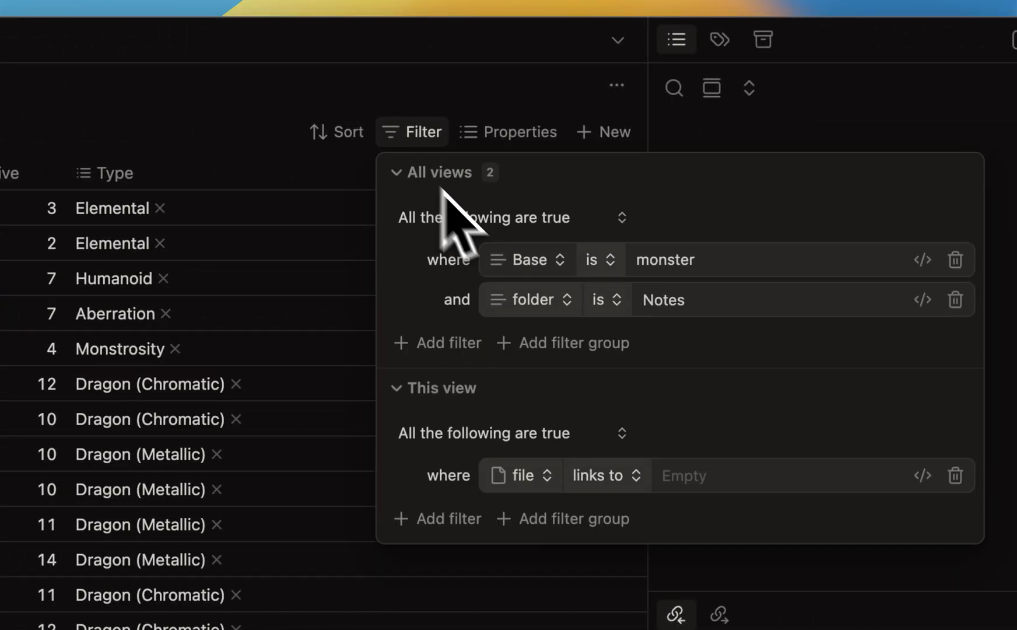
pyautogui.moveTo(587, 263)
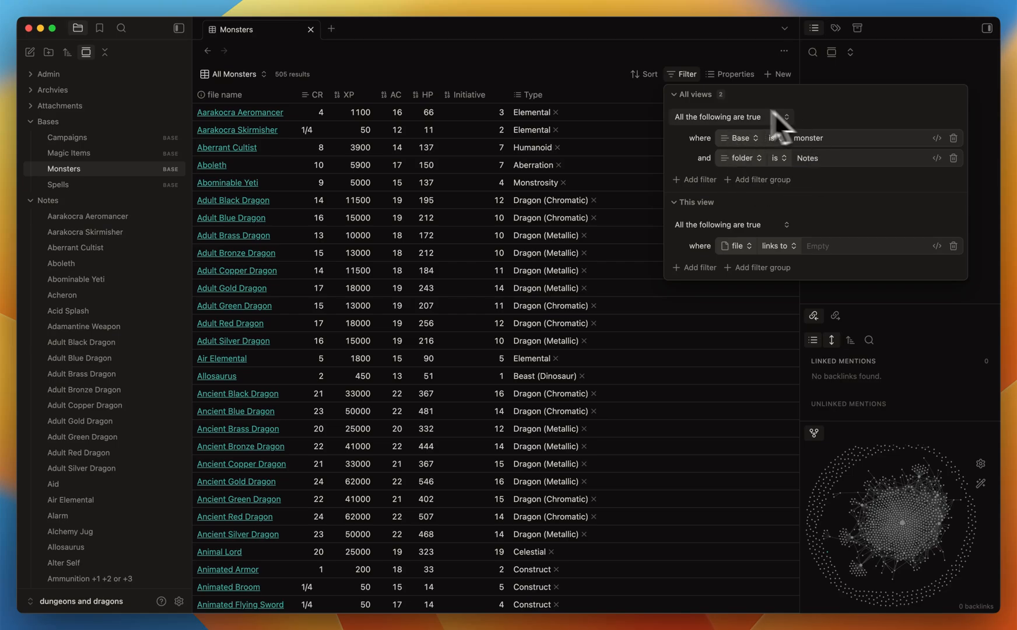
pyautogui.moveTo(843, 159)
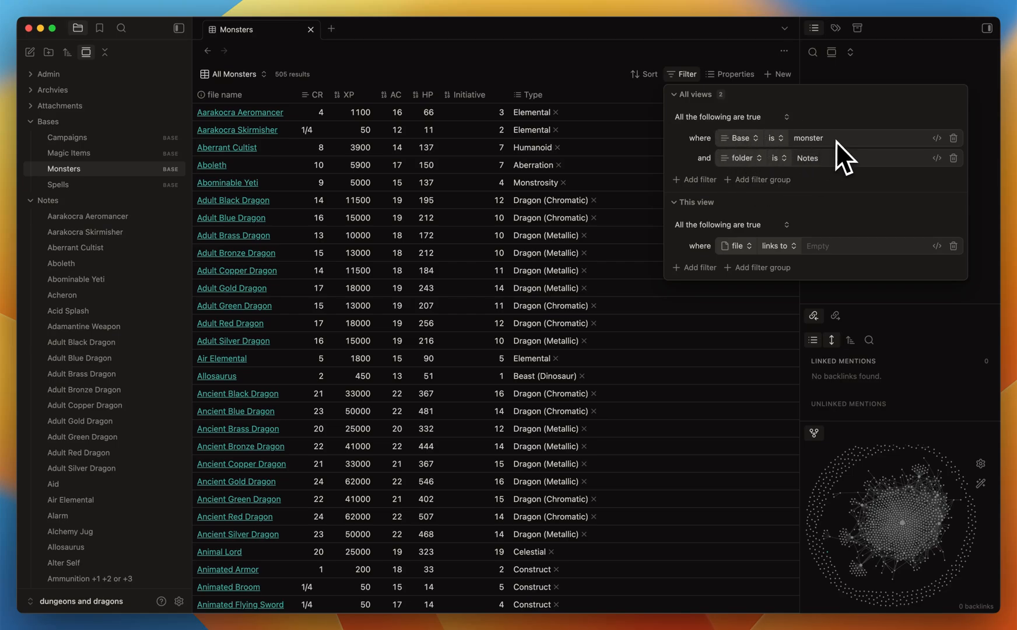
pyautogui.moveTo(772, 162)
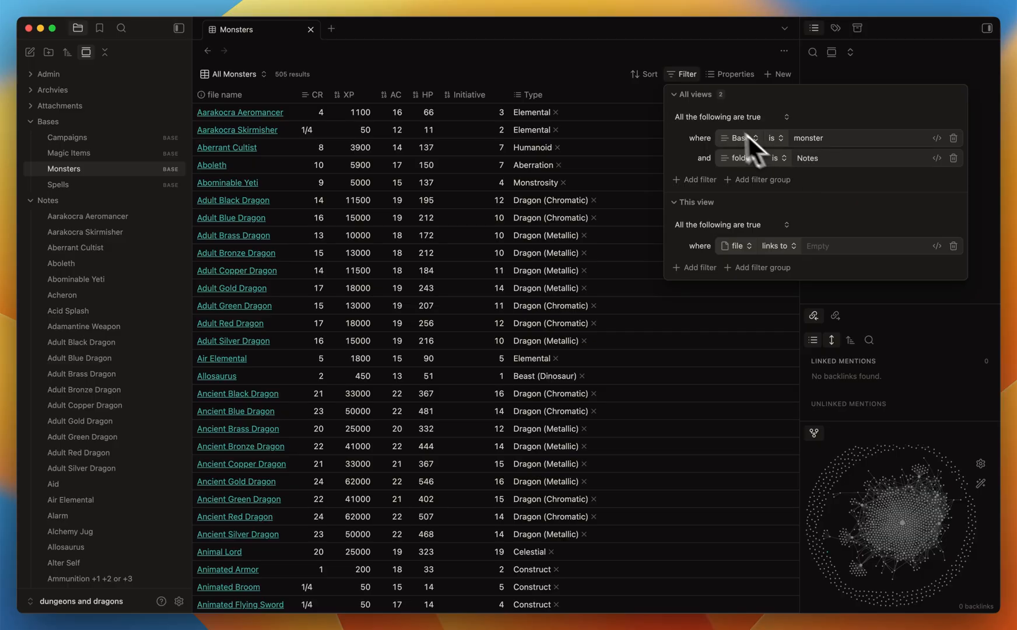
pyautogui.moveTo(684, 114)
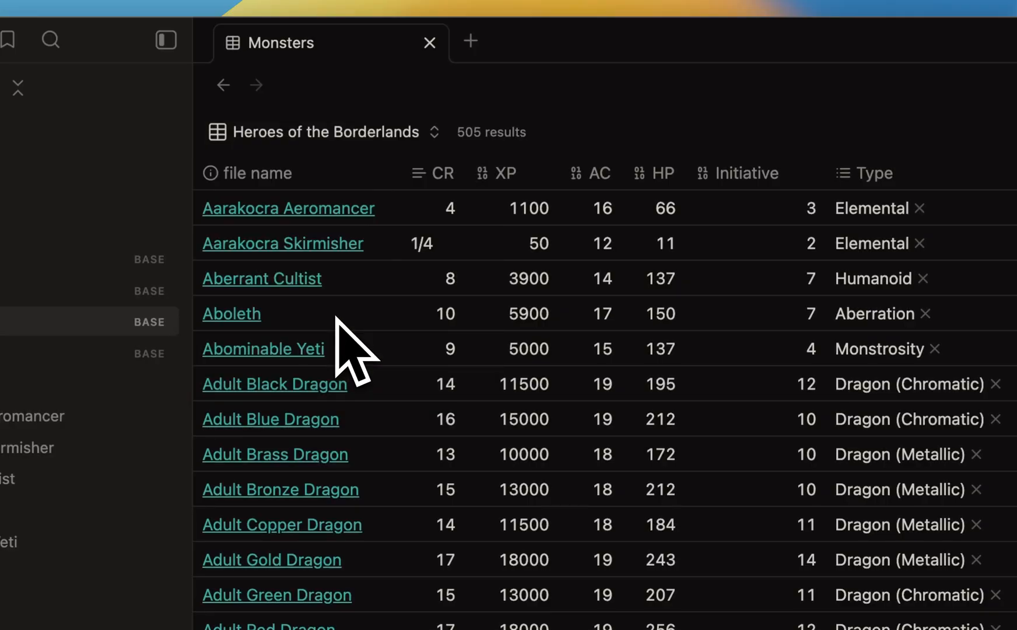
# Review the view's filter condition 'Adventures contains Heroes of the Borderlands', then collapse and dismiss it
pyautogui.click(600, 132)
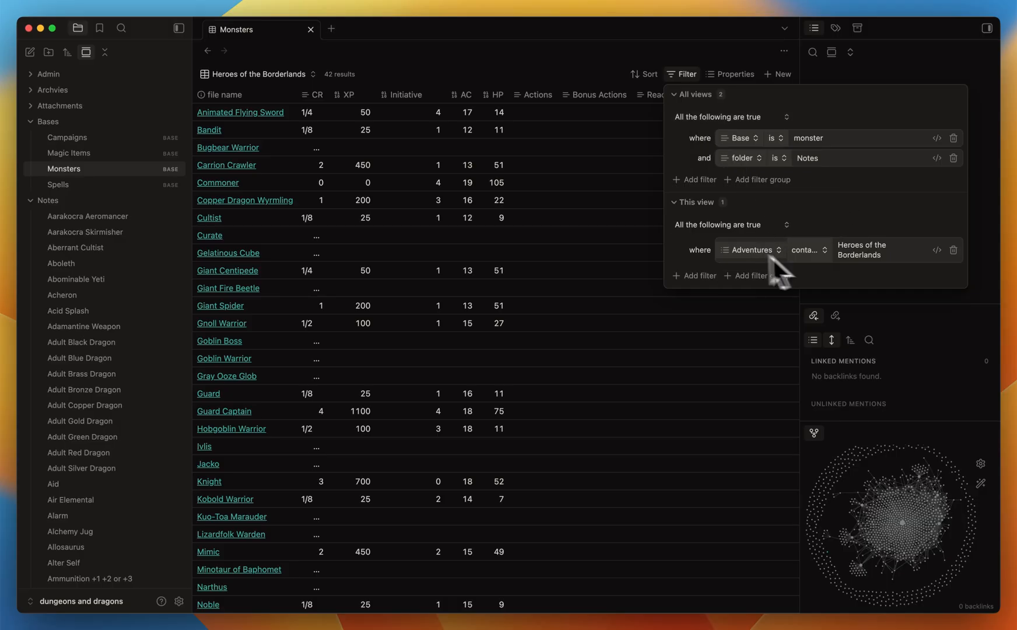
pyautogui.moveTo(765, 285)
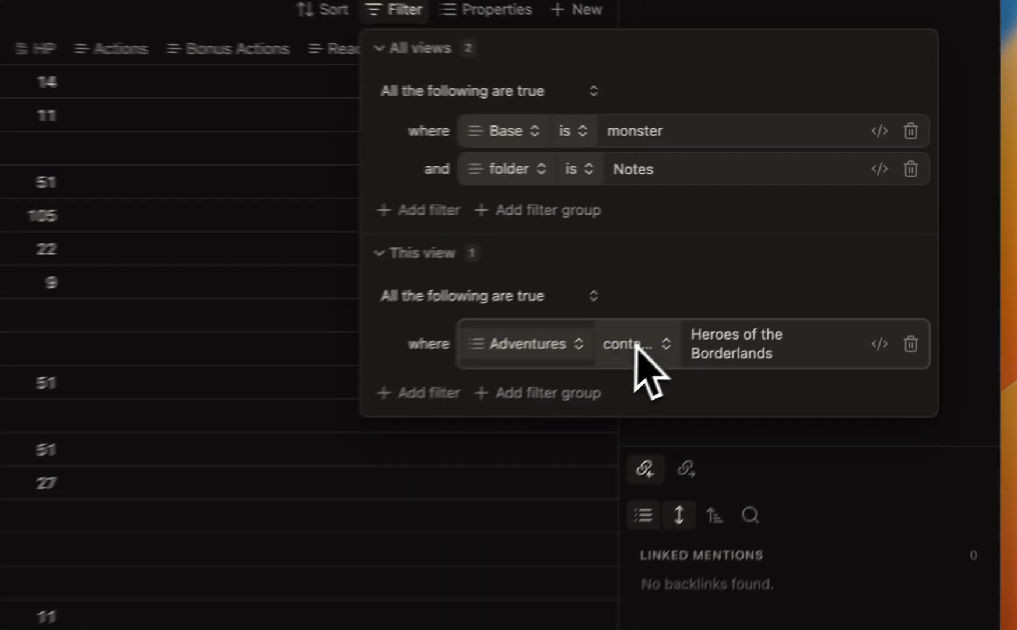
pyautogui.click(385, 253)
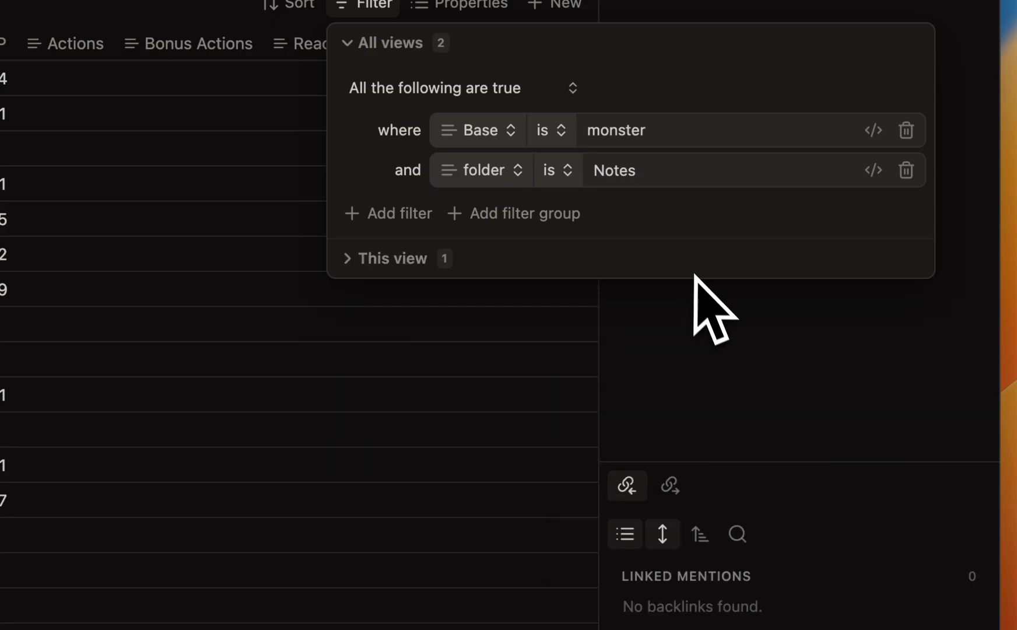
pyautogui.click(393, 259)
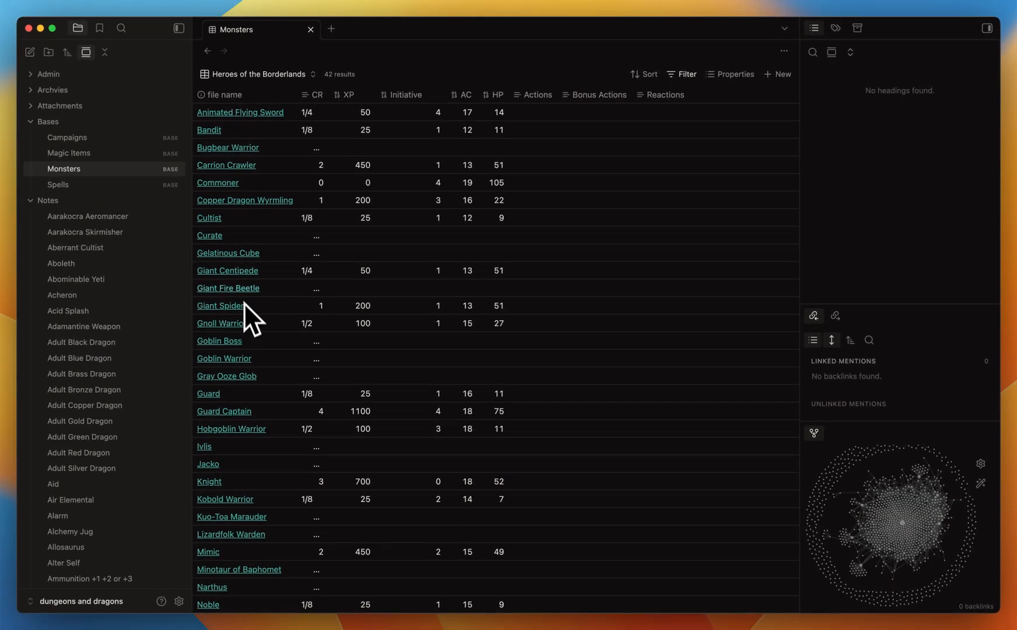
pyautogui.click(227, 287)
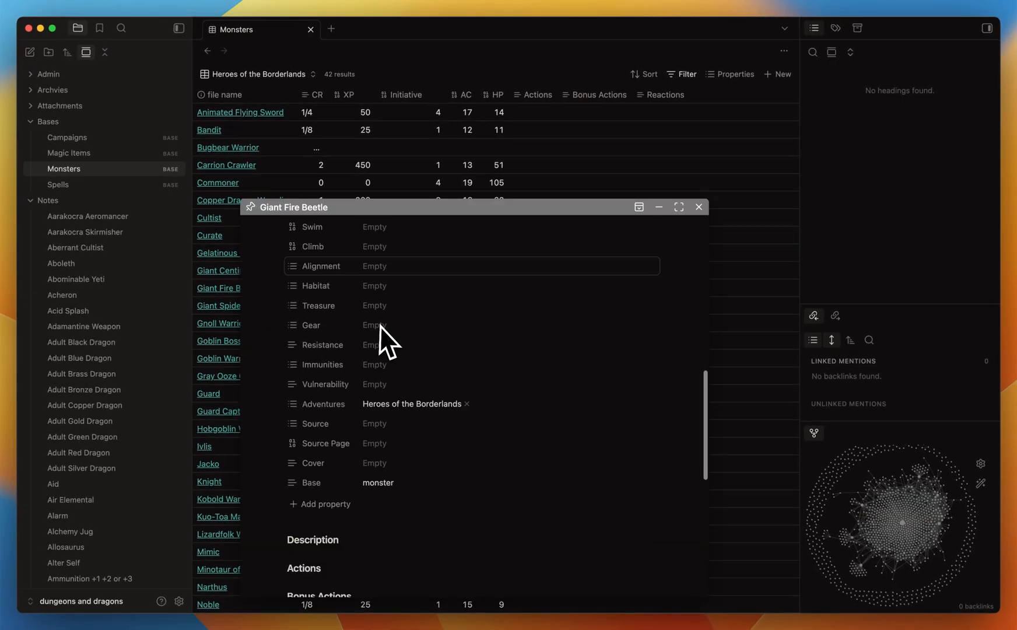
pyautogui.scroll(-3)
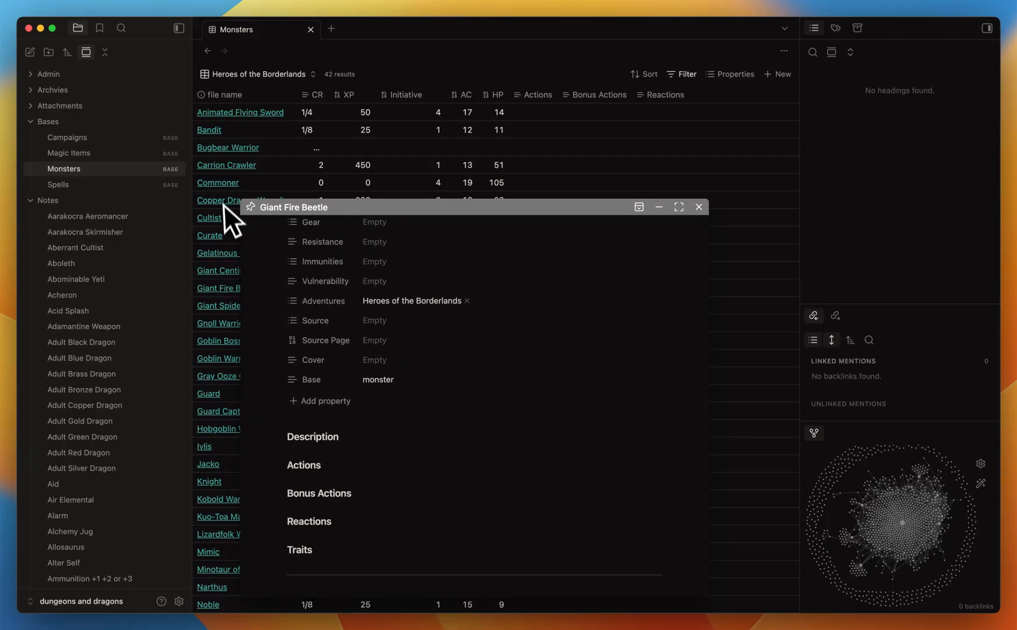
pyautogui.click(217, 182)
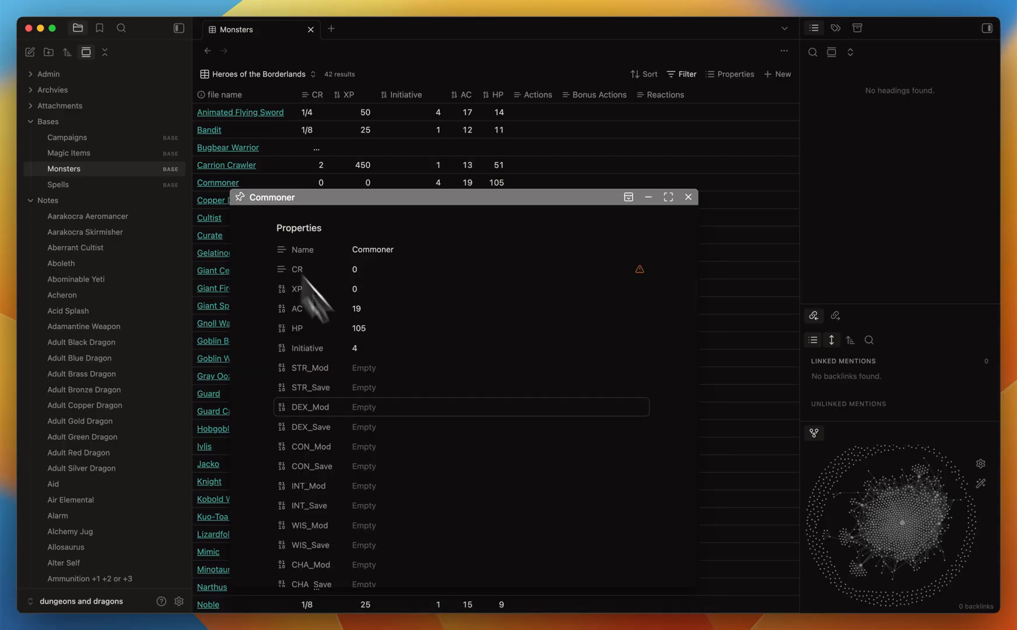
pyautogui.scroll(-3)
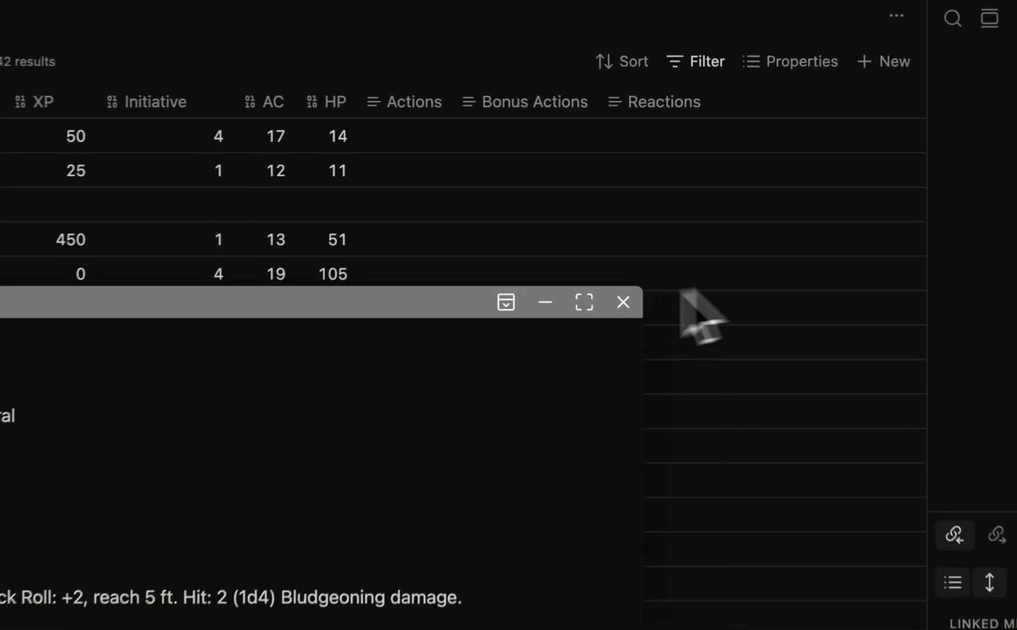
pyautogui.click(622, 301)
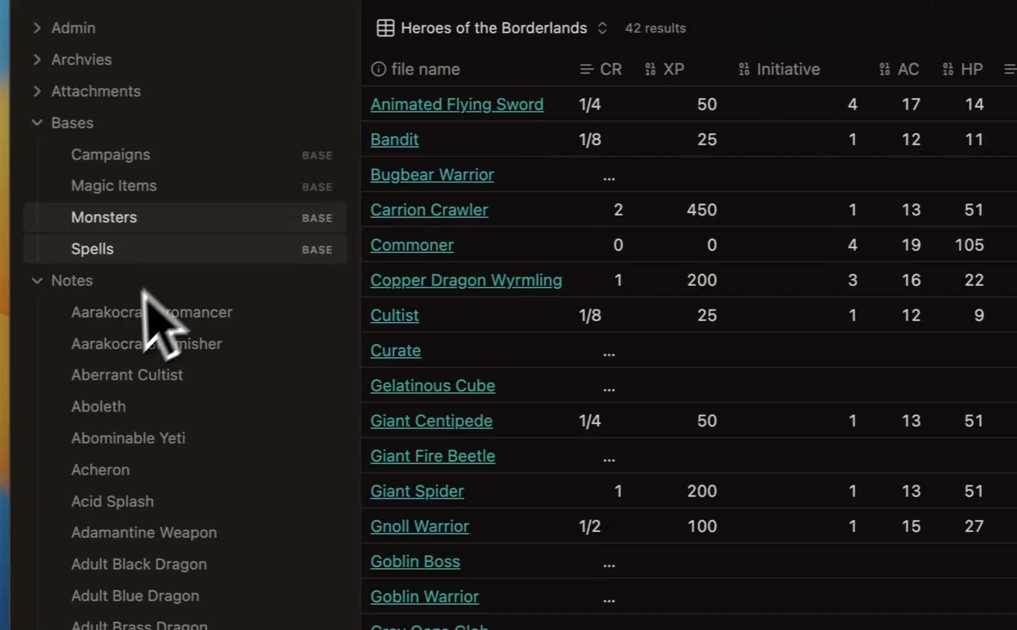
# Preview the Aid spell in Spells, then Carpet of Flying in Magic Items, closing the popover
pyautogui.click(92, 248)
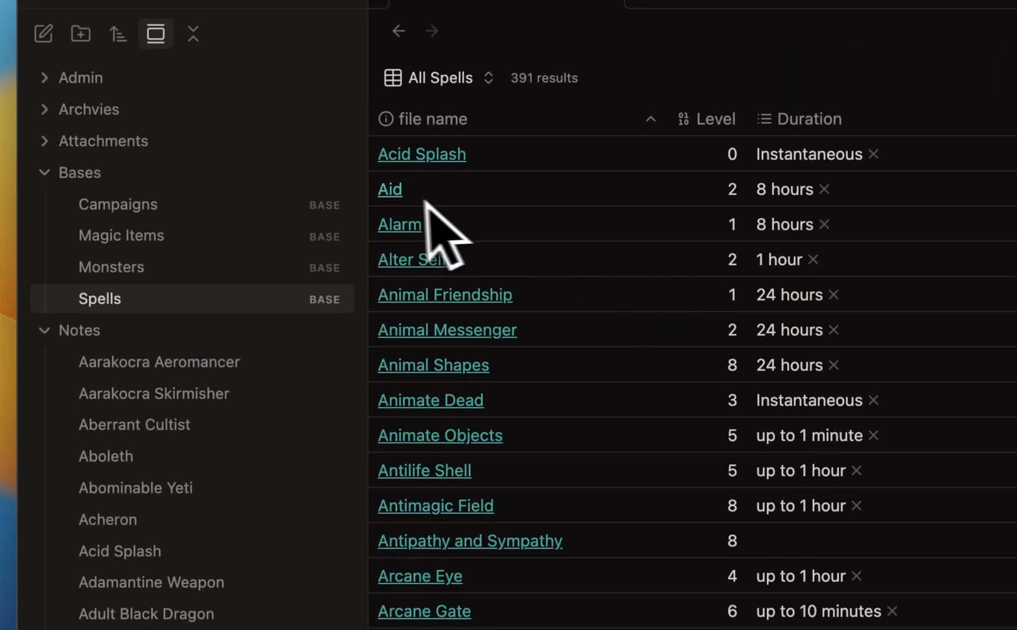
pyautogui.click(389, 189)
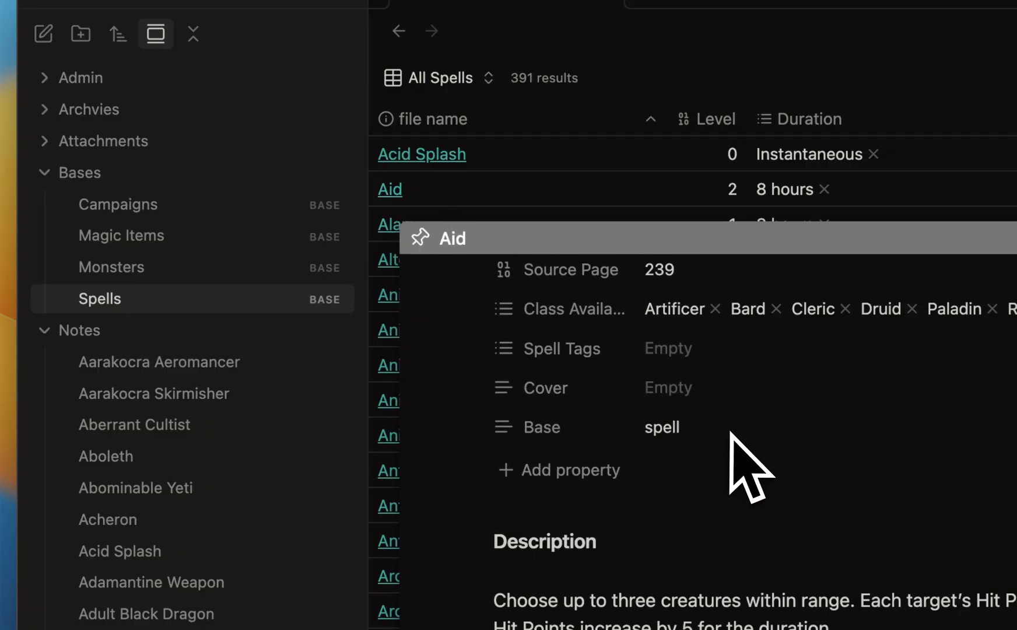
pyautogui.click(121, 235)
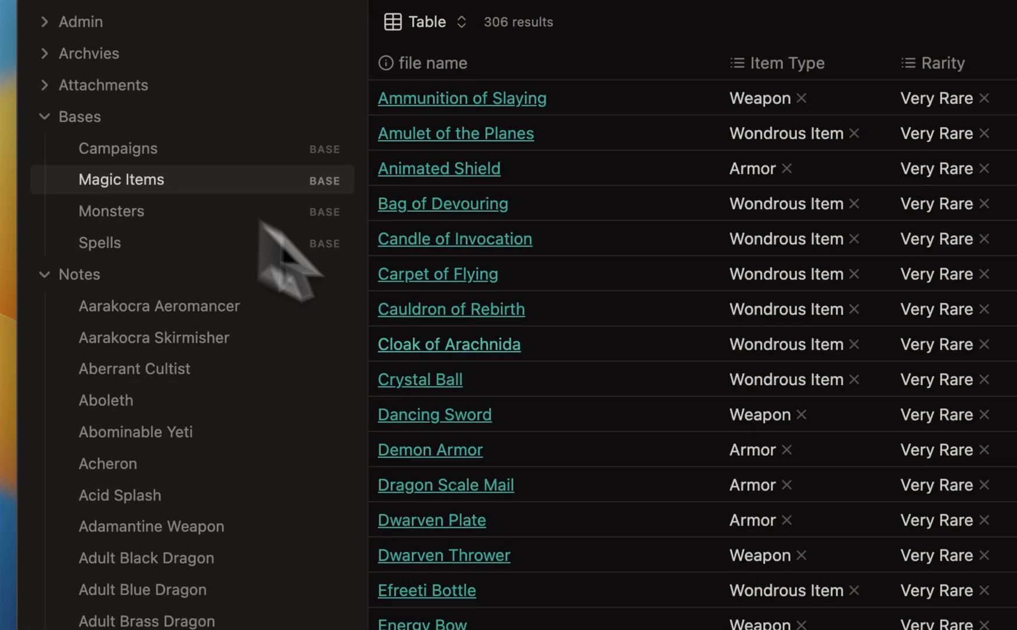
pyautogui.click(438, 273)
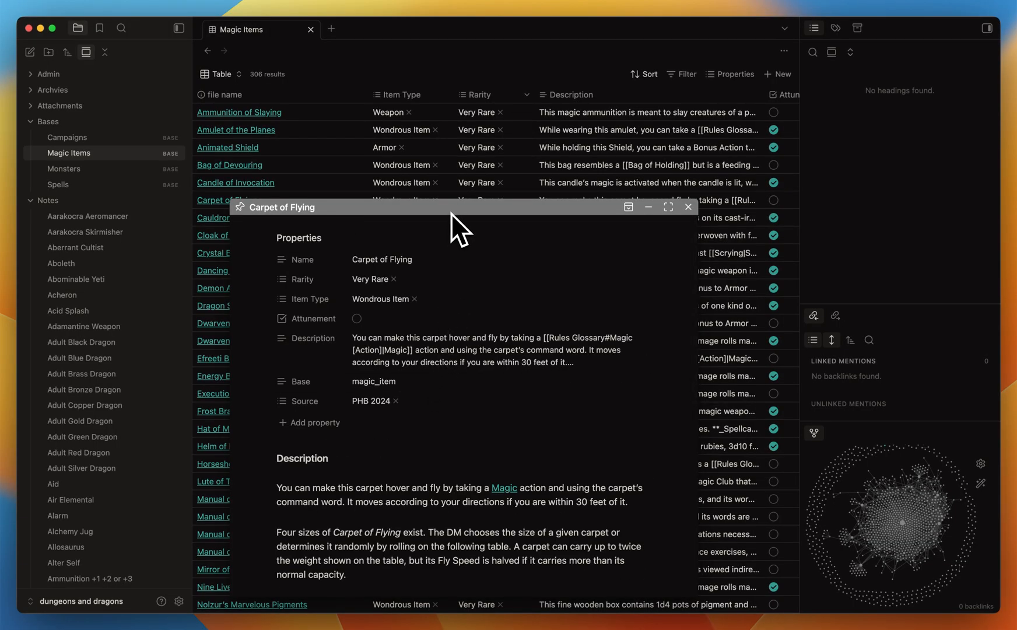
pyautogui.click(687, 206)
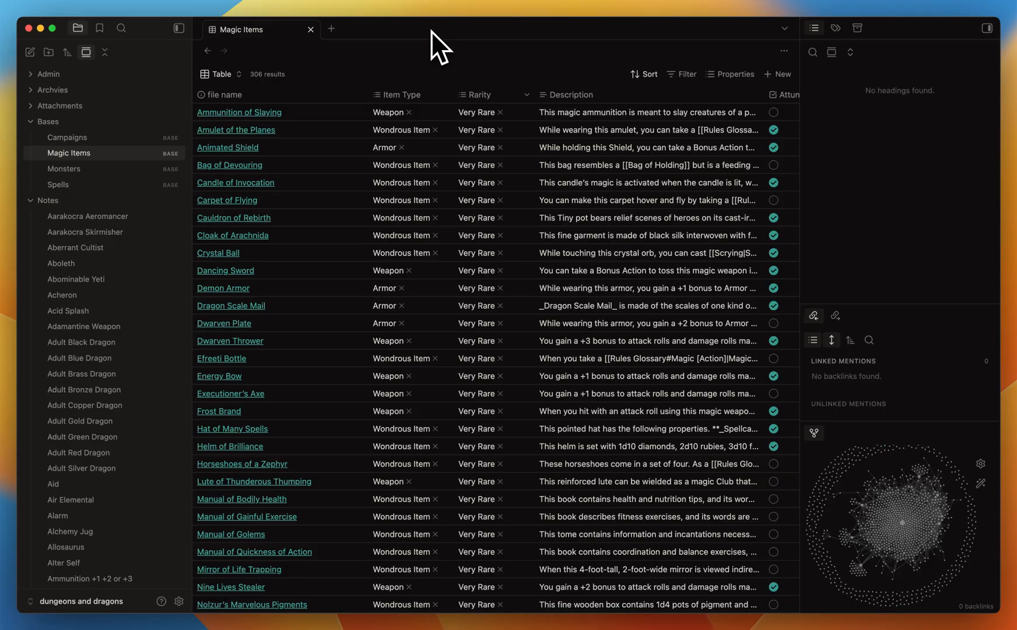
# Open the whole-vault graph from the command palette, zoom in on nodes, then close it
pyautogui.write('graph')
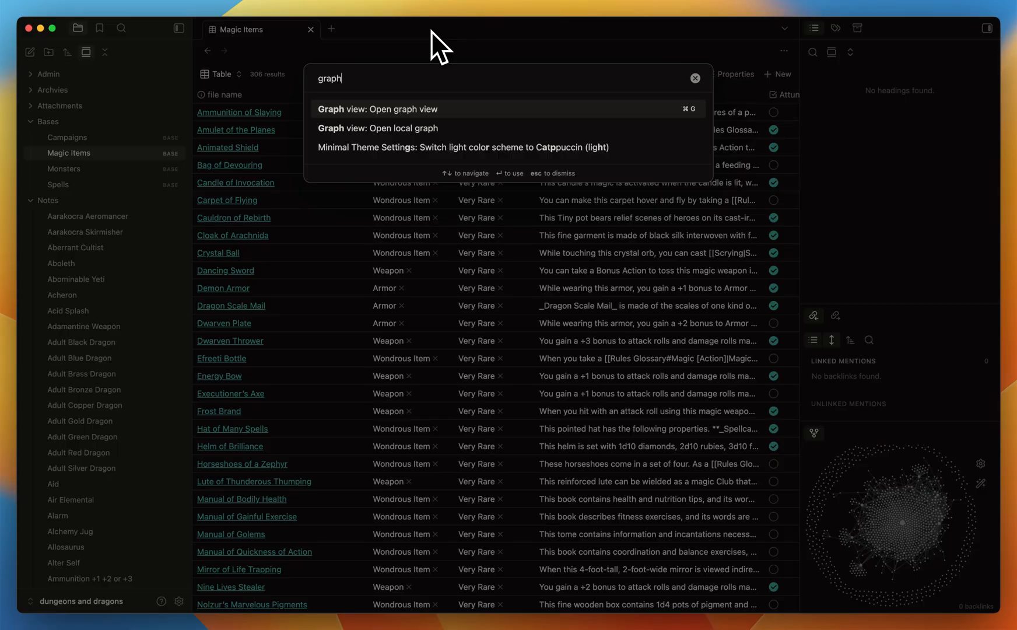
pyautogui.click(377, 109)
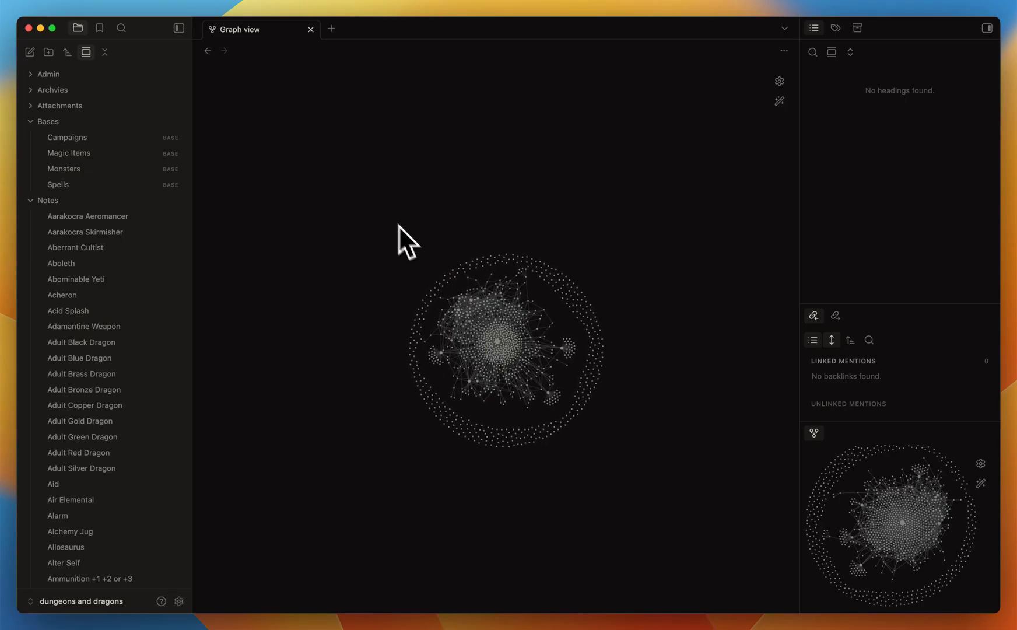
pyautogui.scroll(3)
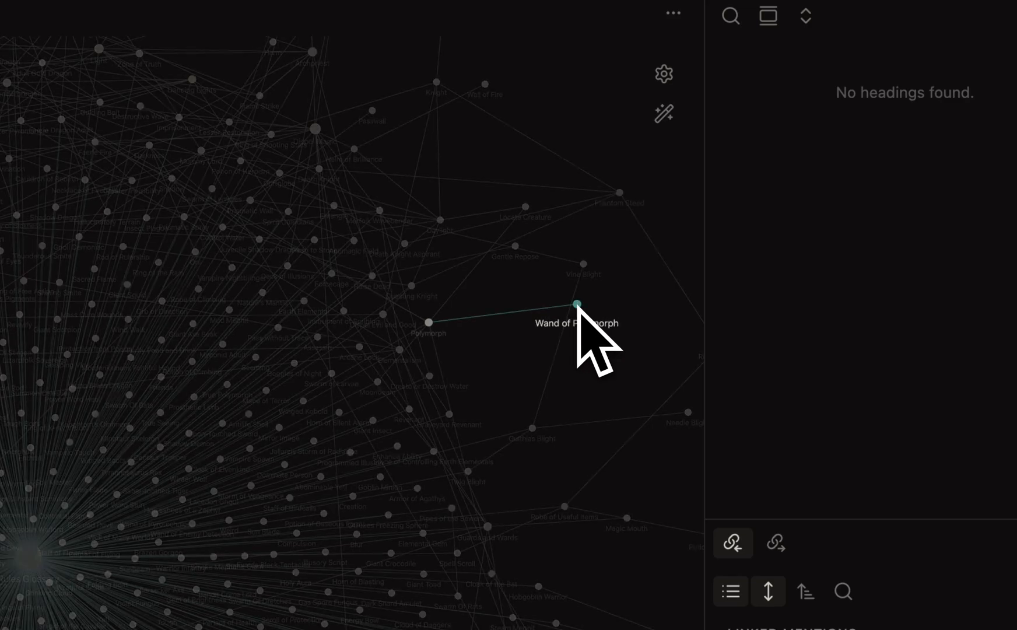
pyautogui.click(428, 322)
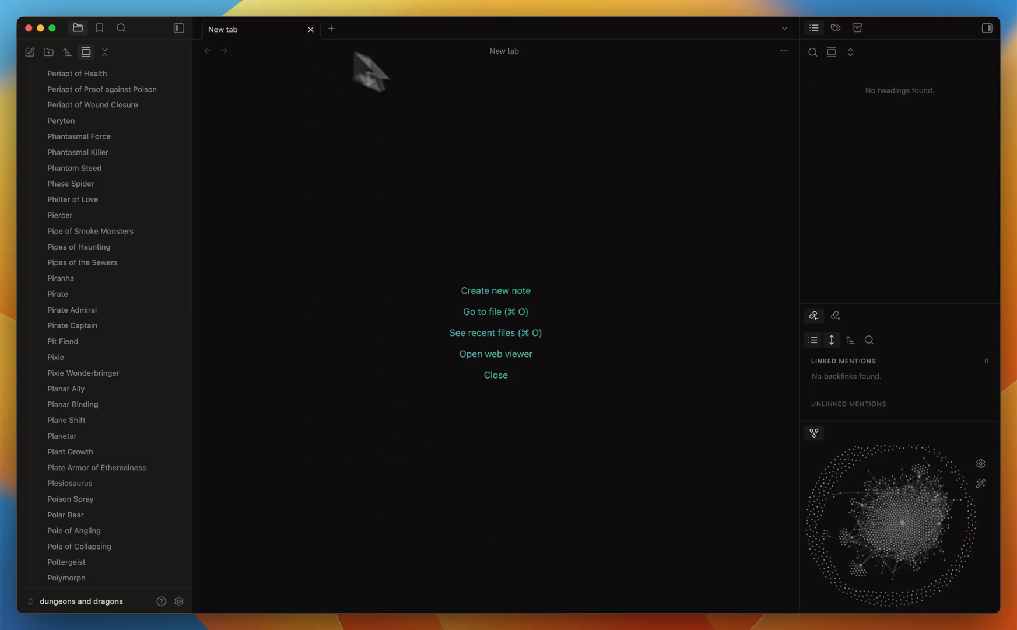
pyautogui.moveTo(252, 429)
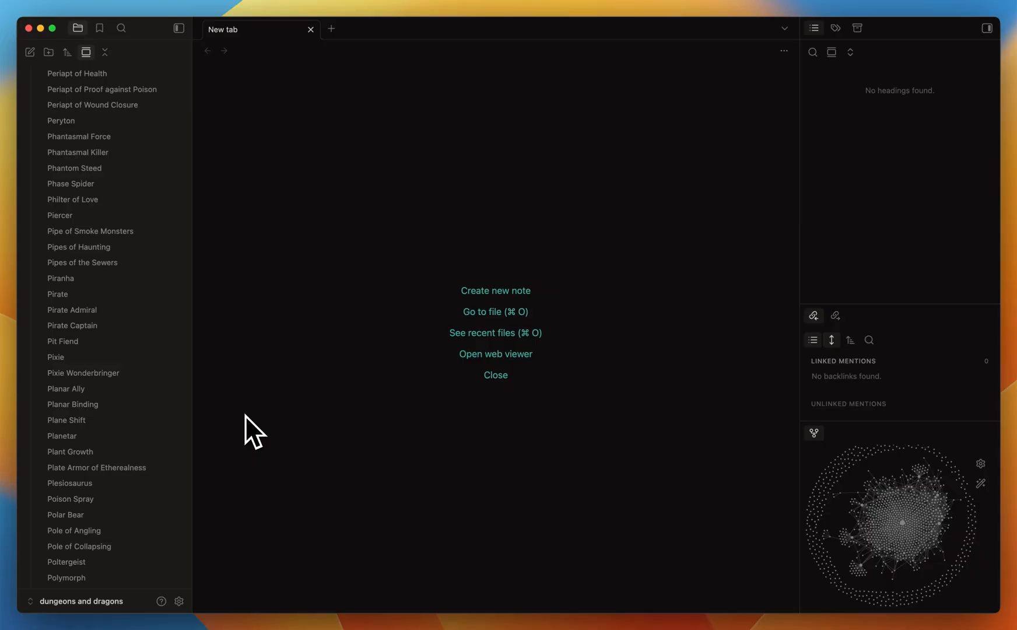
pyautogui.moveTo(232, 519)
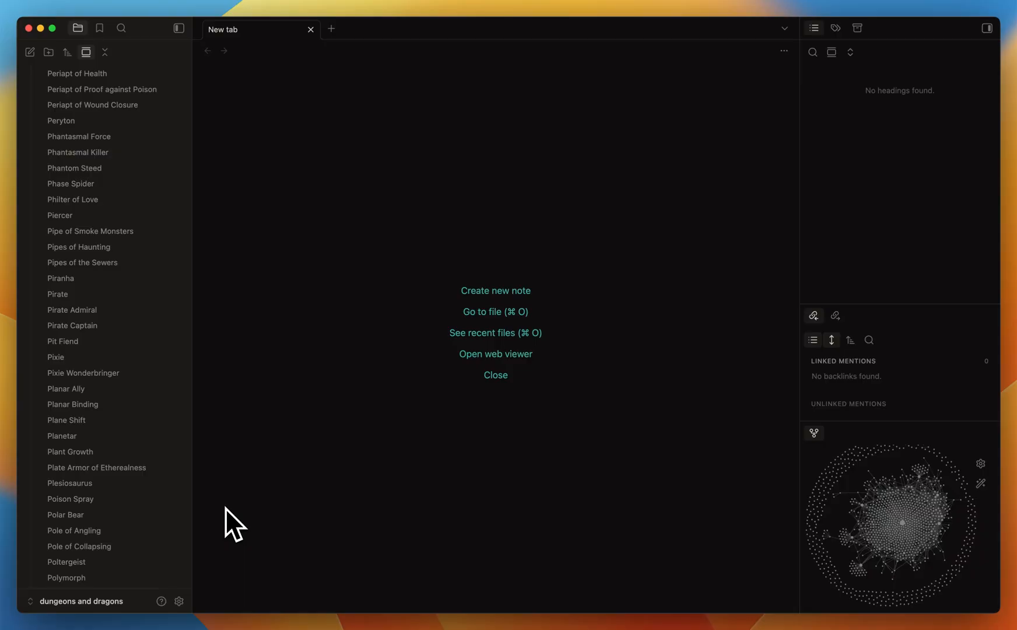
pyautogui.moveTo(227, 603)
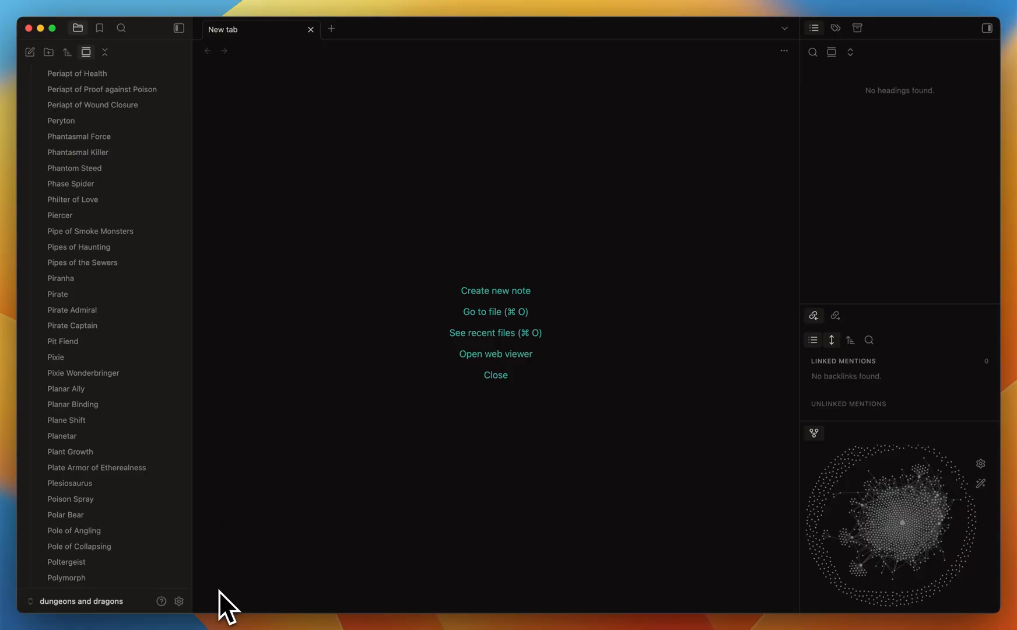